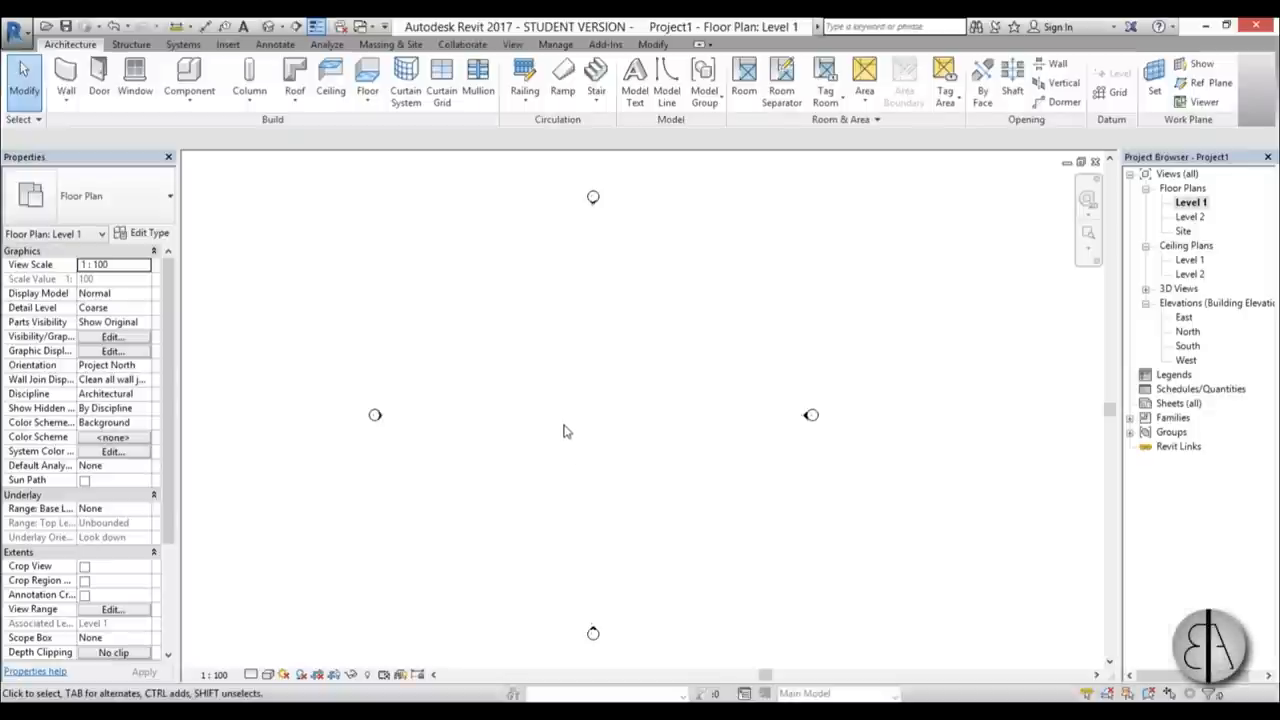
mouse_move(560, 400)
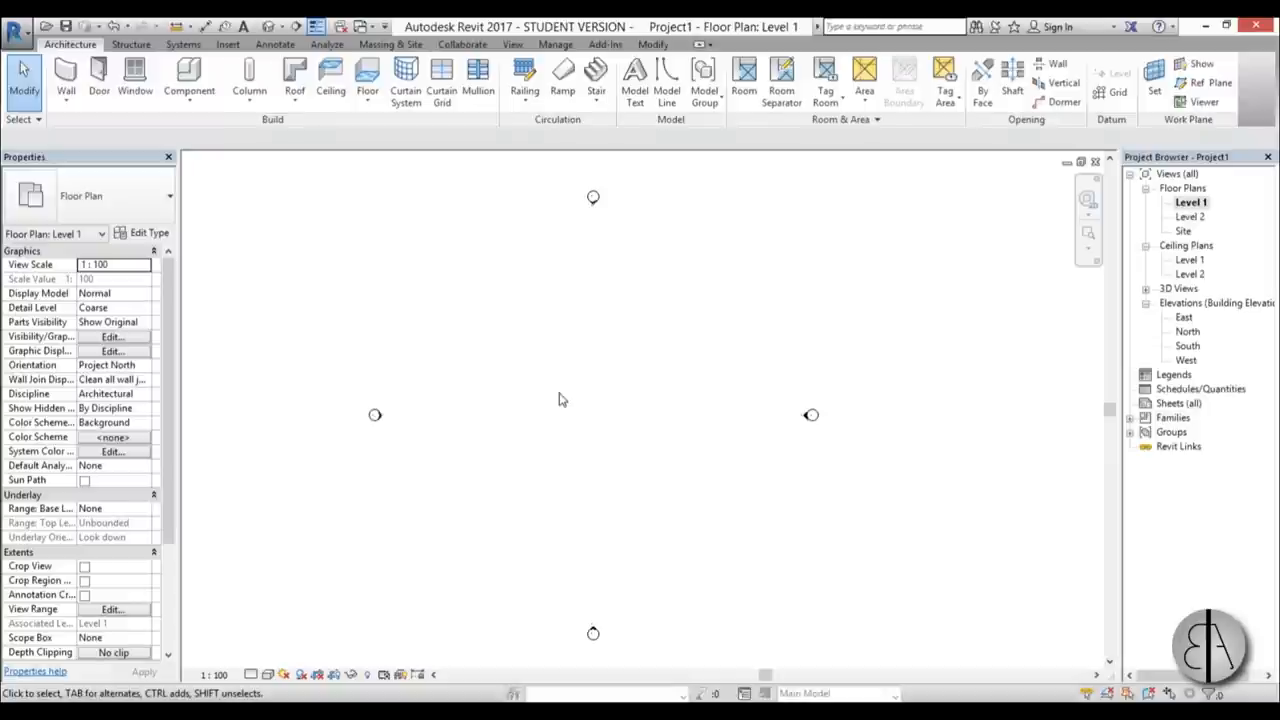
mouse_move(294, 76)
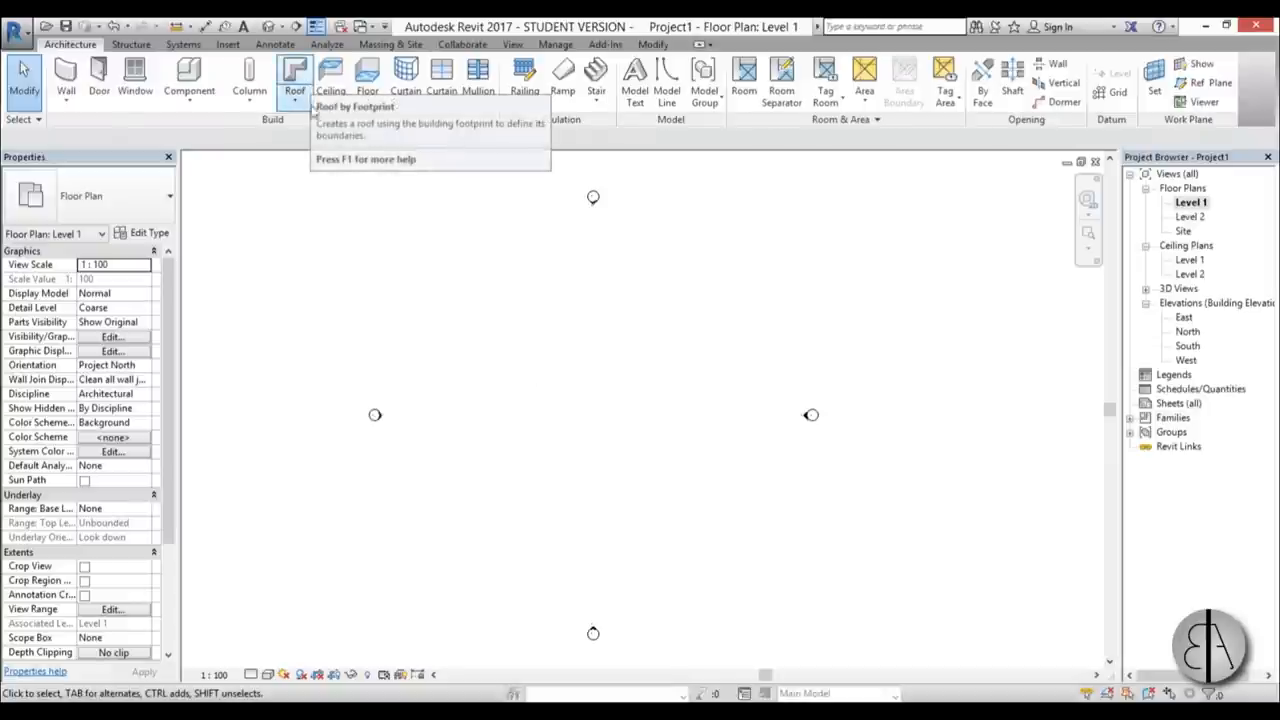
mouse_move(294, 80)
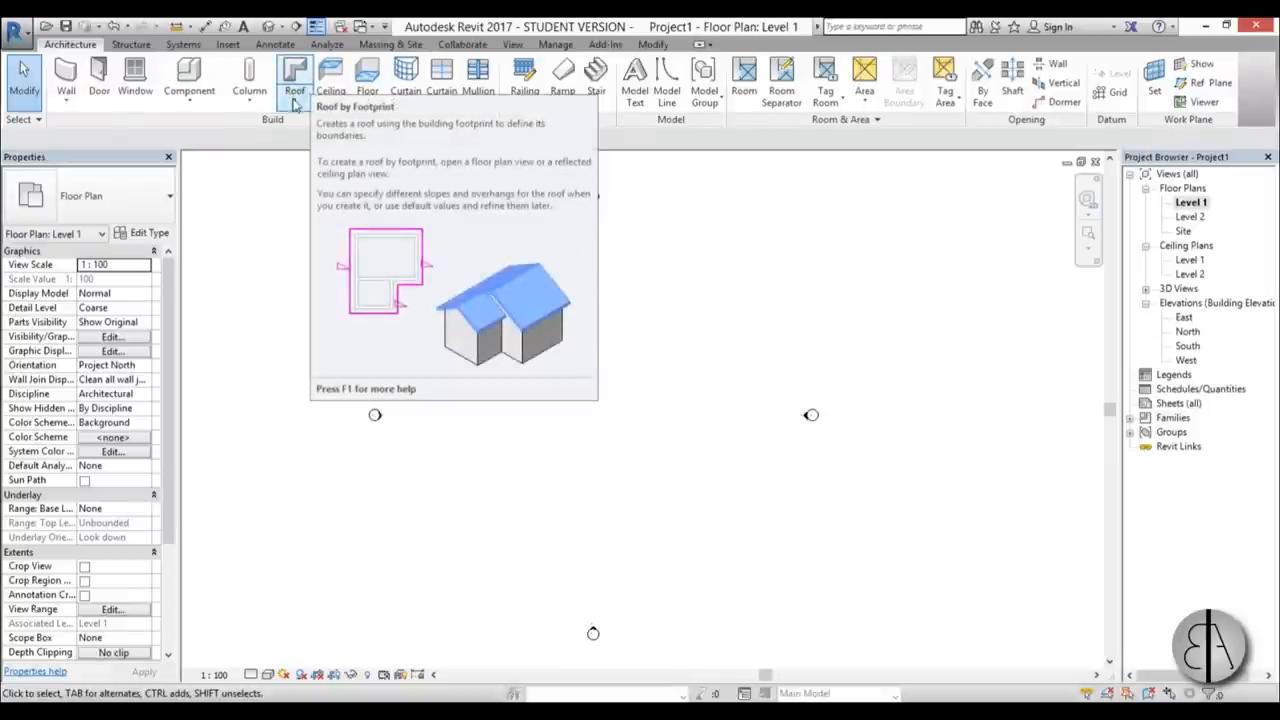
Start a Roof by Footprint from the Architecture tab's Roof dropdown on Level 1
left_click(294, 76)
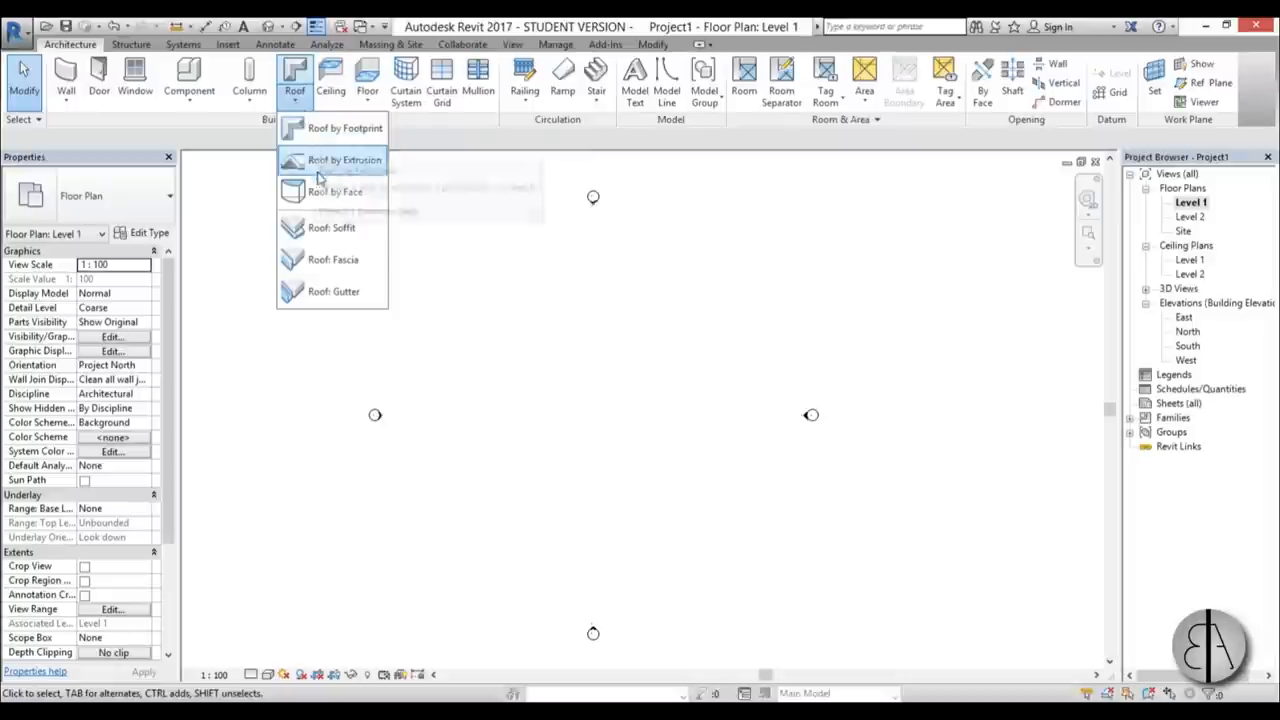
mouse_move(344, 128)
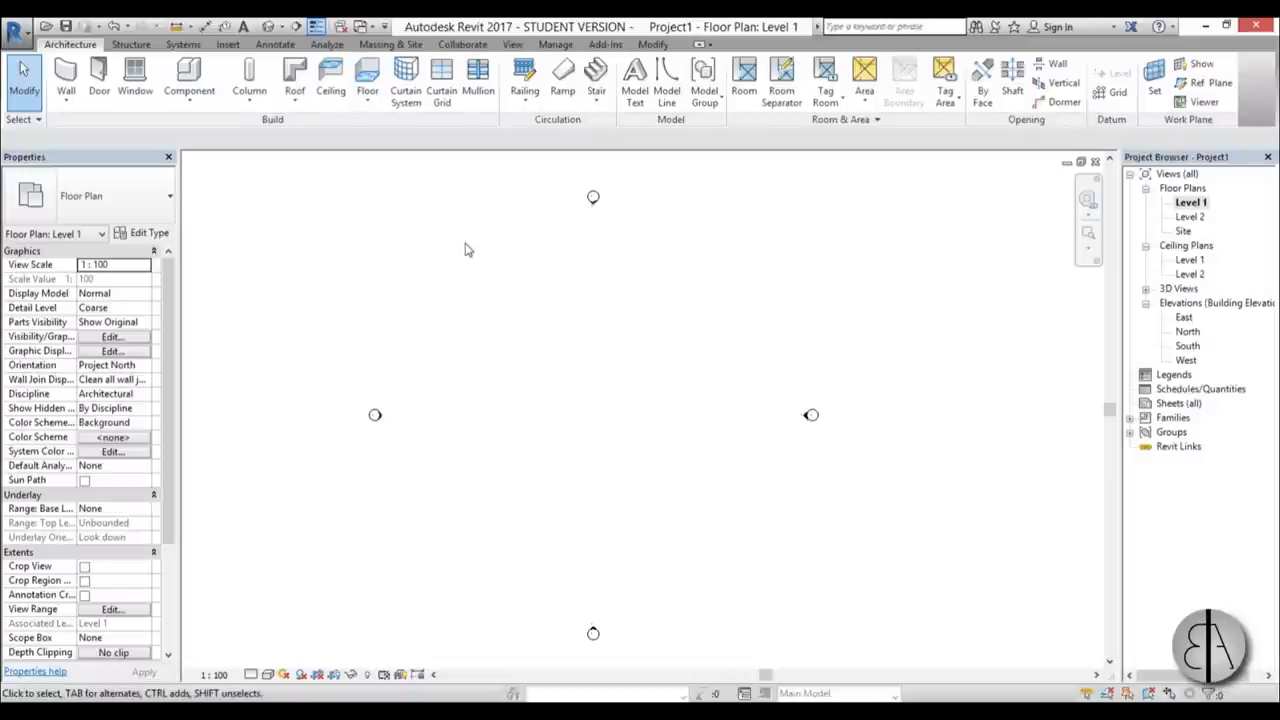
mouse_move(294, 76)
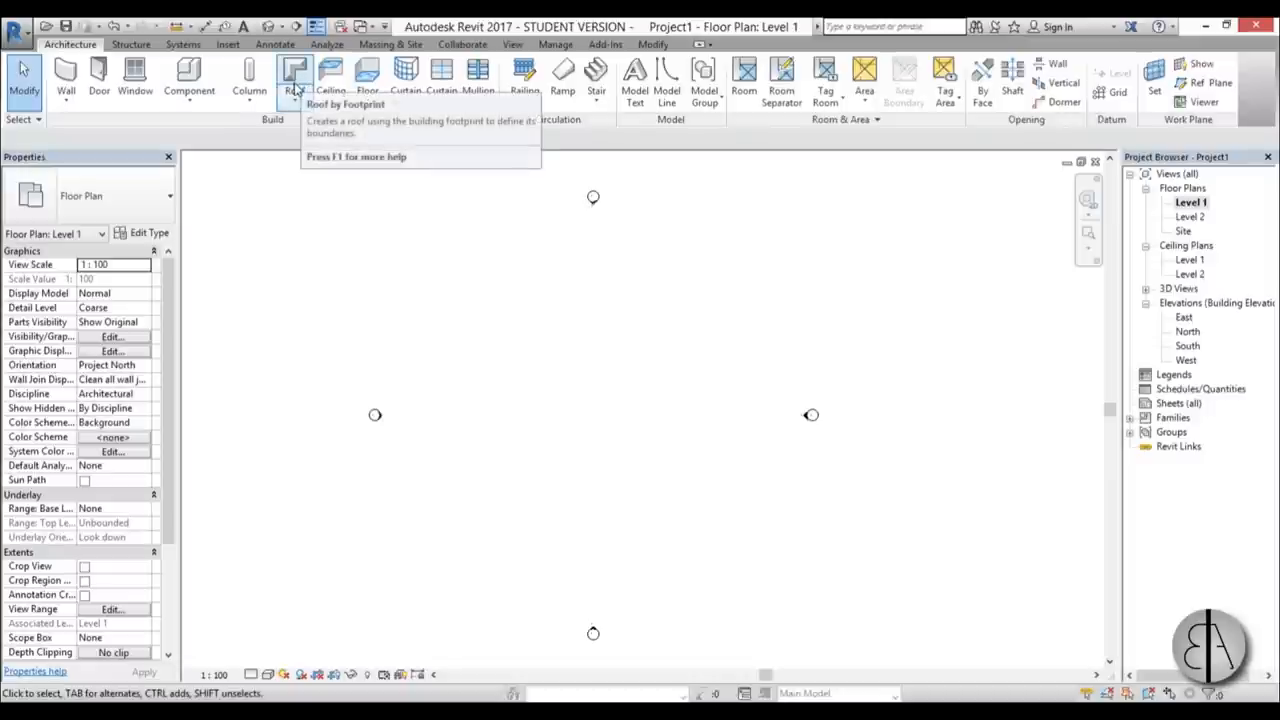
left_click(294, 76)
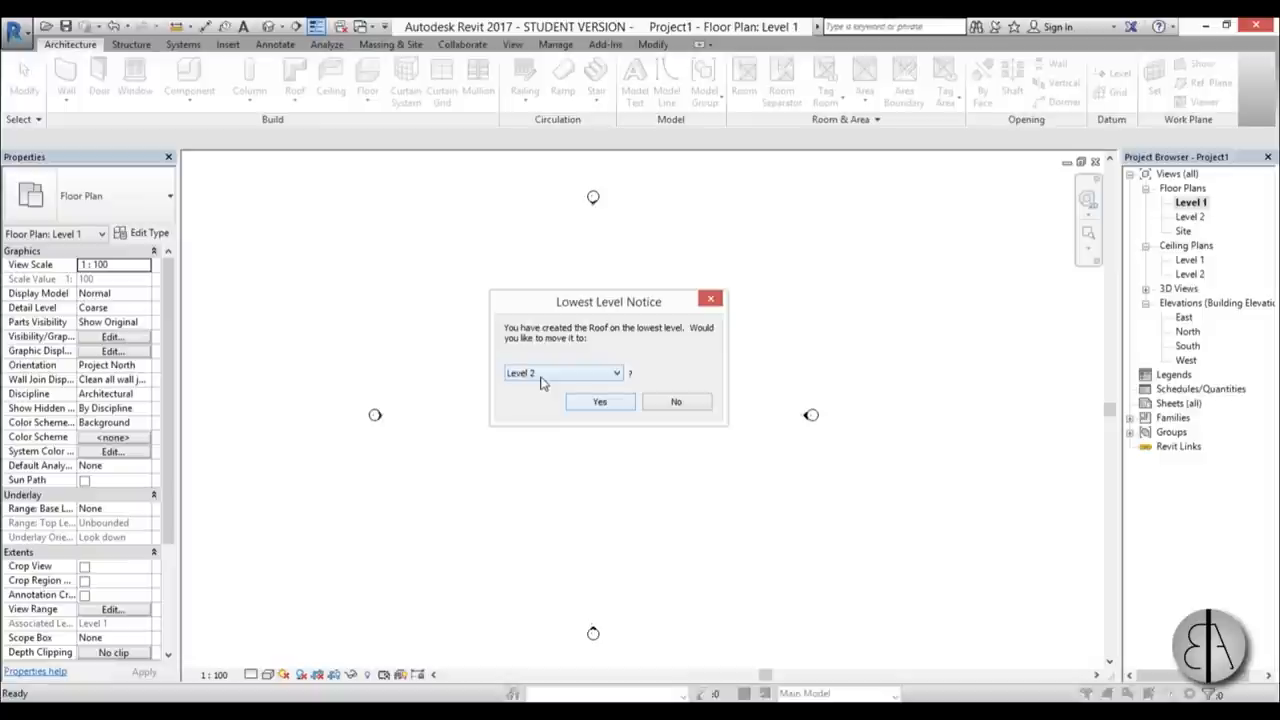
mouse_move(516, 388)
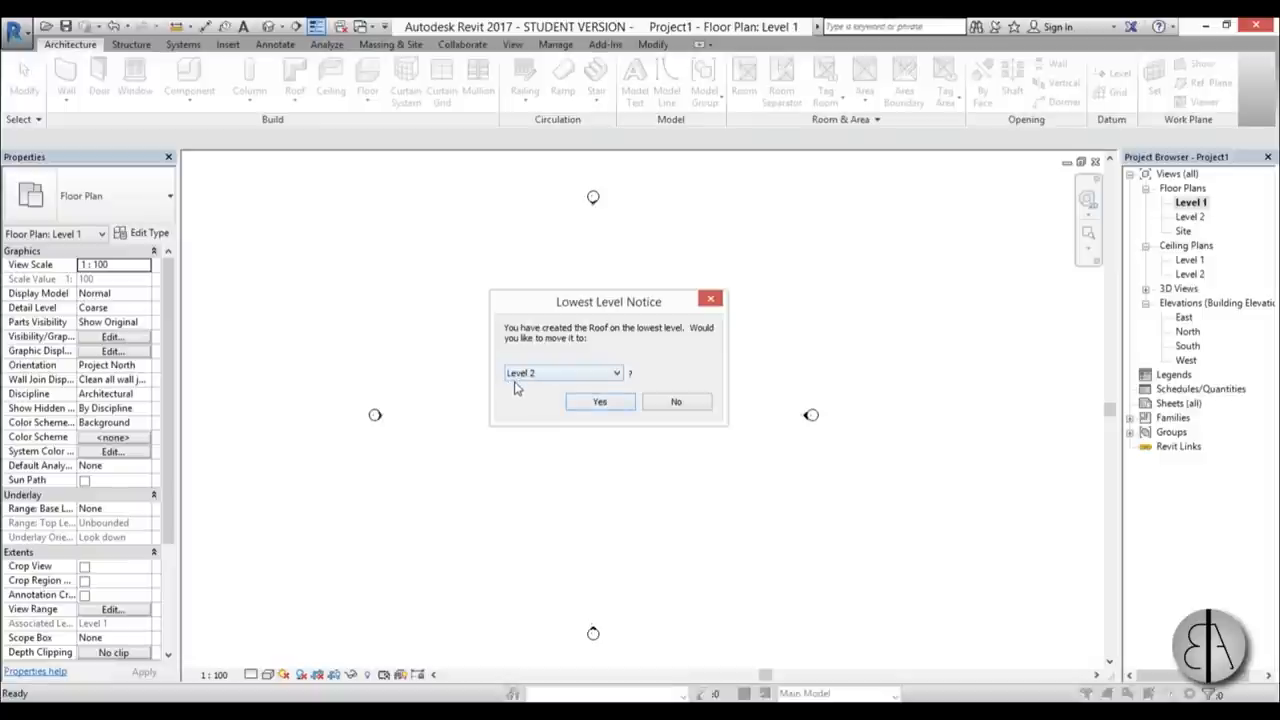
mouse_move(676, 400)
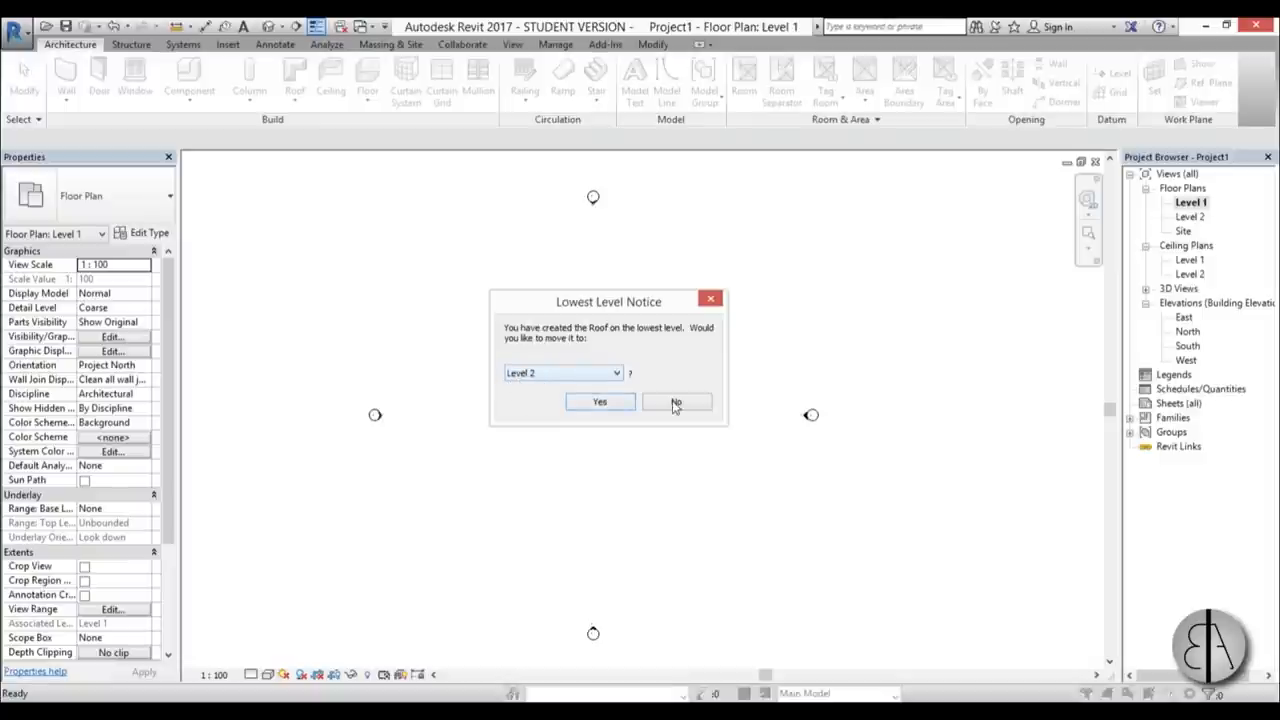
Decline moving the roof to Level 2 and choose the Basic Roof Generic - 400mm type
left_click(676, 400)
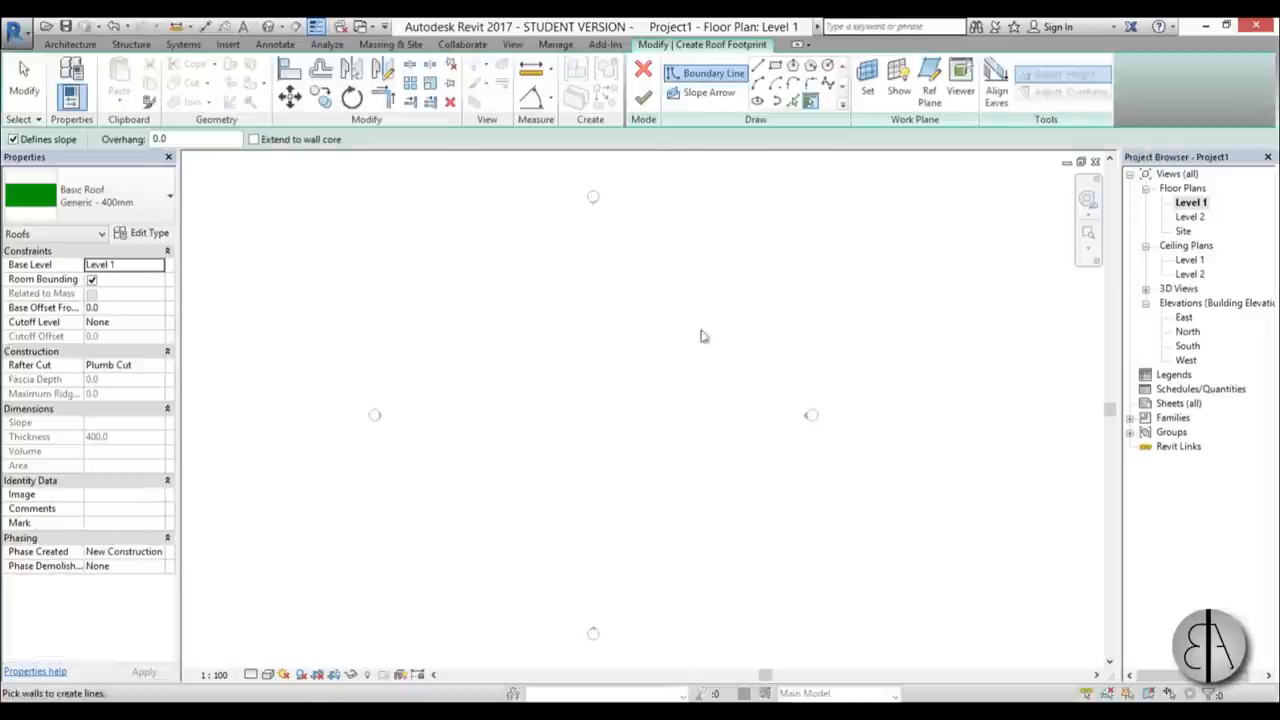
mouse_move(518, 380)
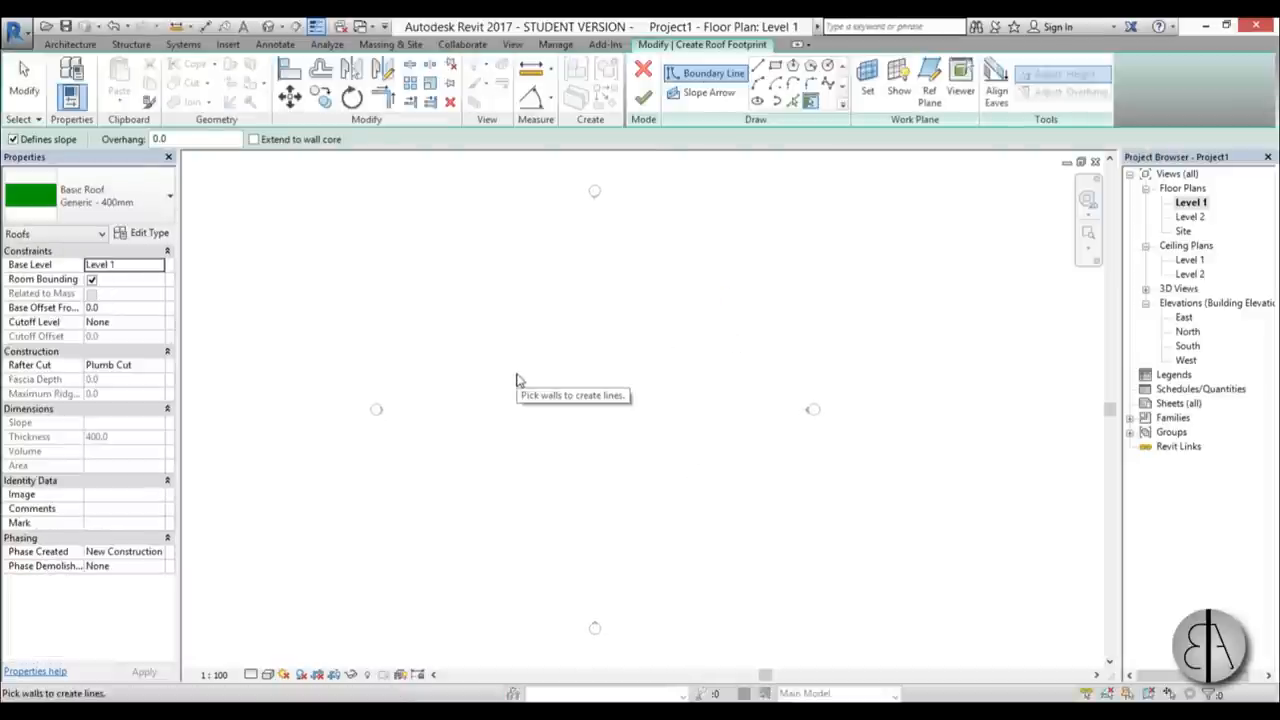
mouse_move(508, 384)
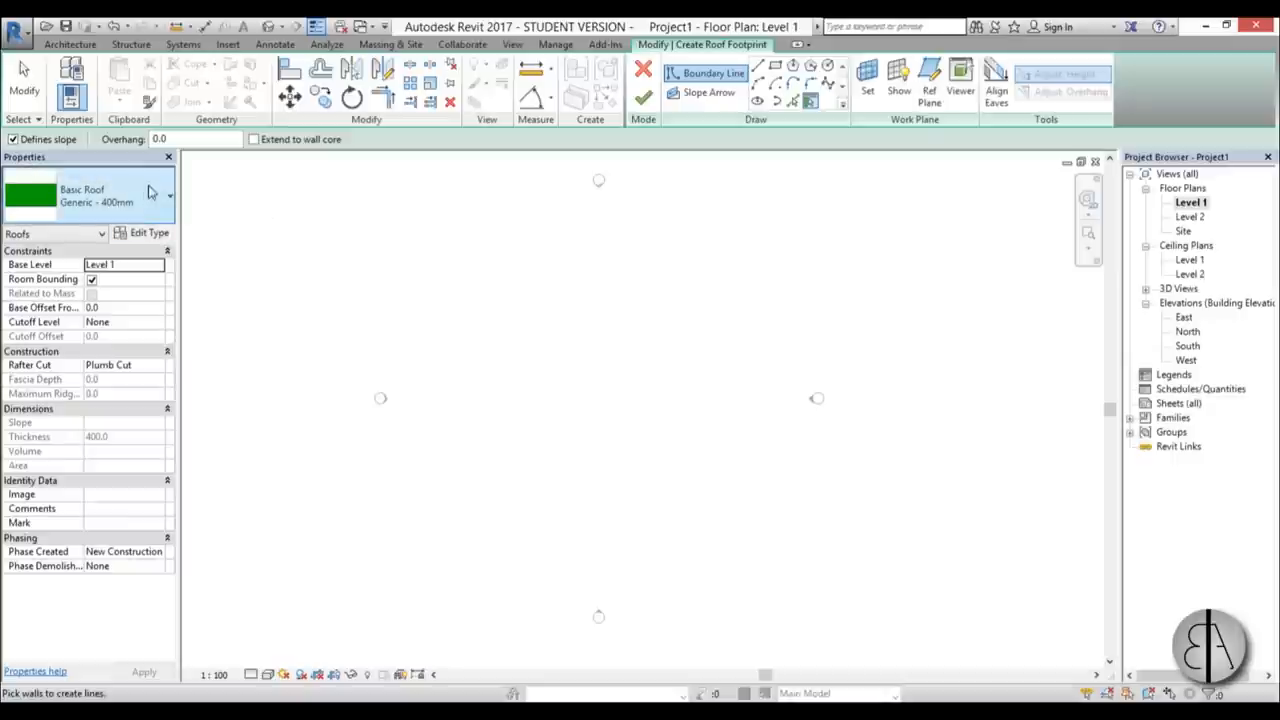
left_click(168, 196)
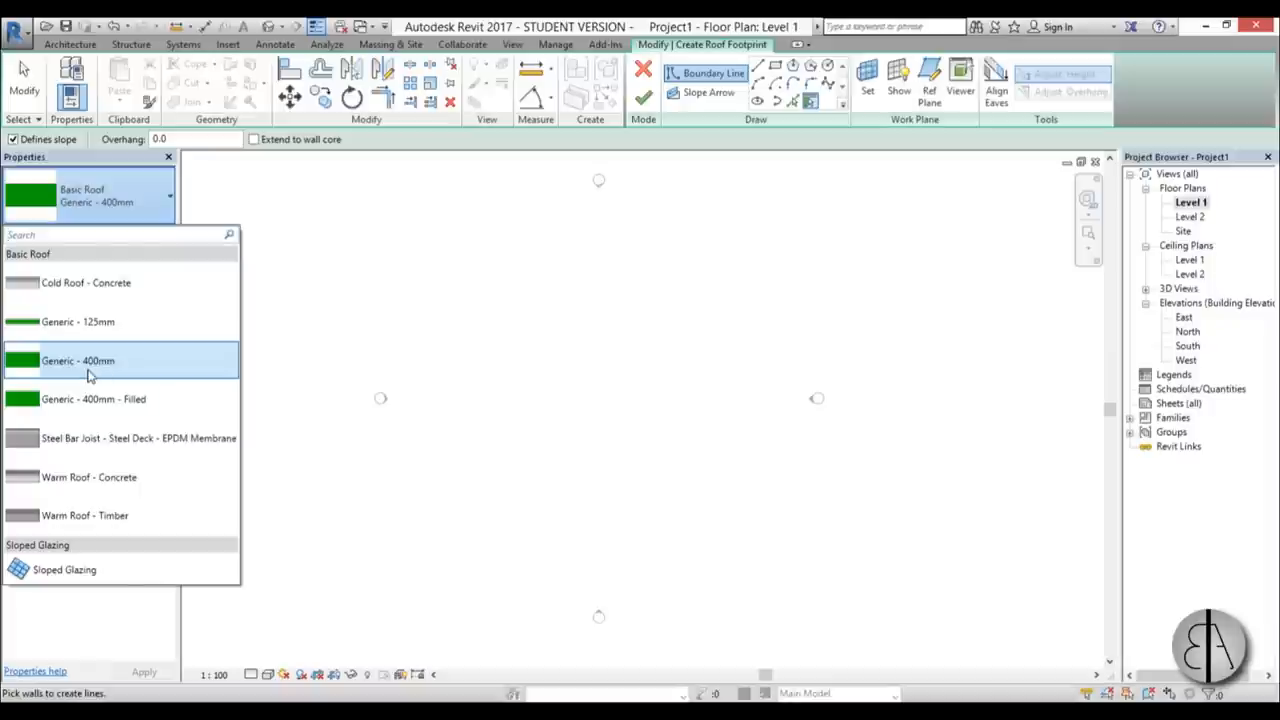
left_click(78, 360)
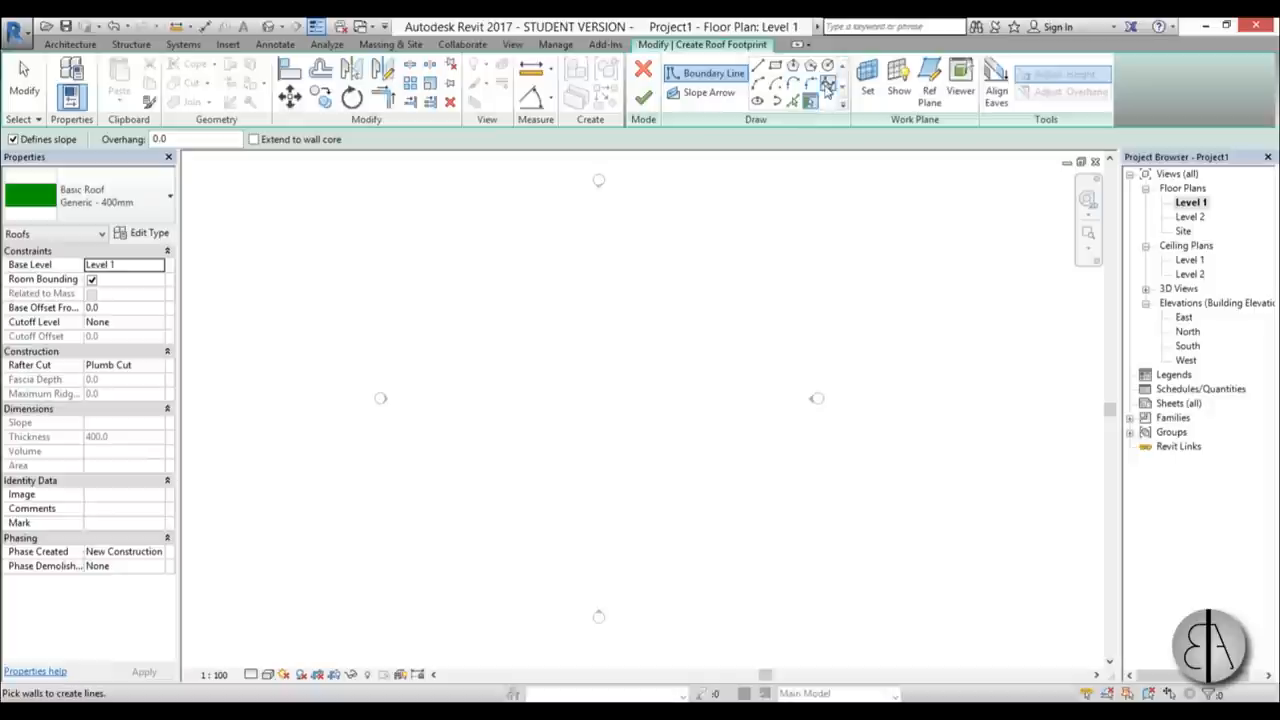
mouse_move(712, 72)
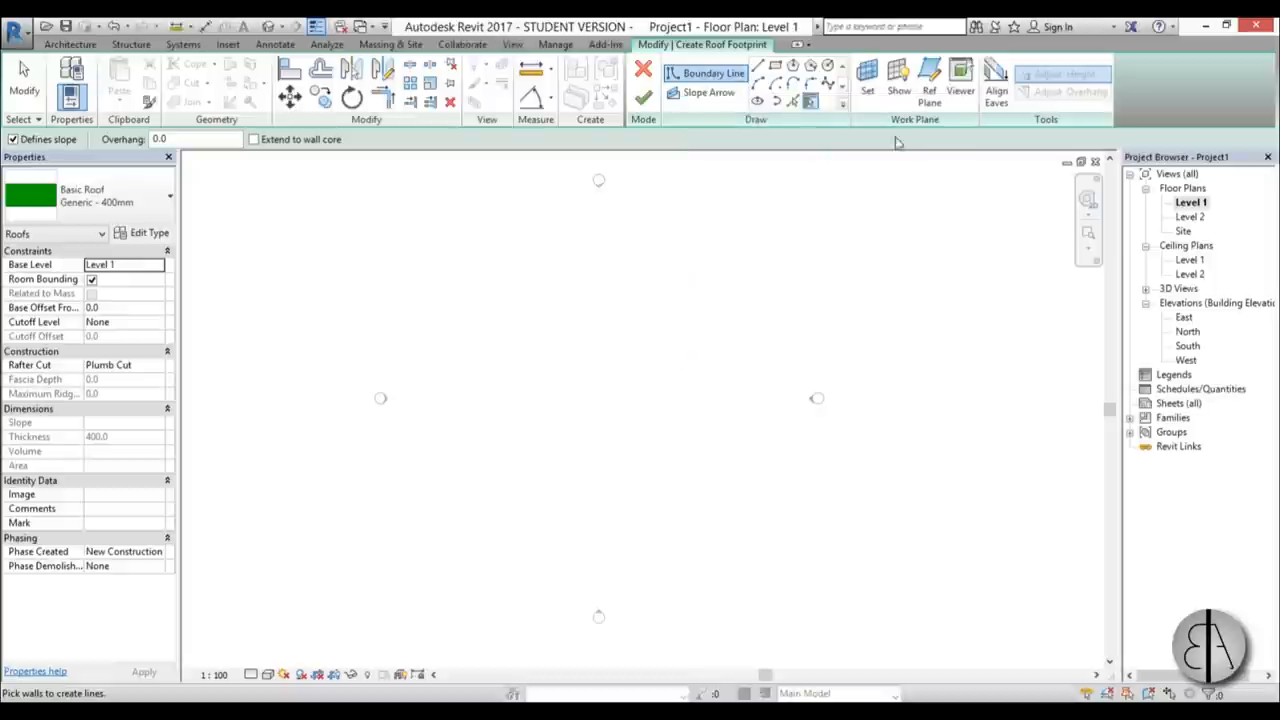
mouse_move(776, 68)
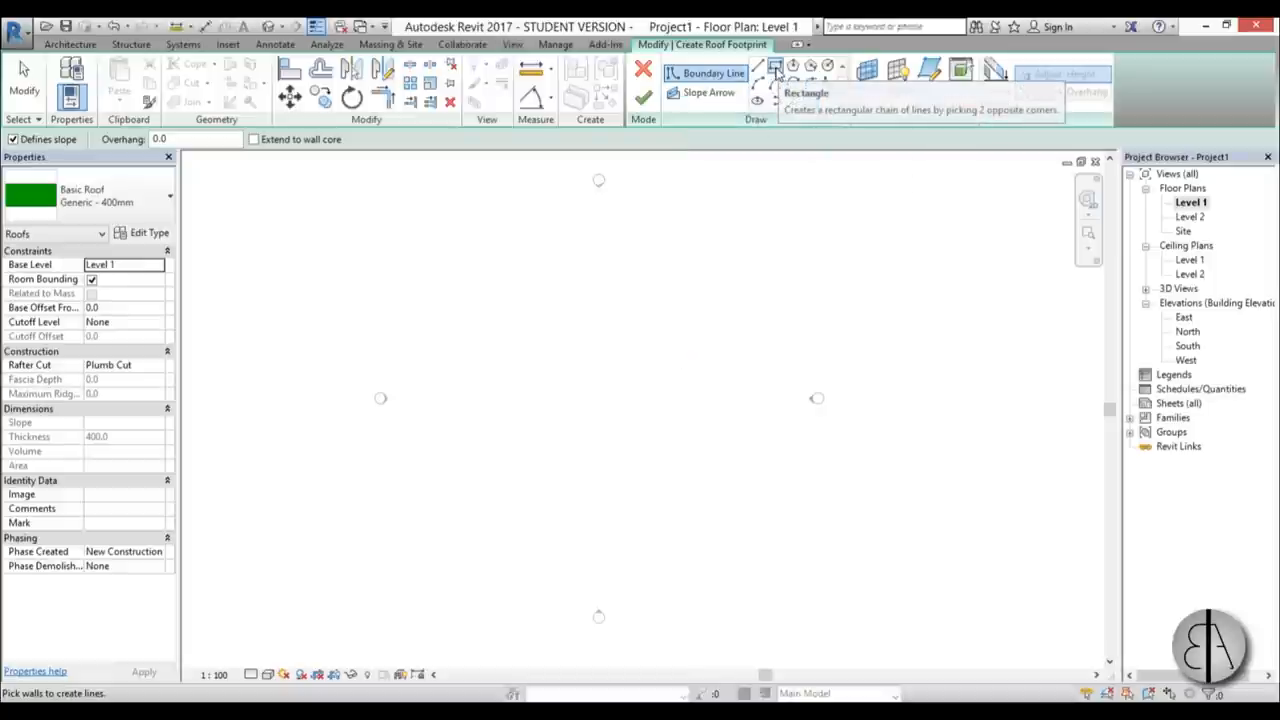
Sketch the L-shaped boundary with Defines Slope on at 30° for every edge
left_click(808, 72)
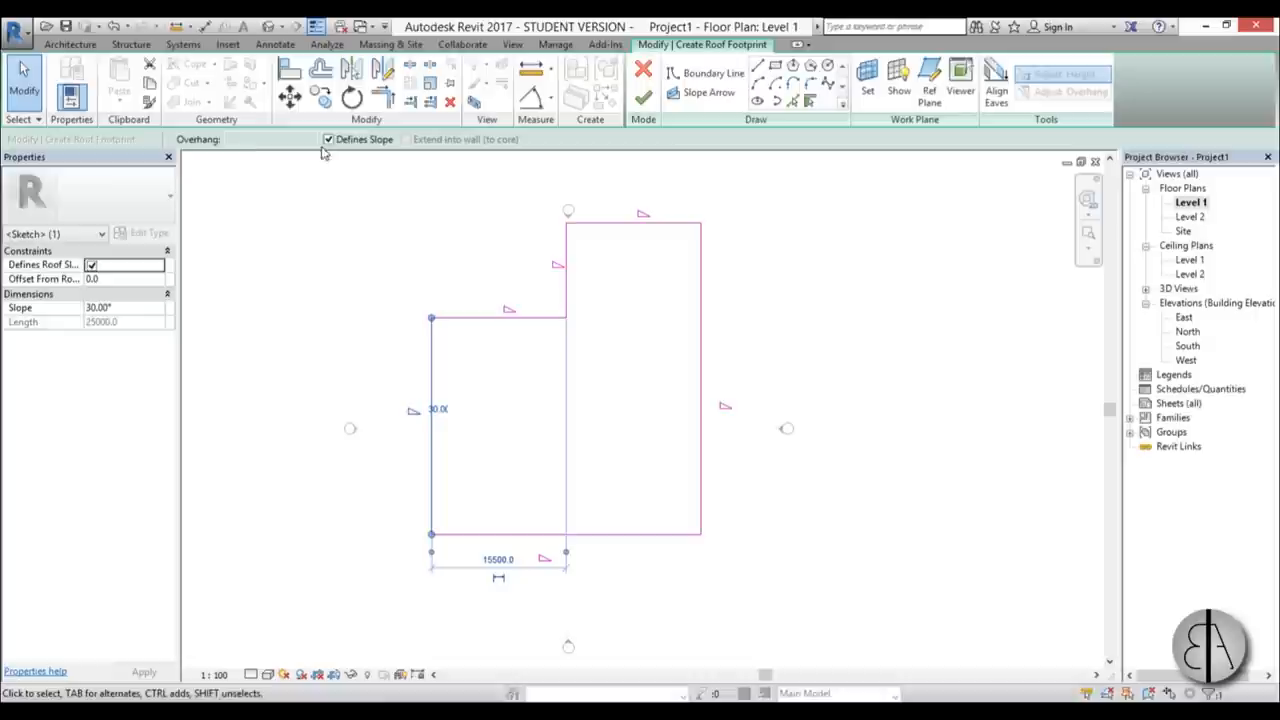
mouse_move(328, 140)
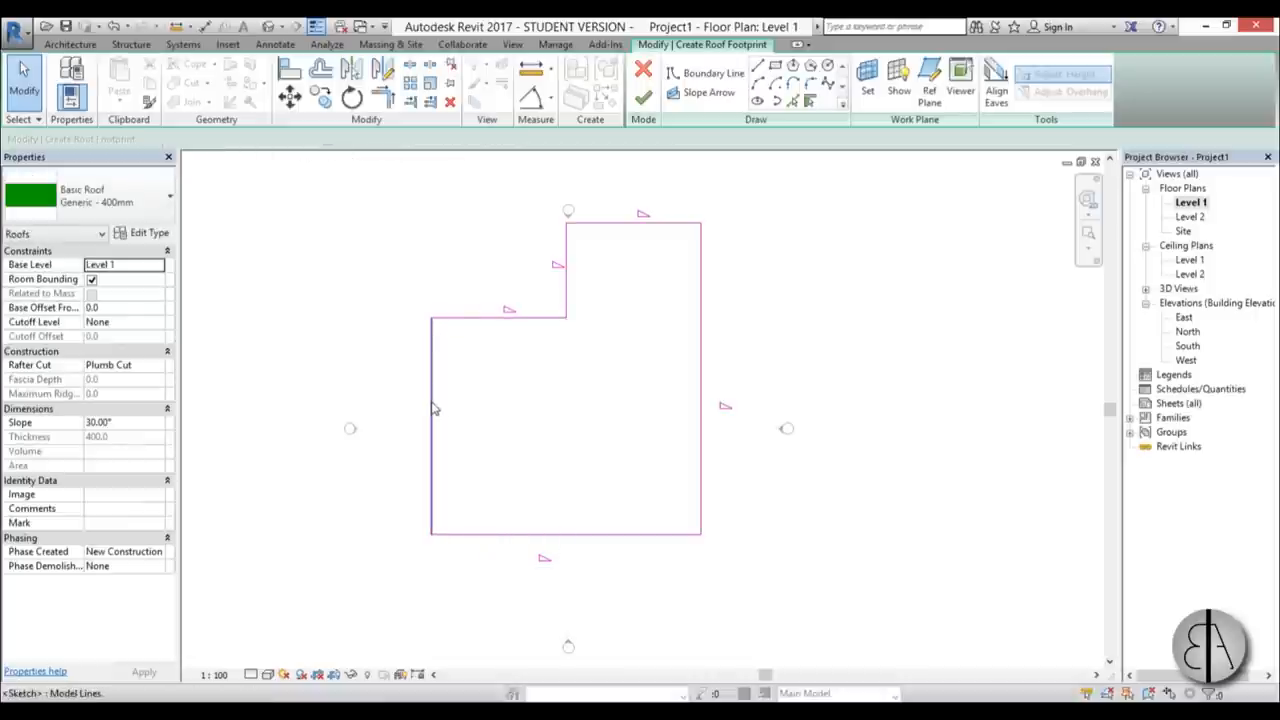
mouse_move(432, 404)
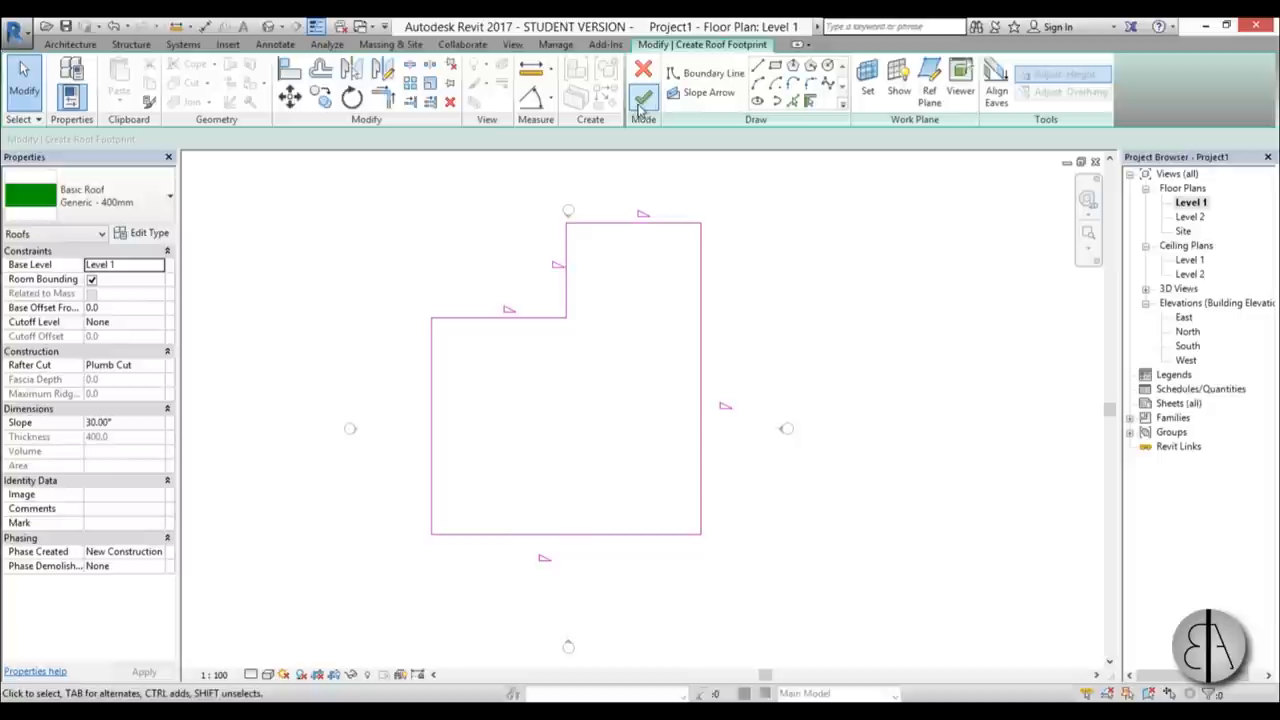
Finish the L-shaped roof, inspect it in 3D, then reopen its footprint via Edit Footprint
left_click(644, 96)
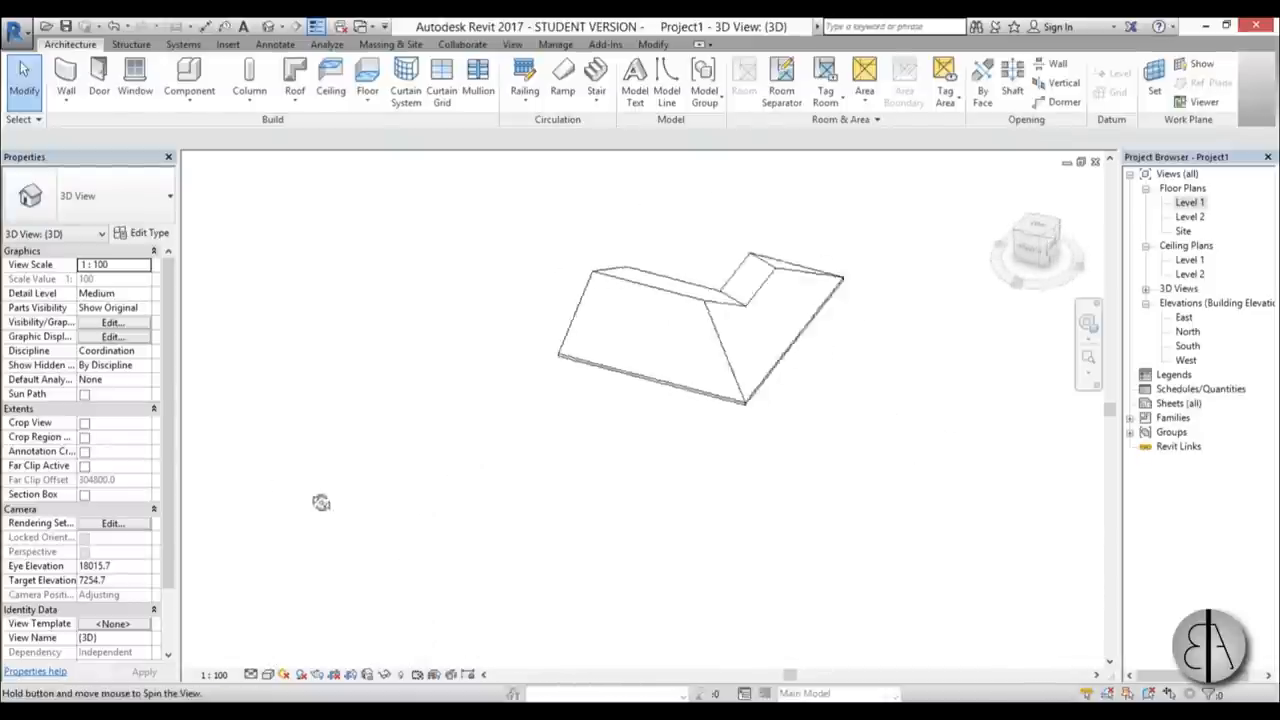
left_click_drag(320, 502, 592, 542)
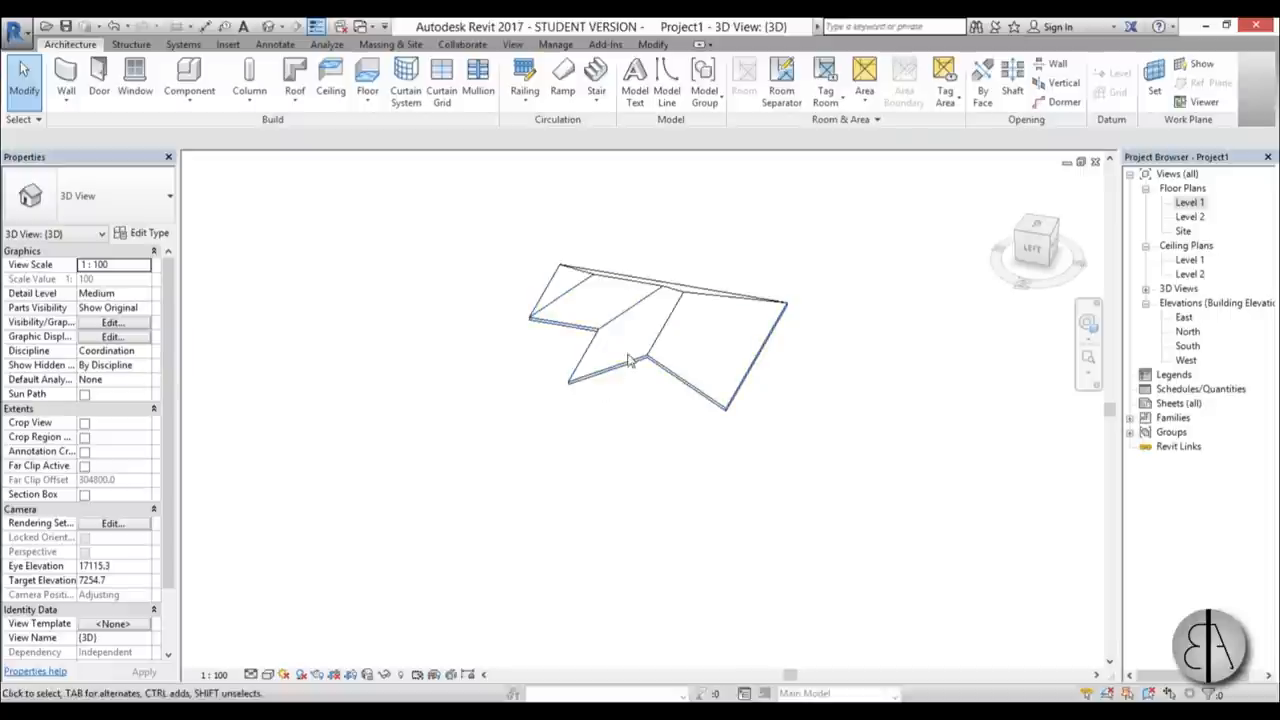
mouse_move(704, 400)
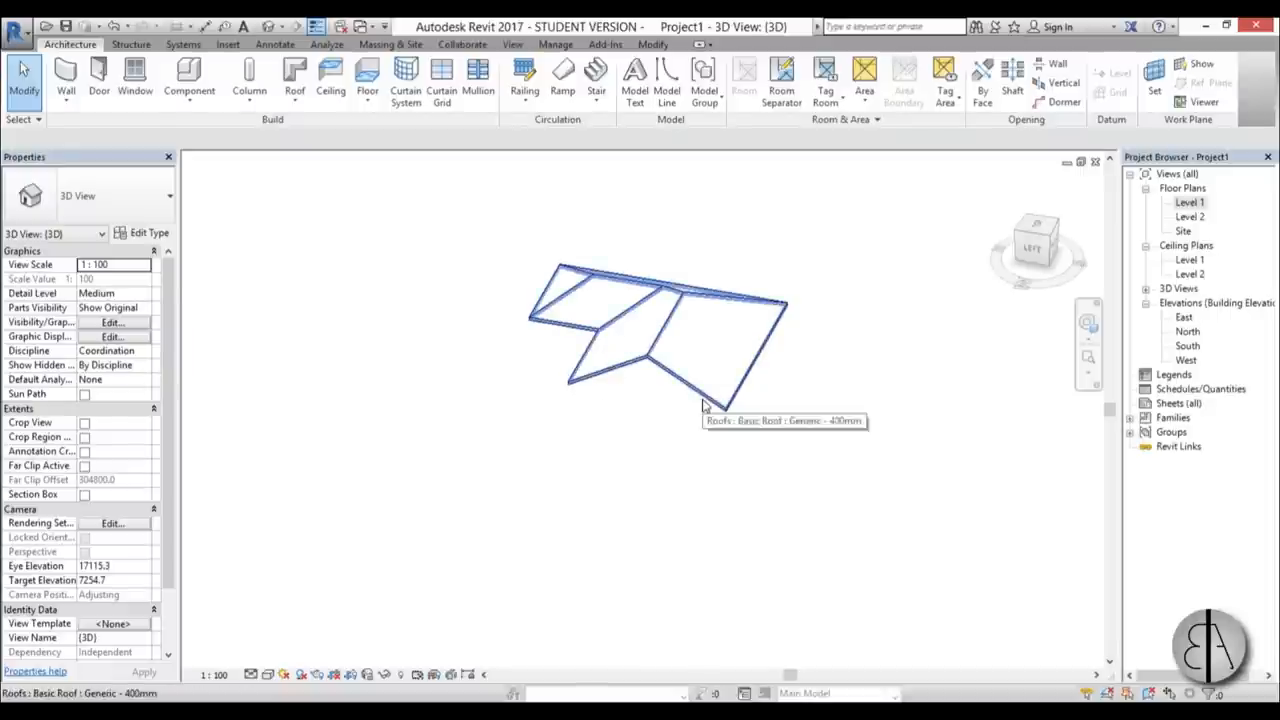
left_click(656, 340)
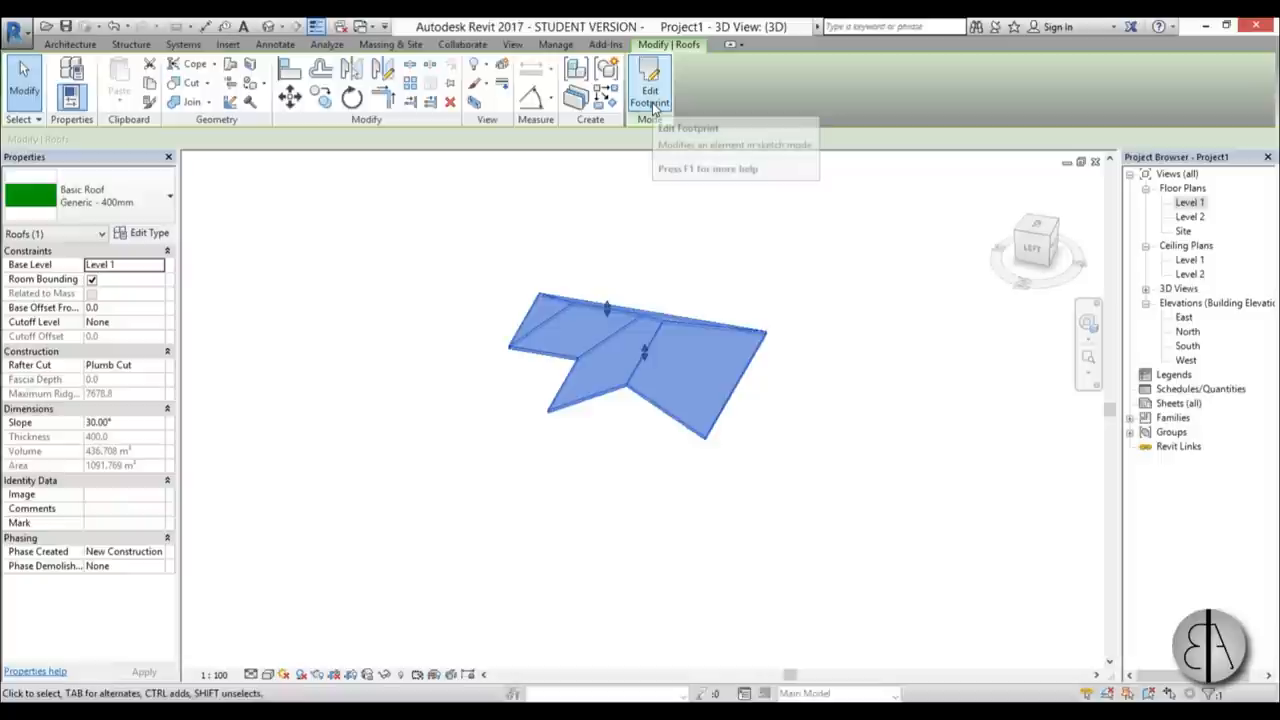
left_click(650, 90)
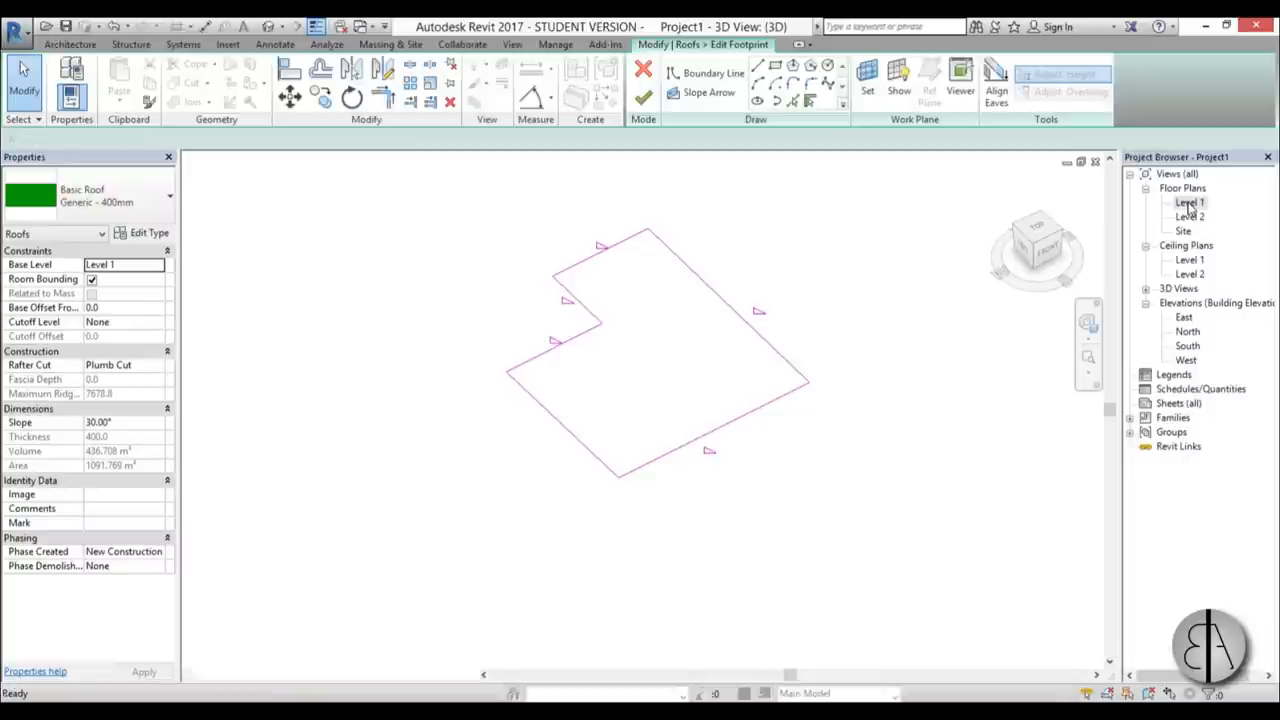
In the Level 1 plan, give one footprint edge a 10° slope and finish the roof
double_click(1188, 202)
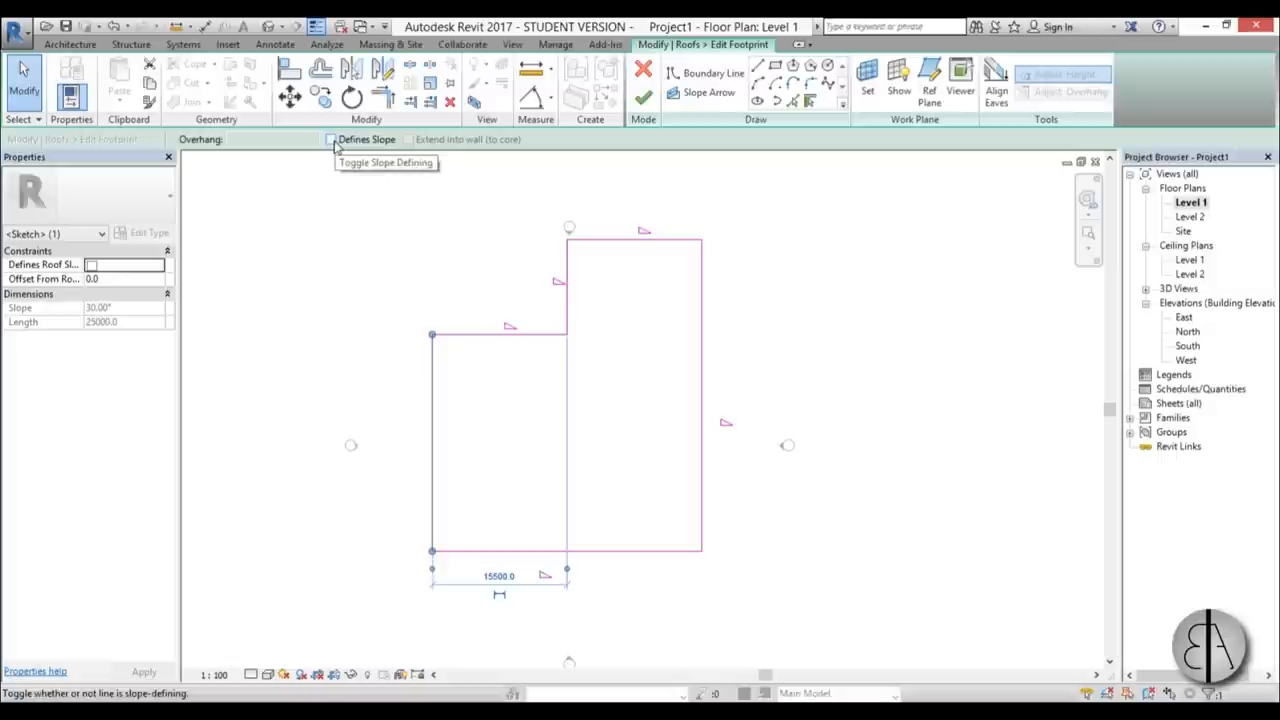
left_click(330, 140)
type("10")
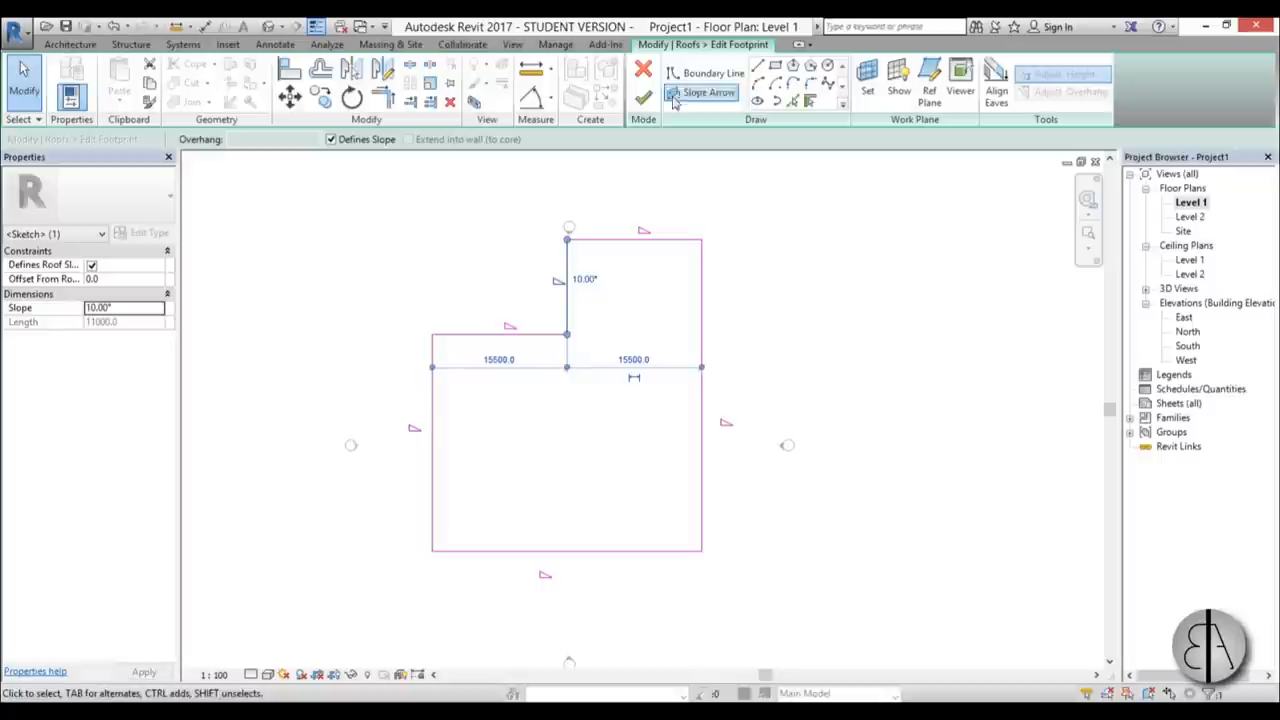
left_click(644, 92)
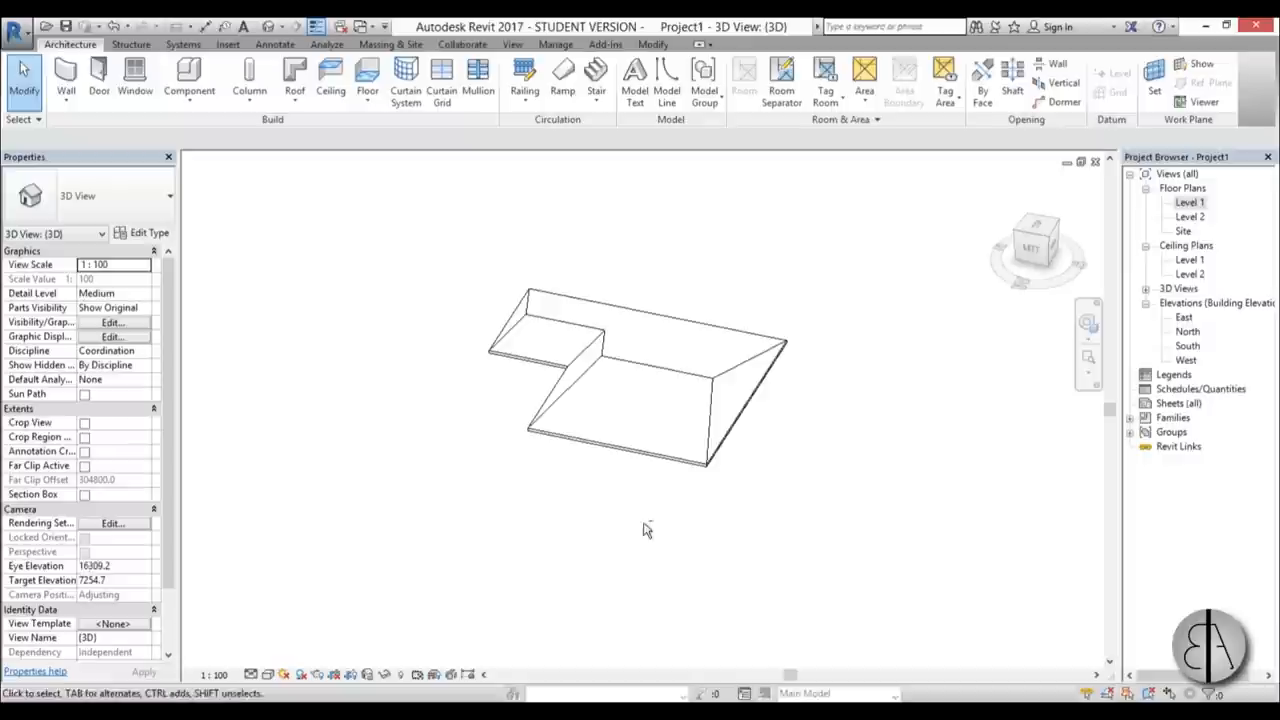
Delete the L-shaped roof and start a new Roof by Footprint in the Level 1 plan
left_click(616, 460)
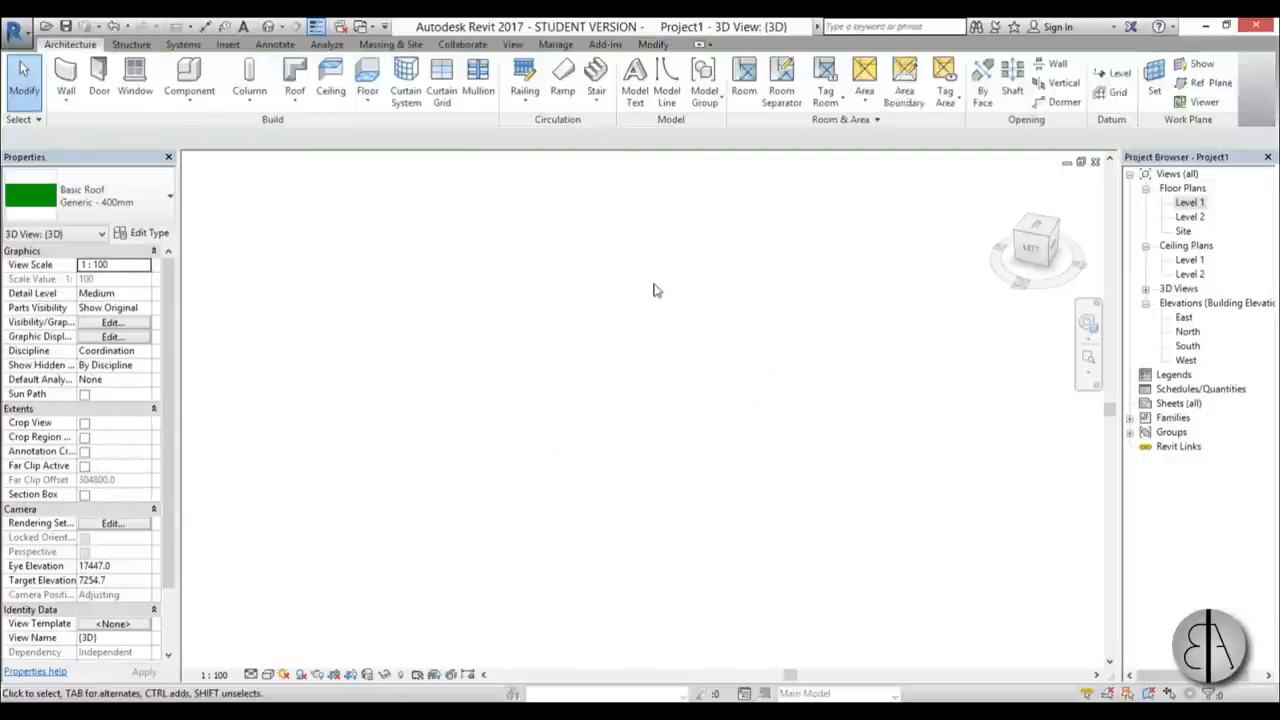
double_click(1188, 202)
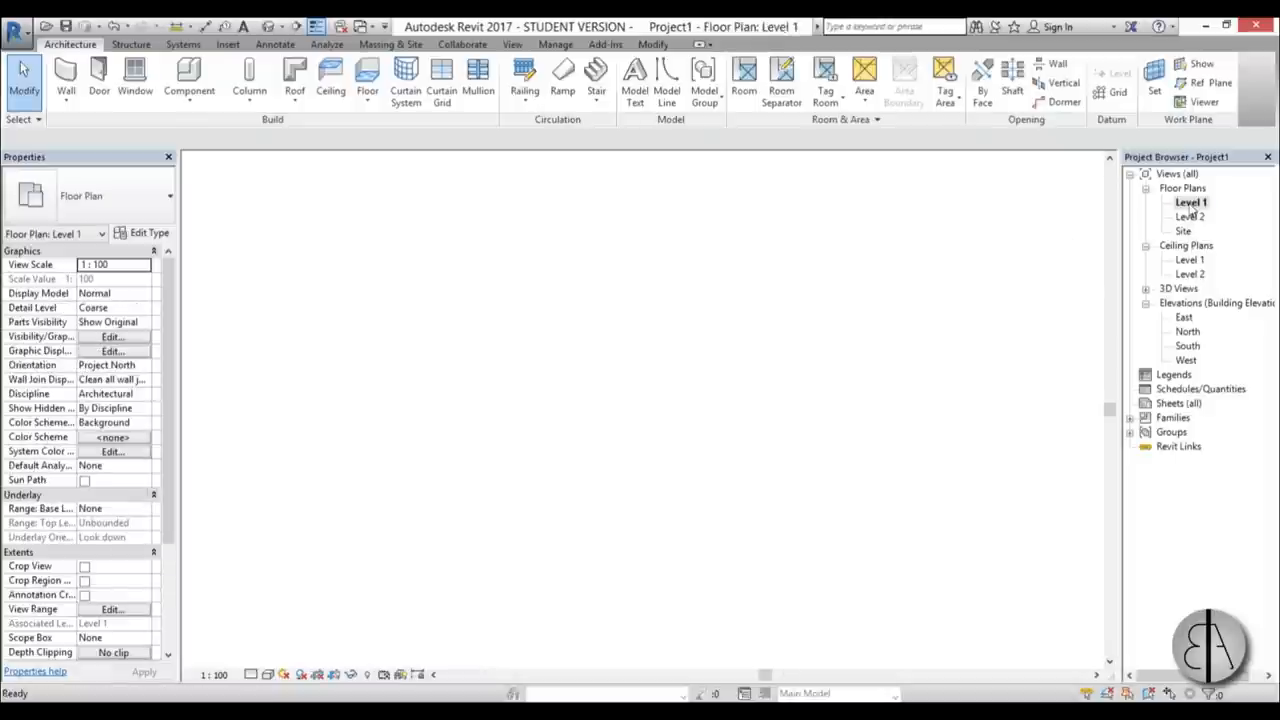
left_click(248, 80)
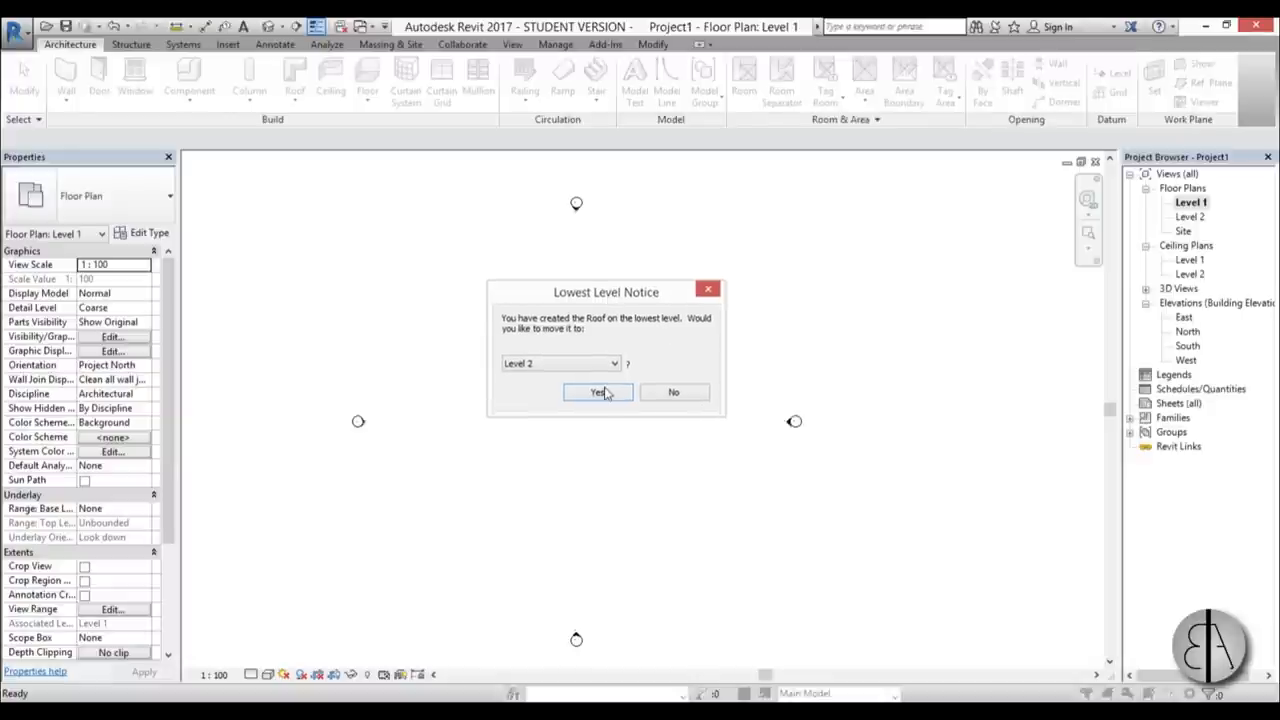
Move the roof to Level 2, draw a rectangular footprint and add interior lines from the top edge
left_click(596, 390)
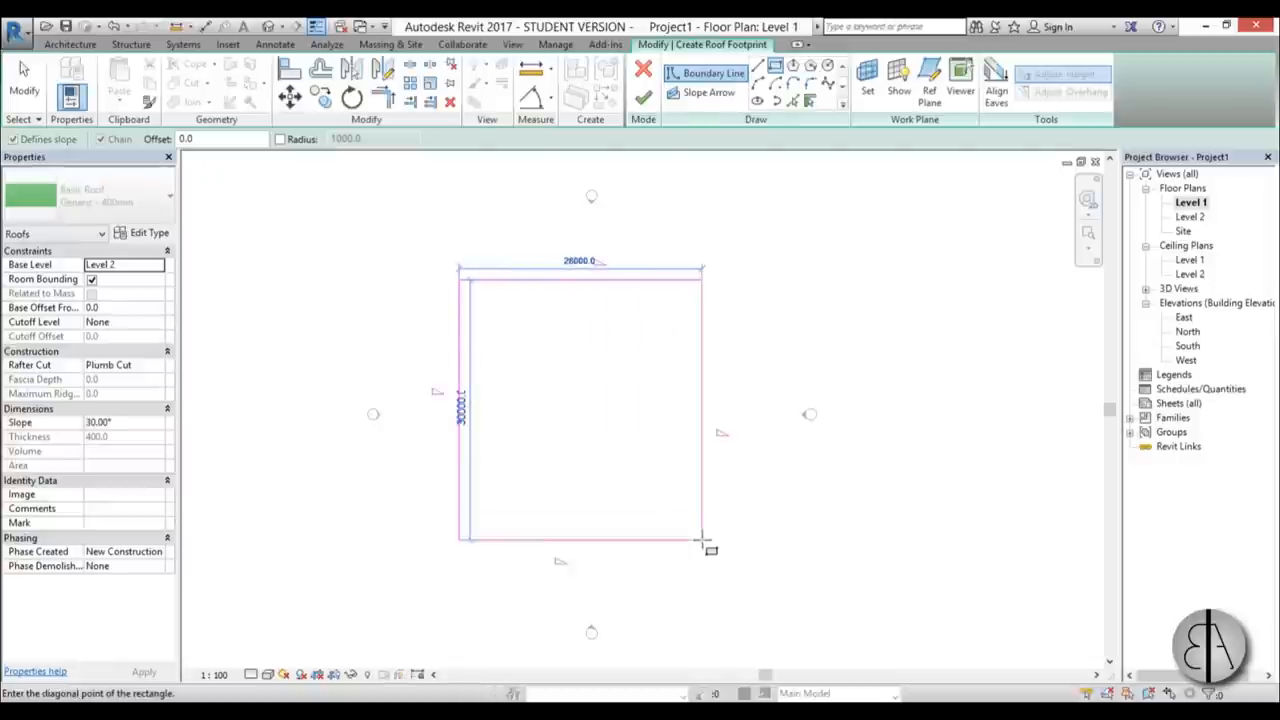
left_click(700, 548)
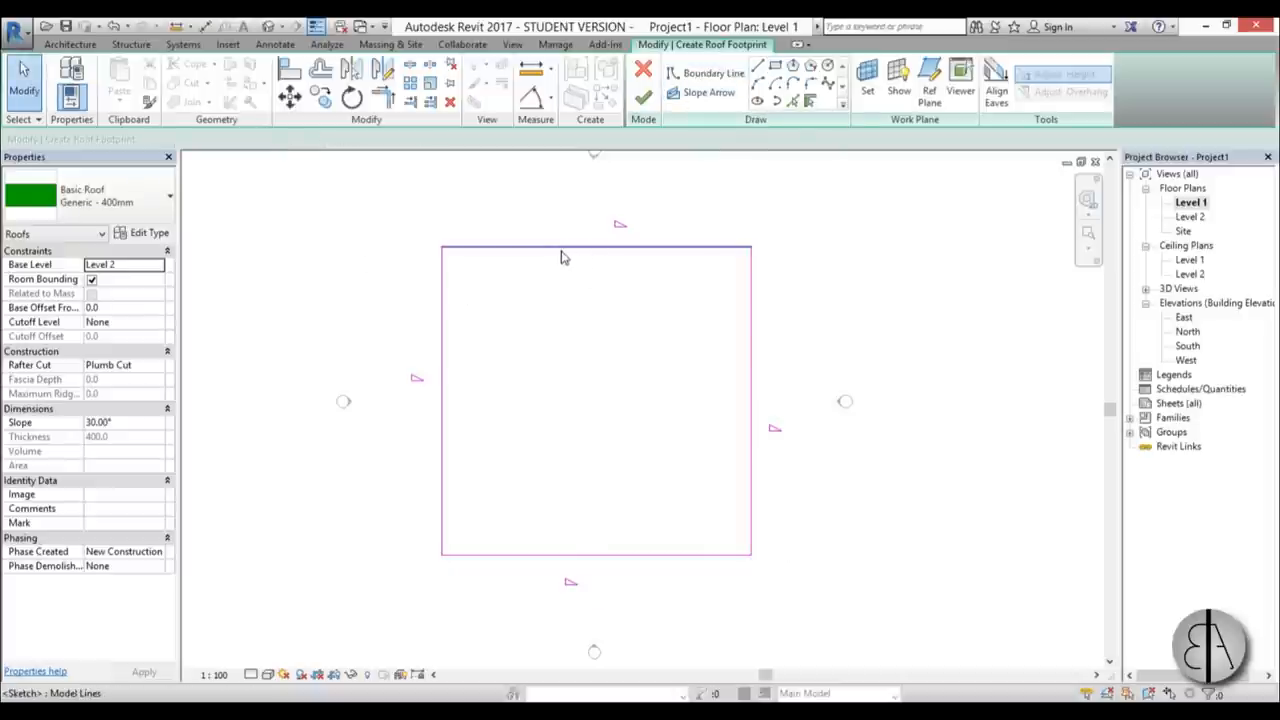
mouse_move(544, 252)
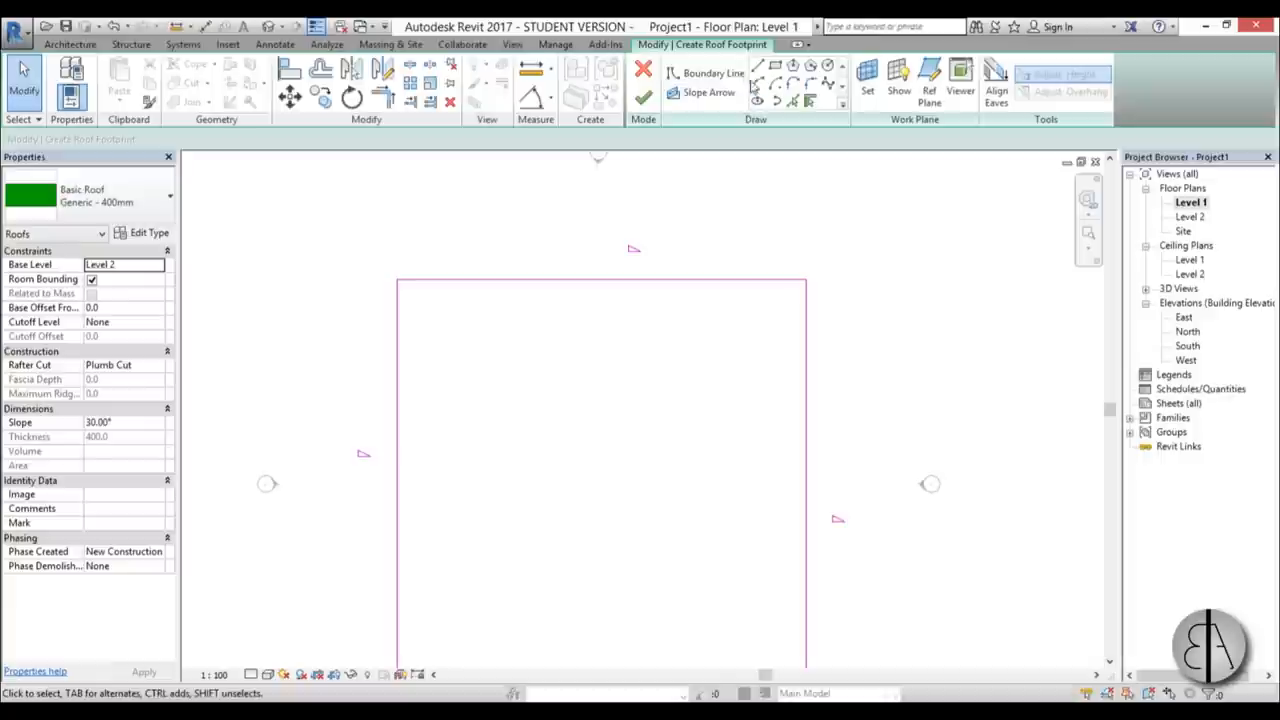
left_click(712, 72)
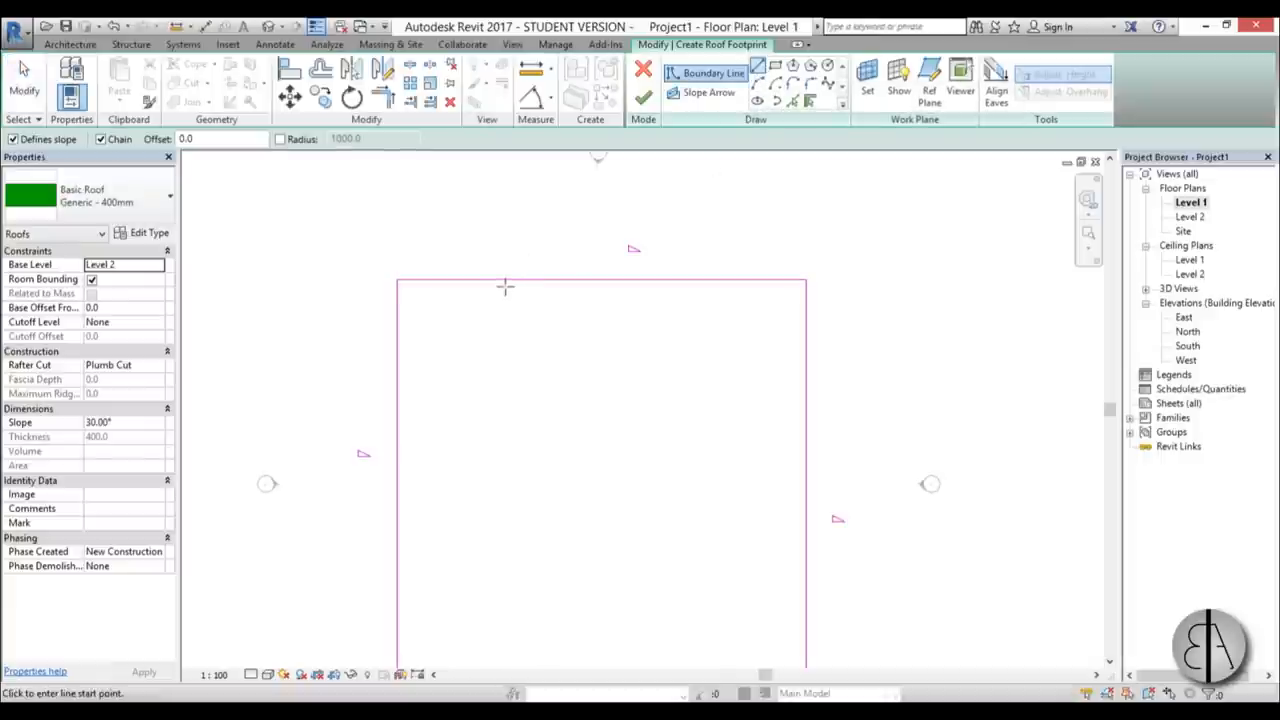
left_click(500, 284)
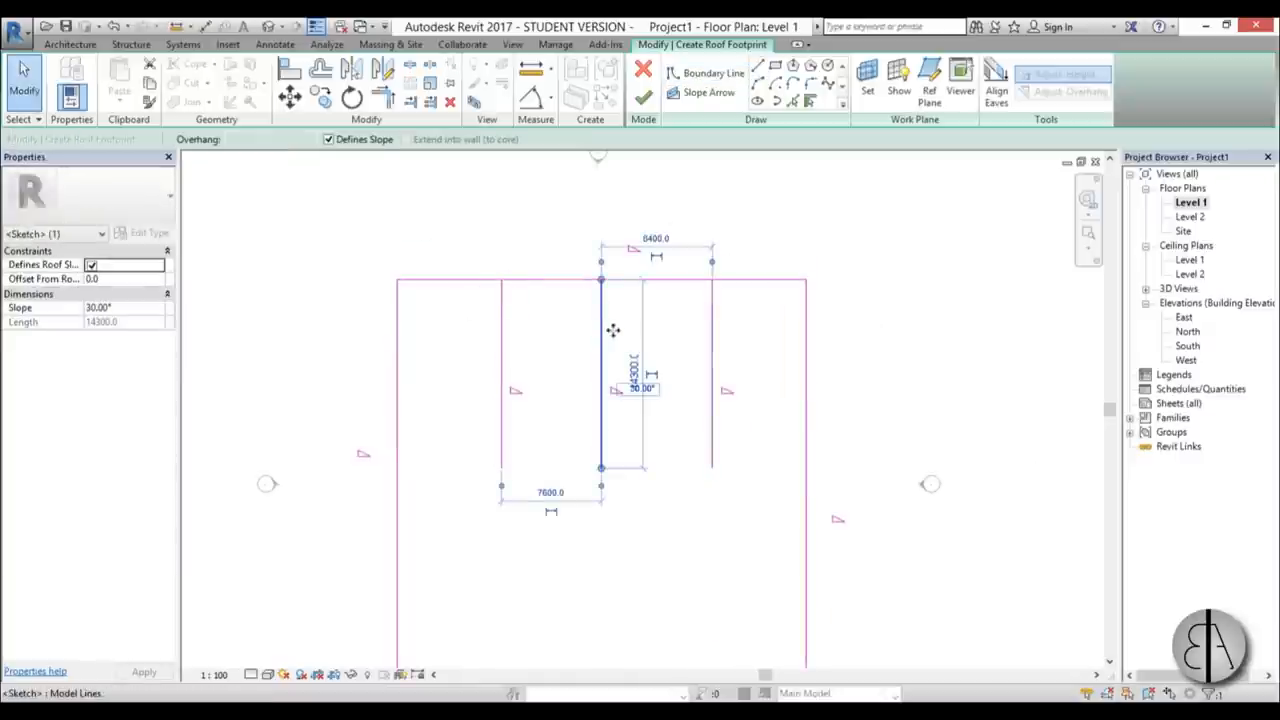
left_click(644, 96)
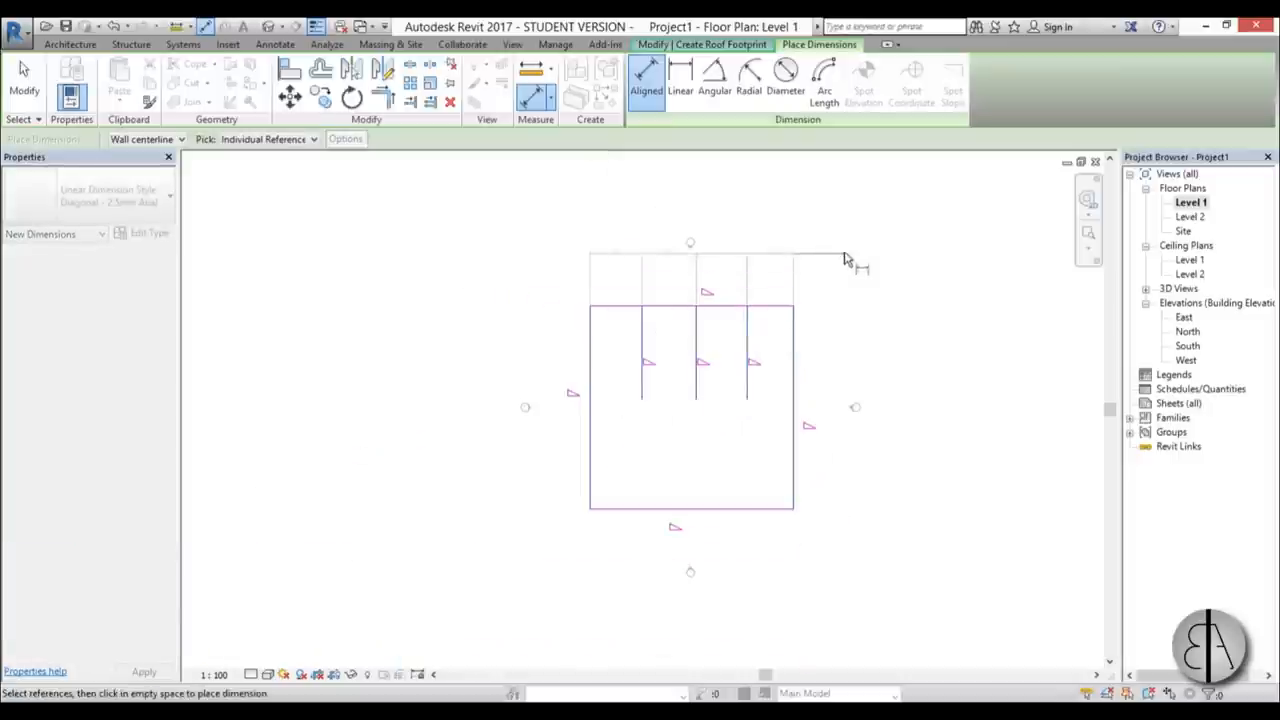
Dimension across the interior lines and set the EQ constraint for equal spacing
left_click(690, 224)
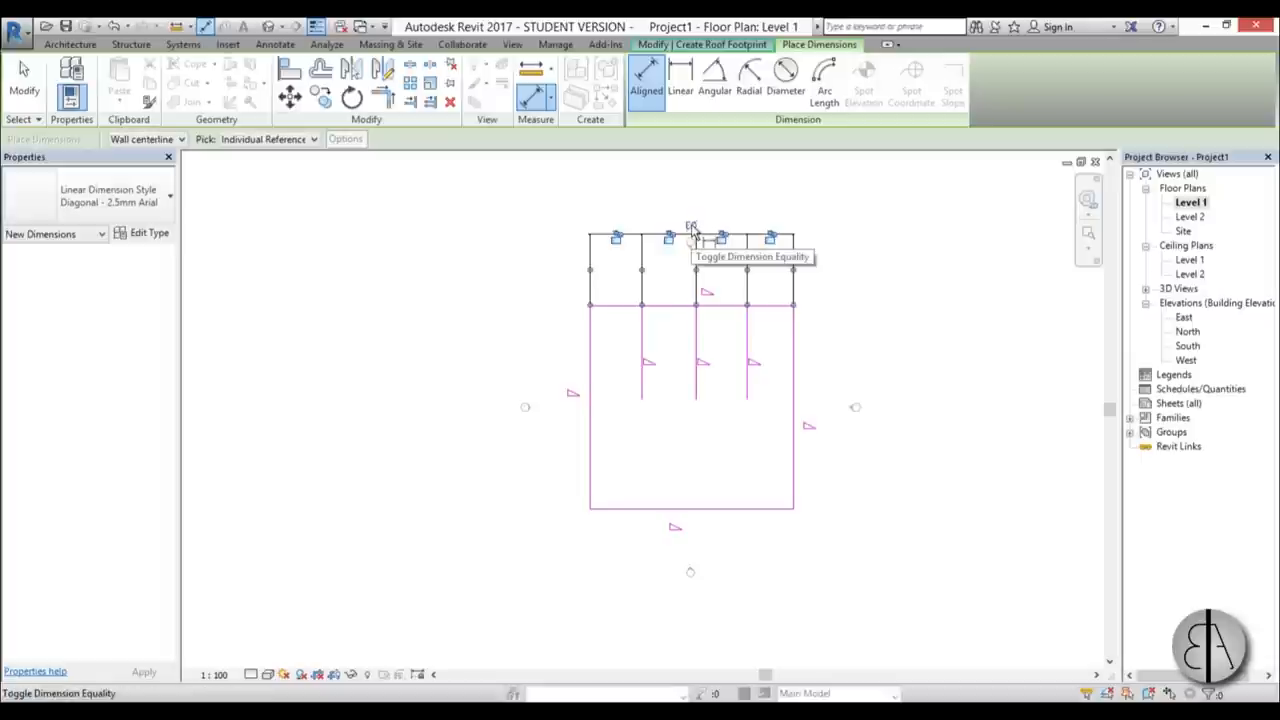
left_click(690, 226)
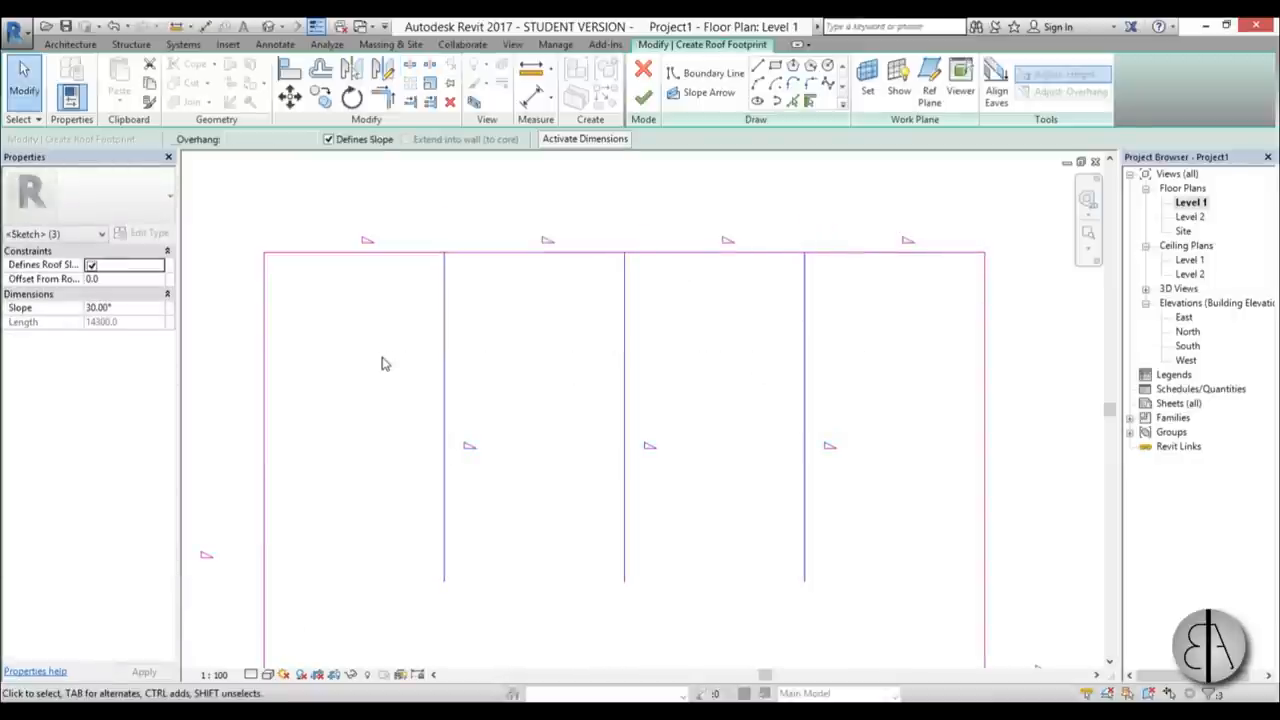
Select the middle top-edge segments and turn off Defines Slope for them
left_click(644, 96)
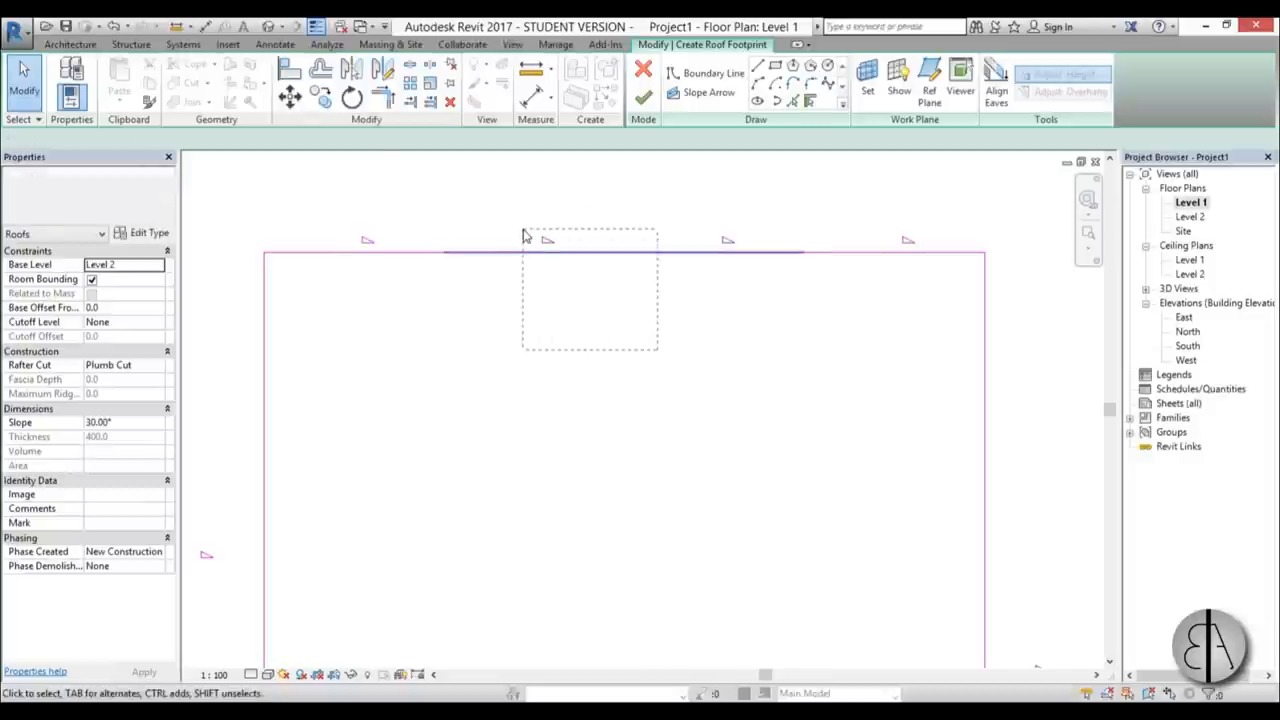
left_click(620, 252)
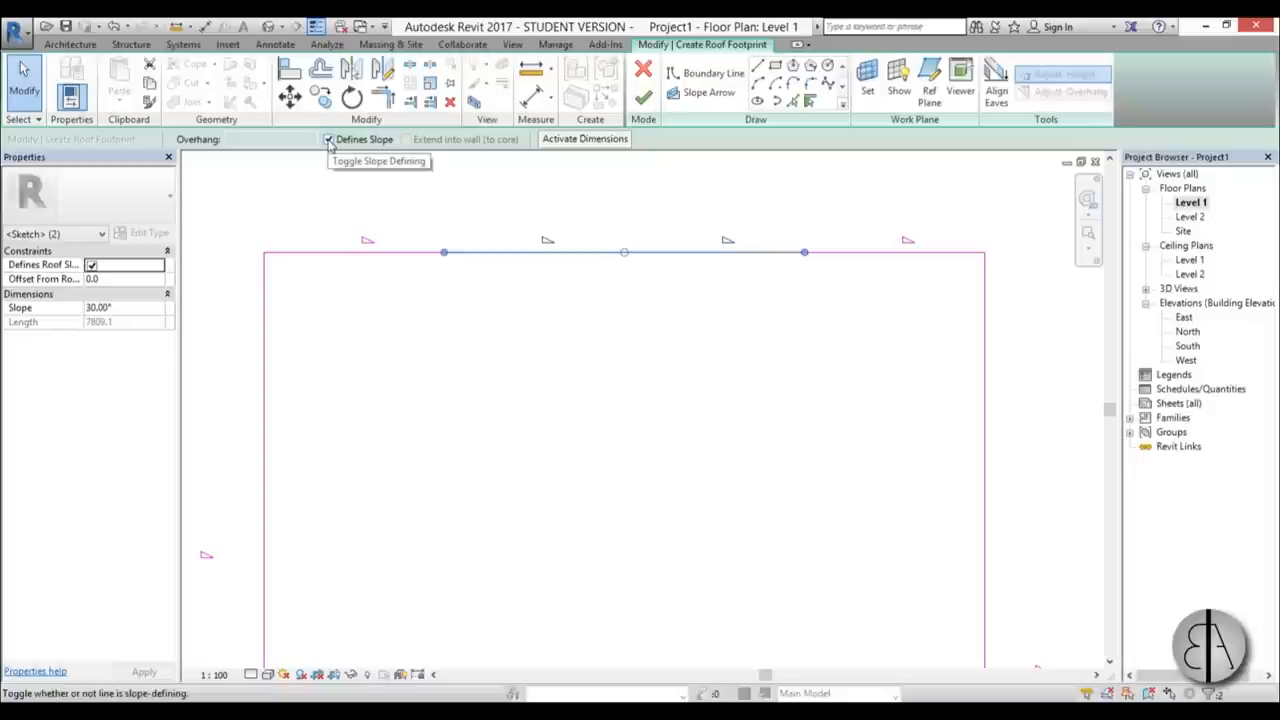
left_click(328, 140)
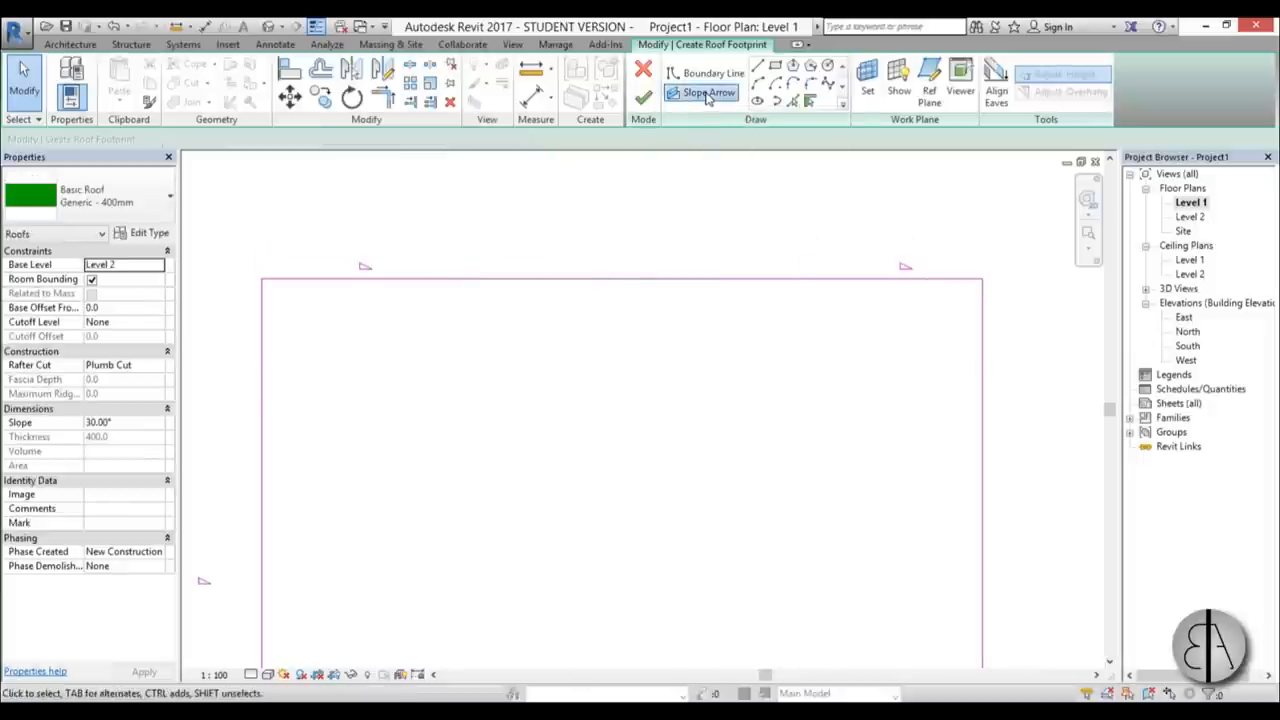
Draw two slope arrows to the top edge midpoint with Height Offset at Head 3000 and finish the roof
left_click(702, 92)
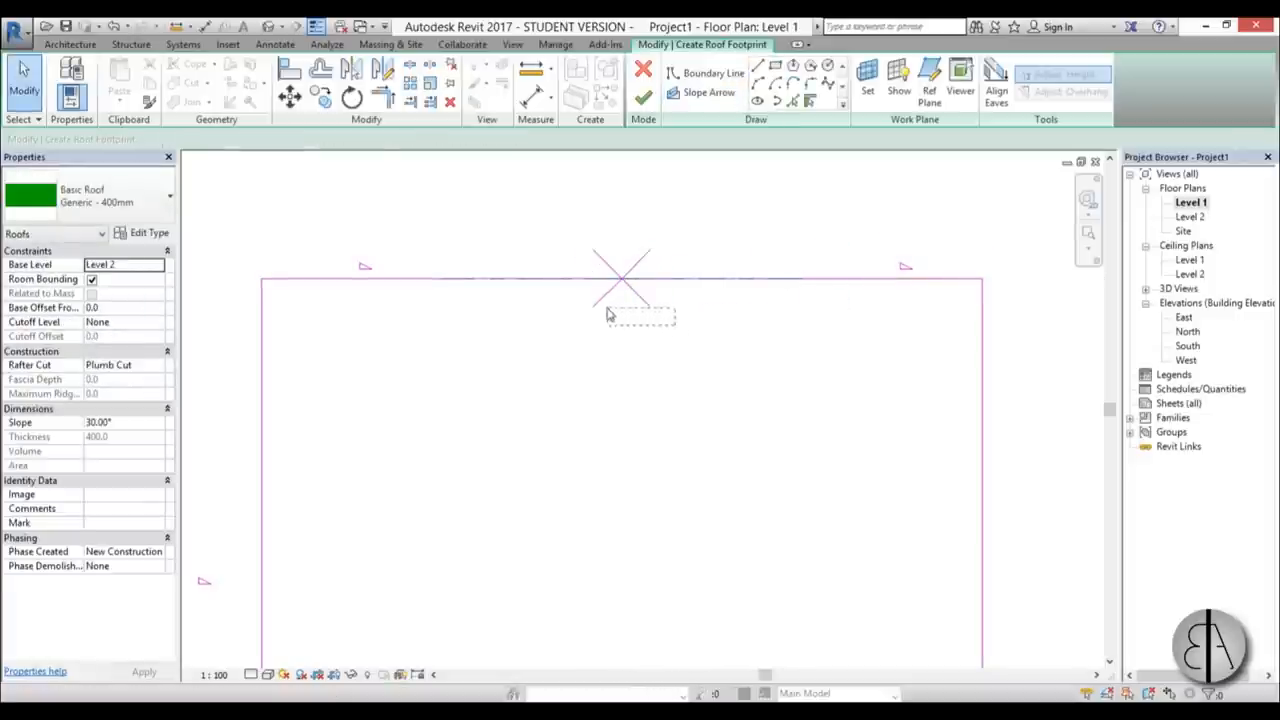
left_click(620, 280)
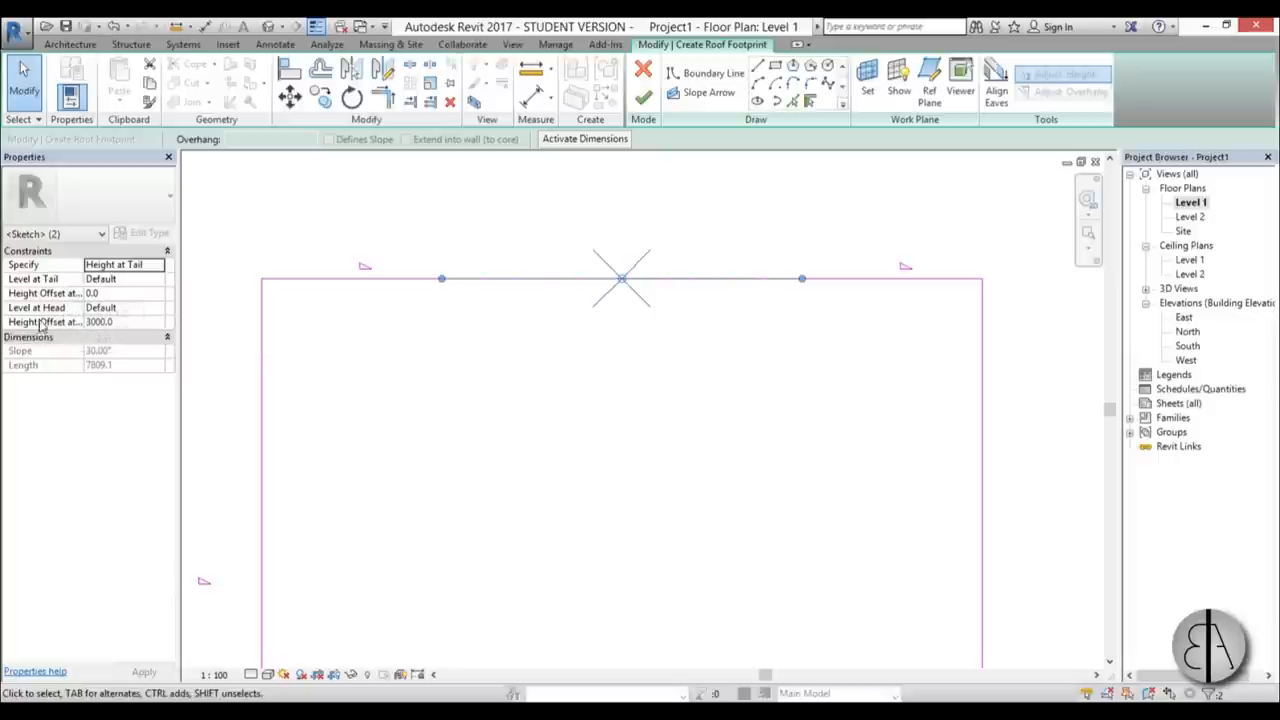
mouse_move(44, 320)
type("2000")
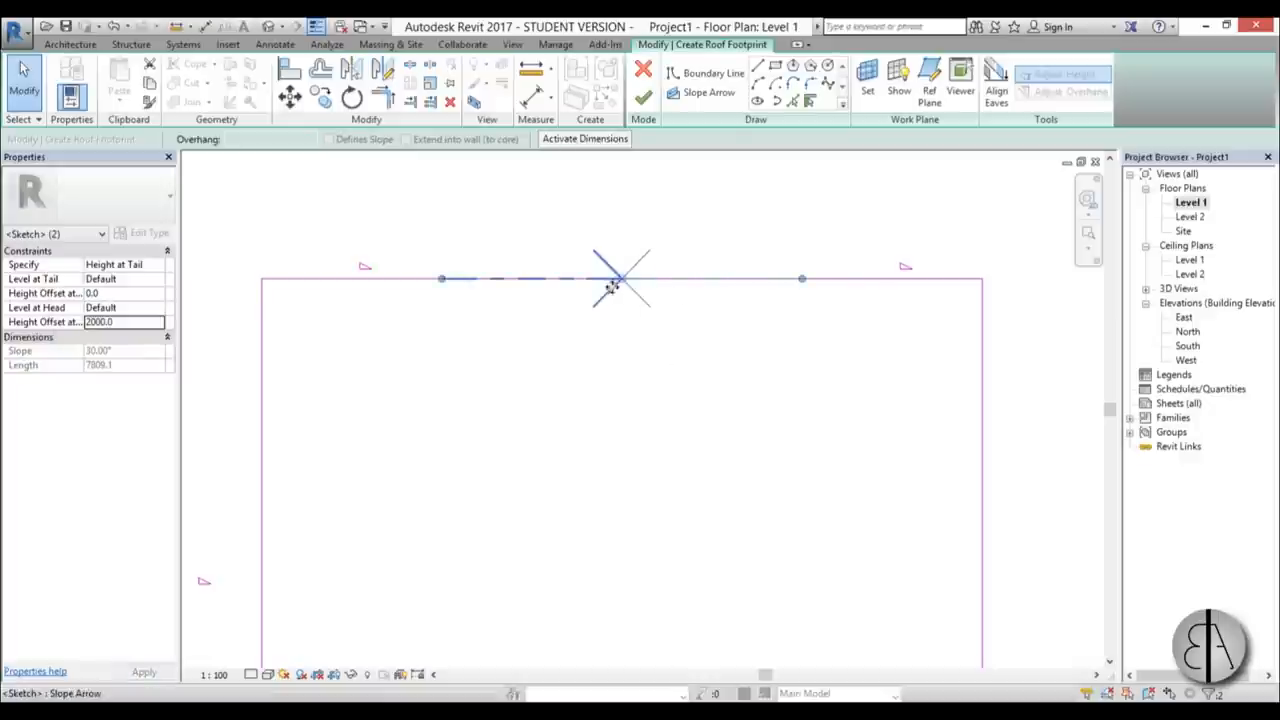
left_click(644, 96)
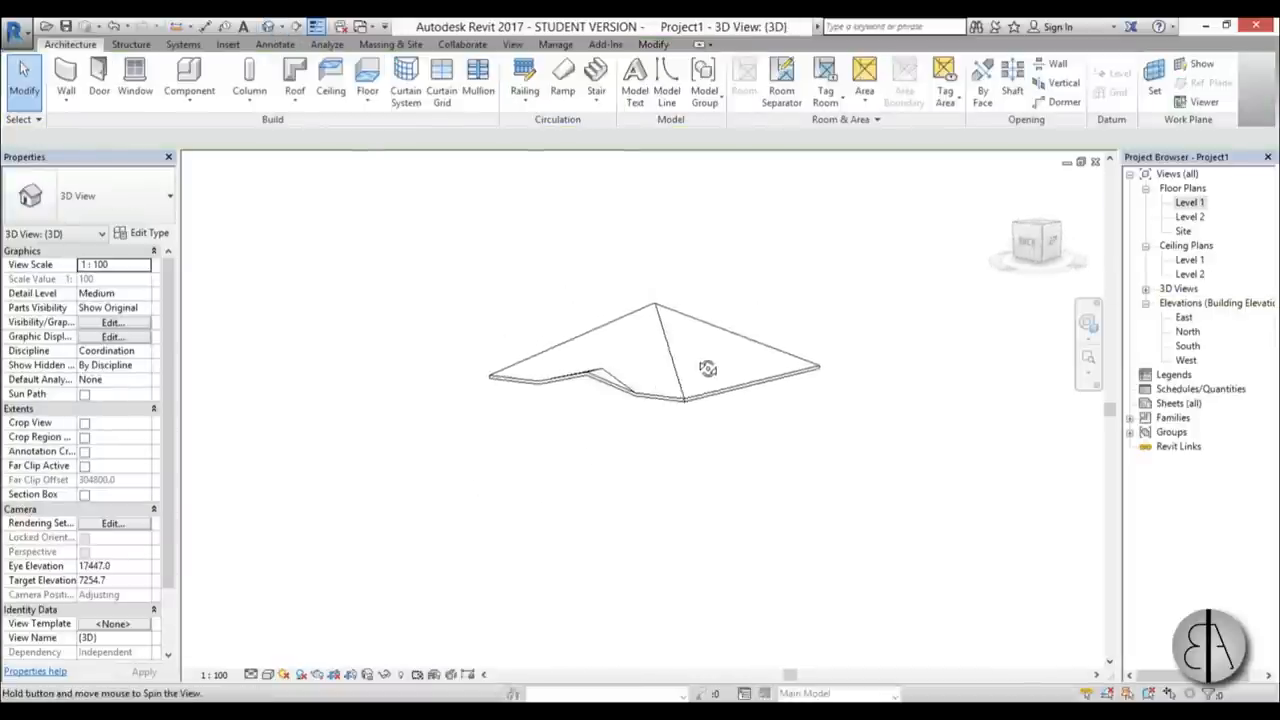
Orbit the 3D view to check the roof peak, then reopen the Level 1 floor plan
left_click_drag(708, 368, 544, 400)
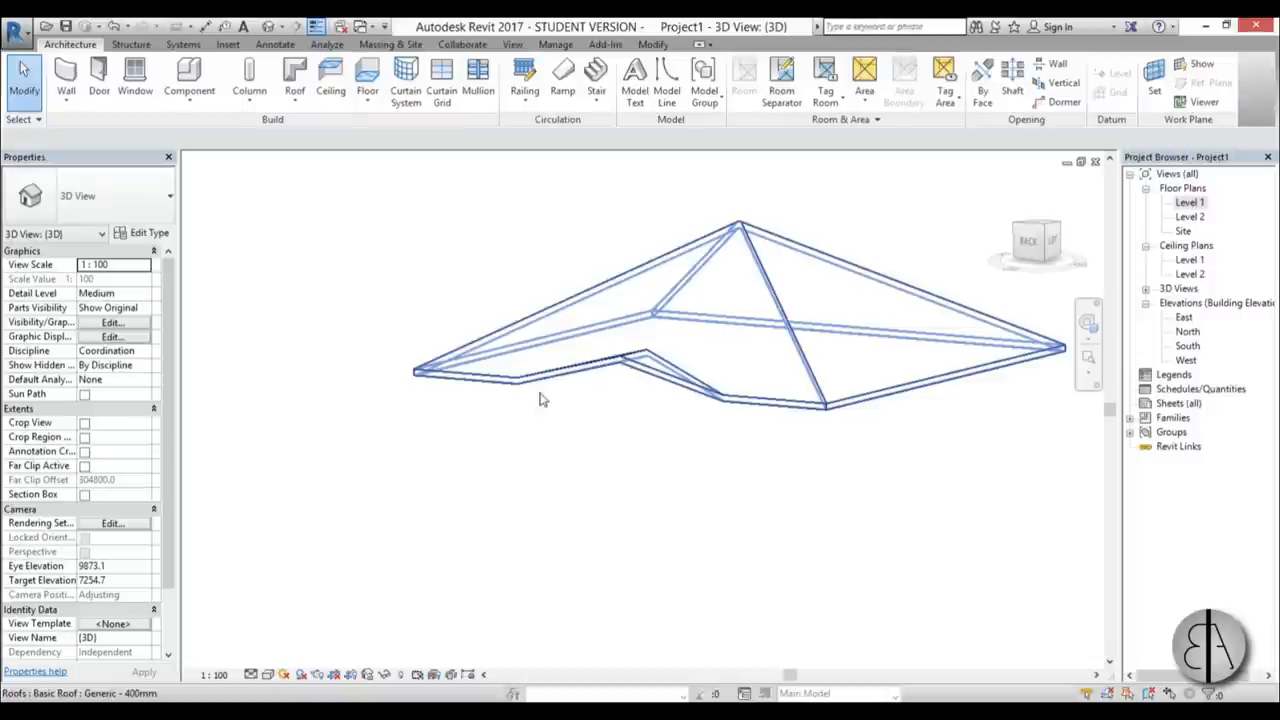
left_click_drag(540, 400, 704, 432)
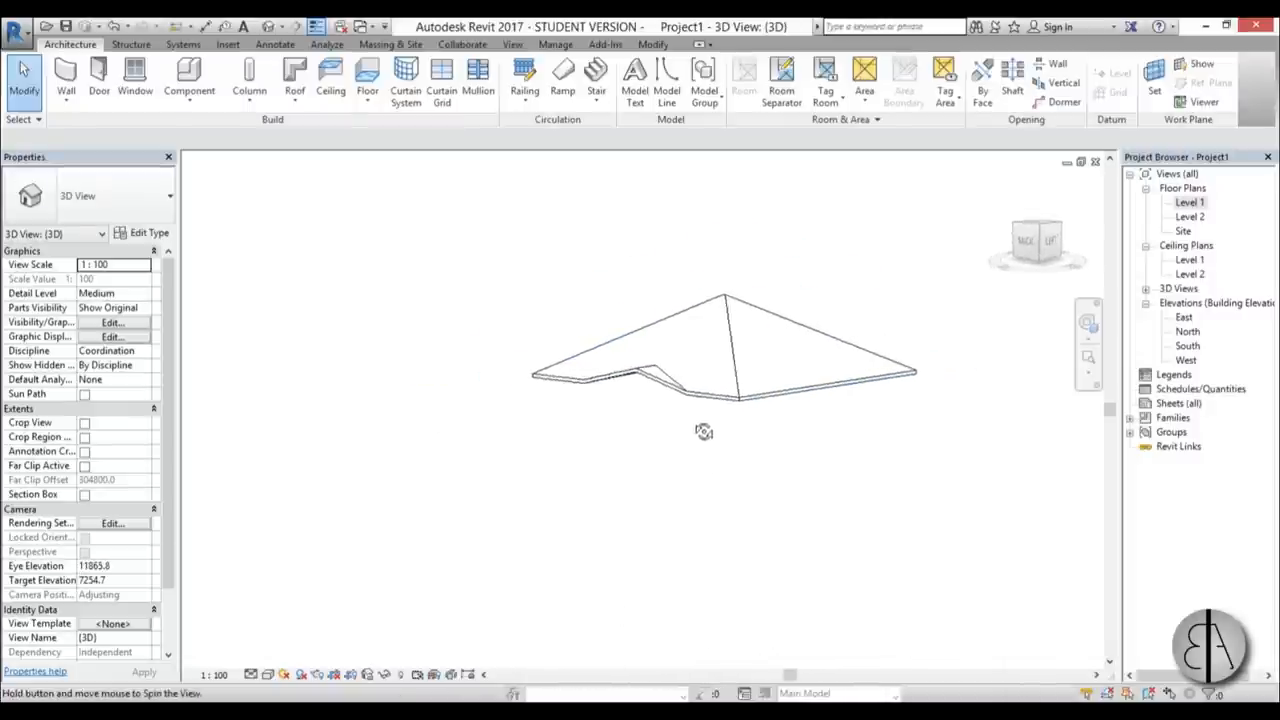
double_click(1190, 202)
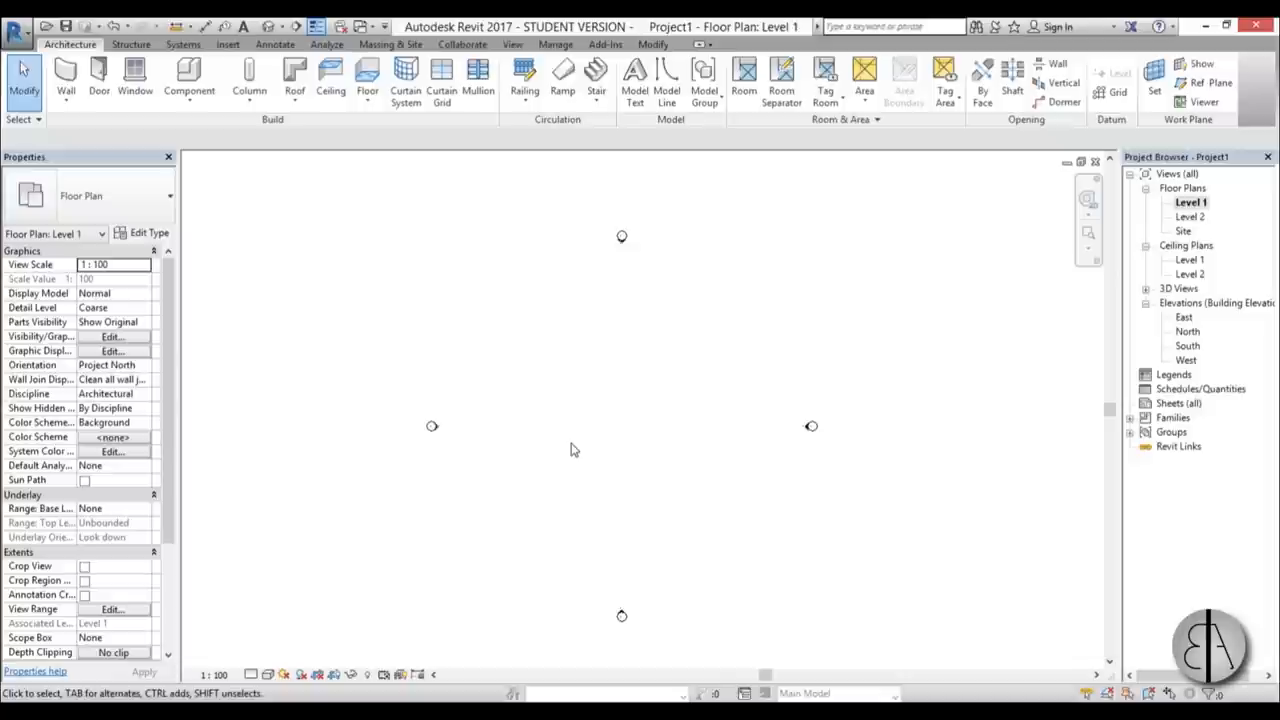
mouse_move(294, 80)
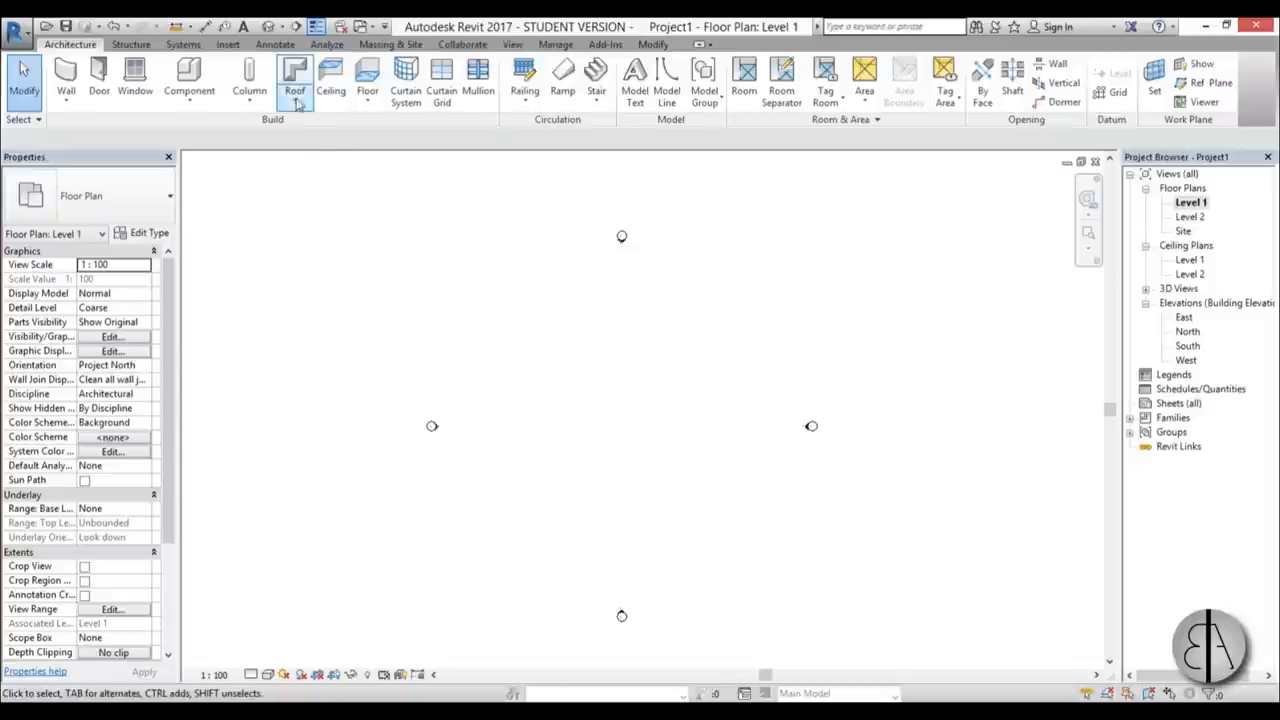
left_click(294, 78)
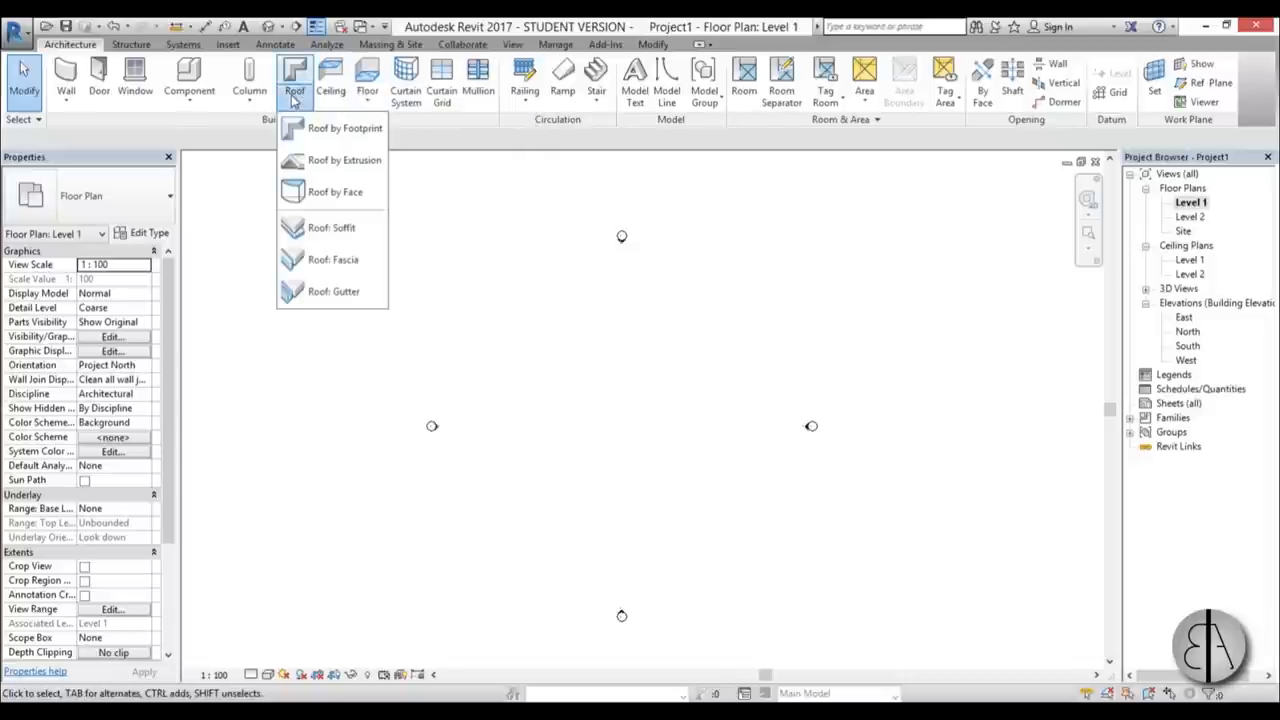
mouse_move(344, 160)
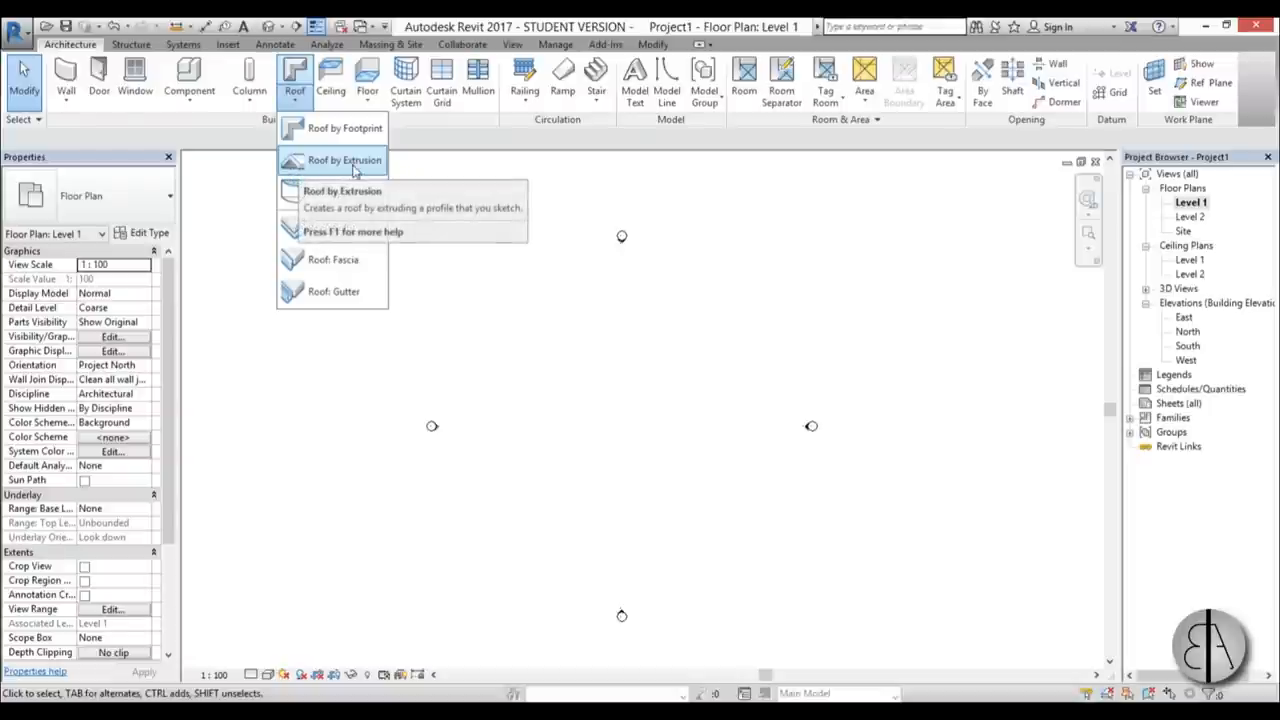
mouse_move(344, 160)
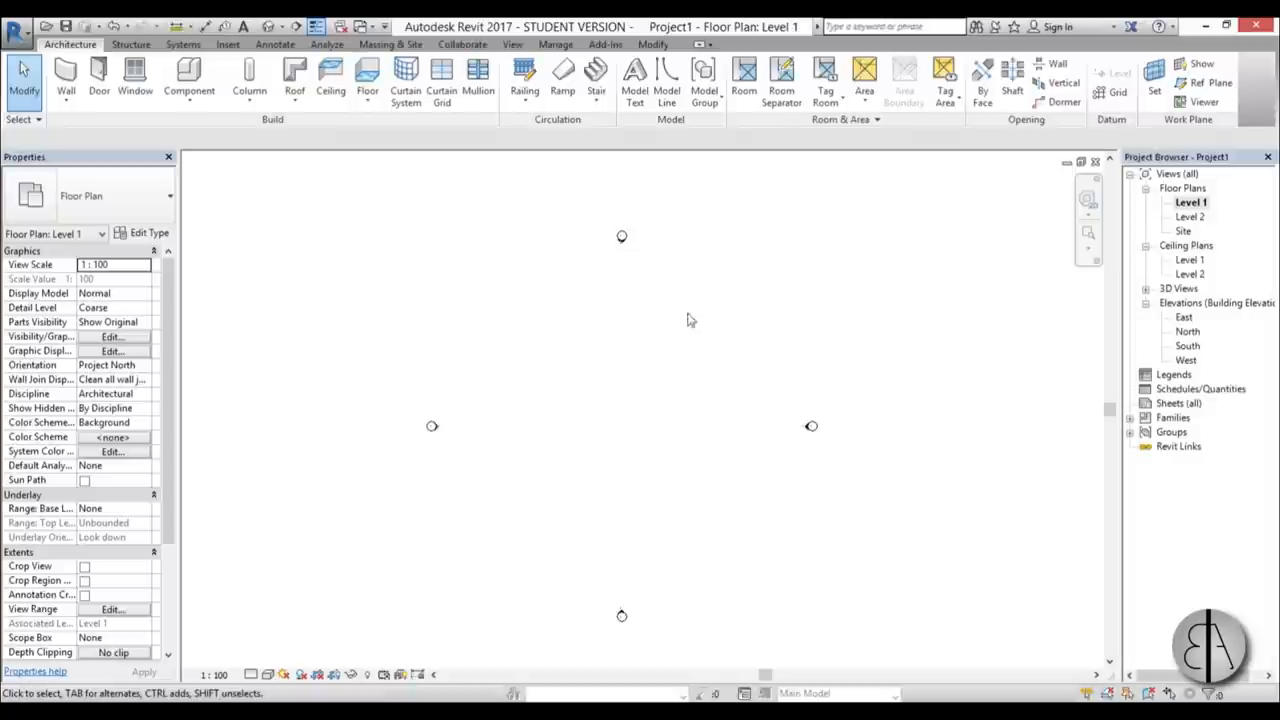
mouse_move(544, 340)
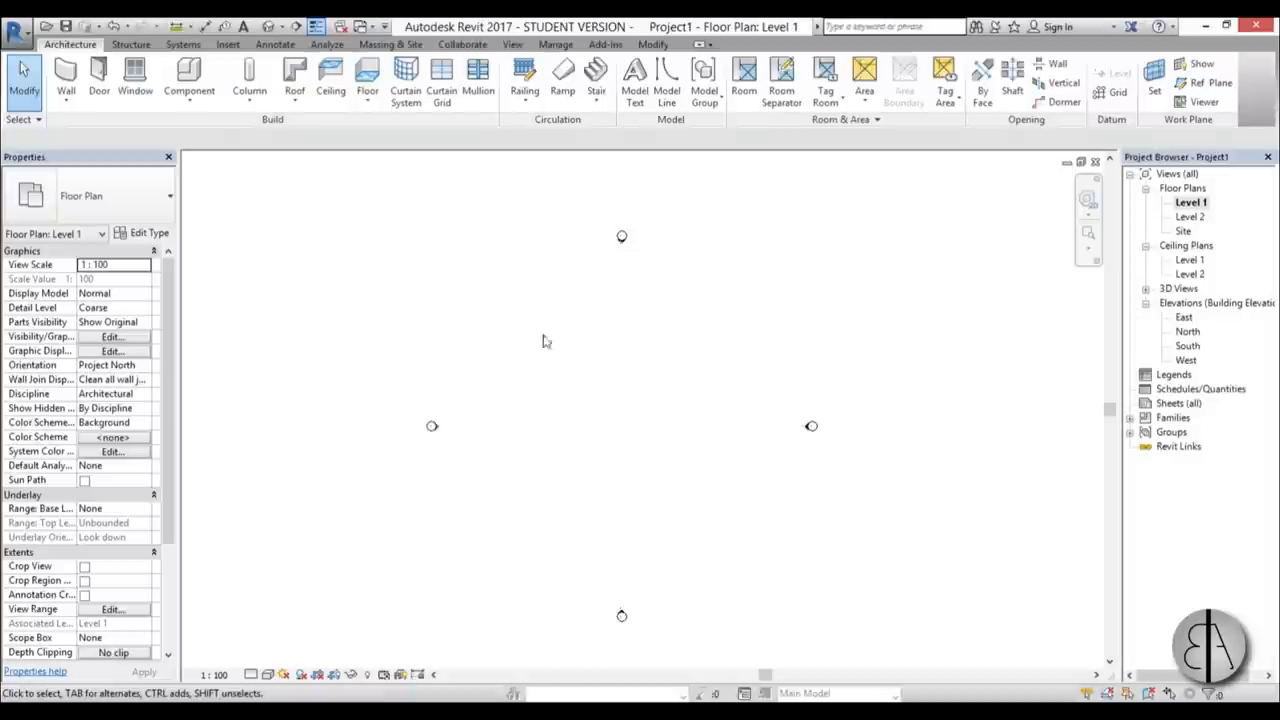
mouse_move(1184, 148)
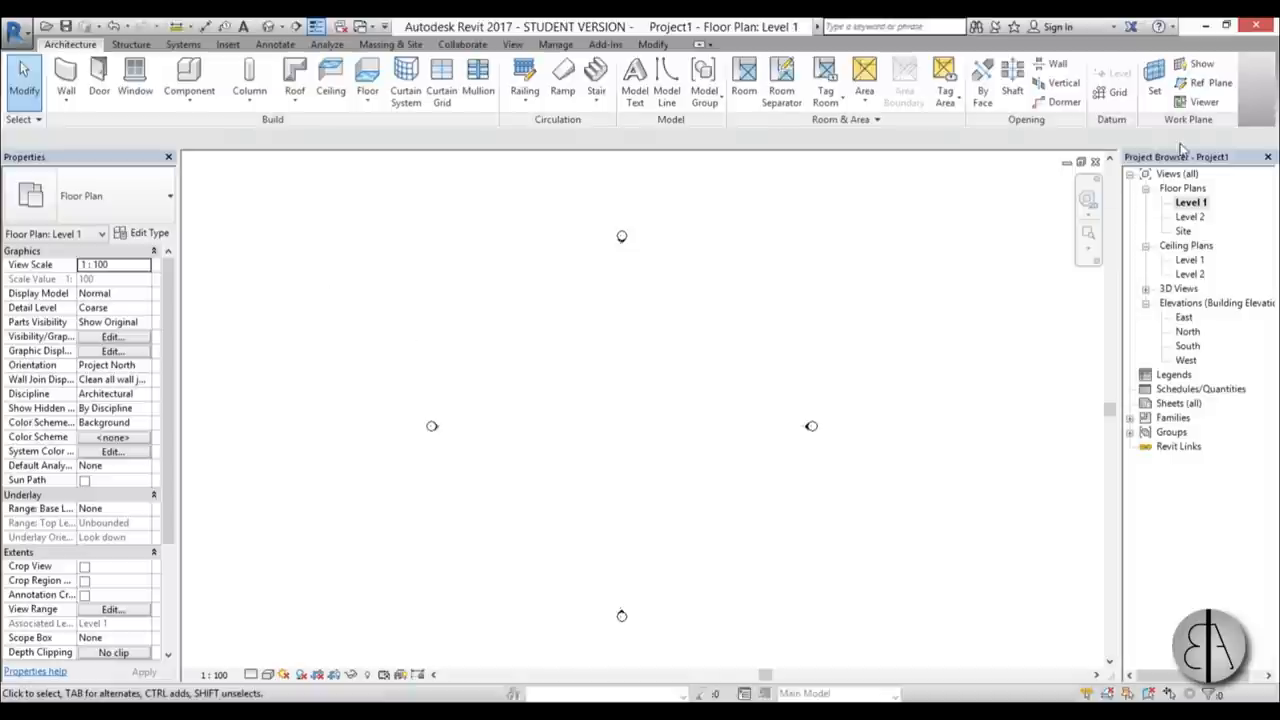
mouse_move(1210, 84)
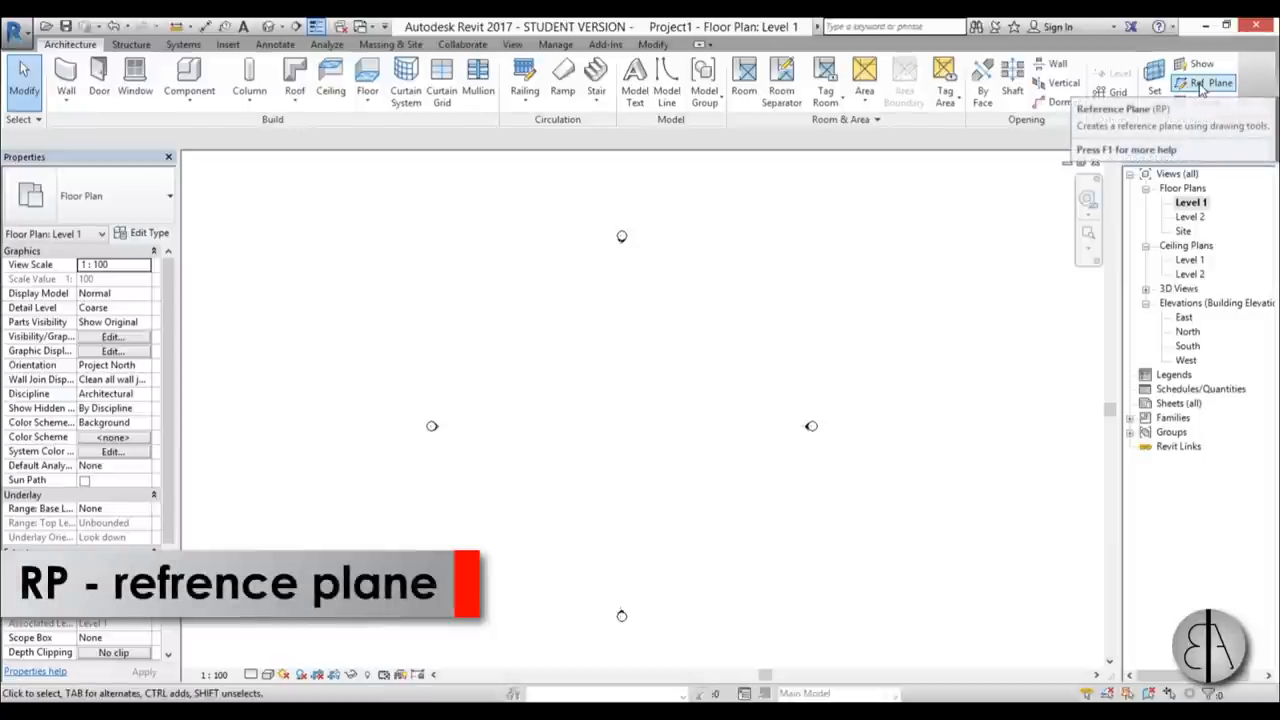
Draw a horizontal reference plane below the plan centre and name it 'roof' in Properties
left_click(1200, 84)
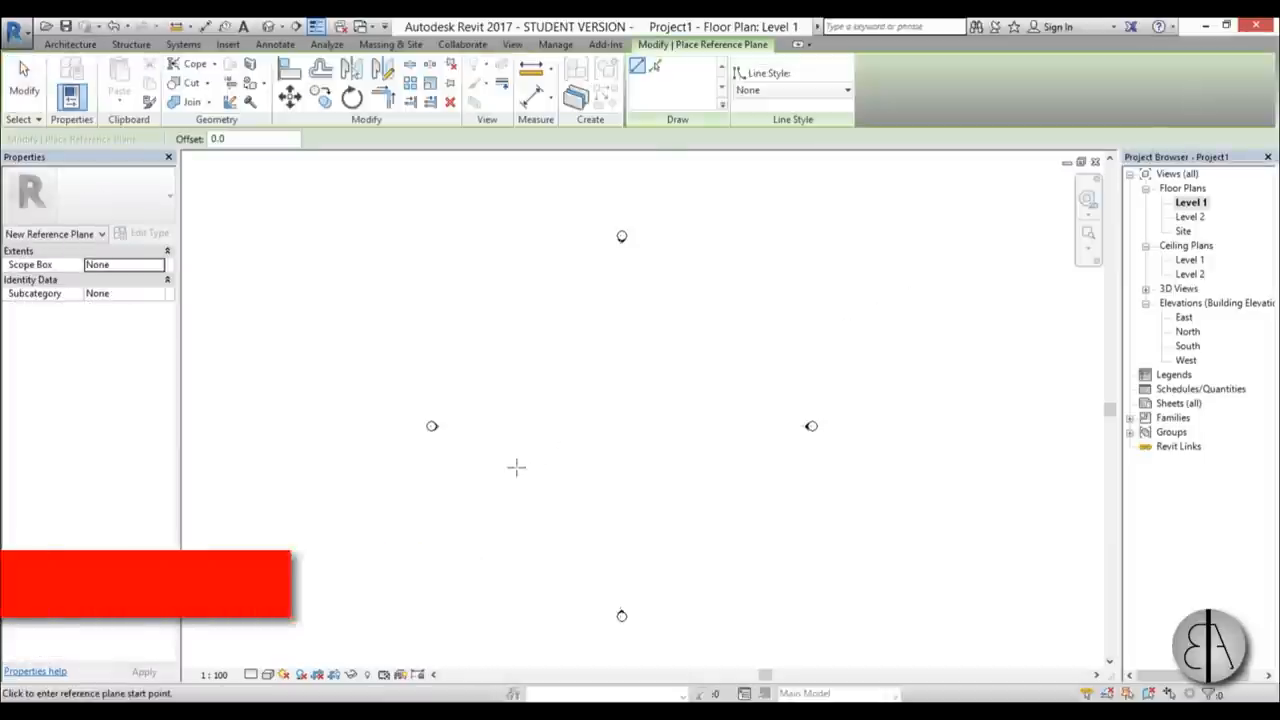
left_click(516, 468)
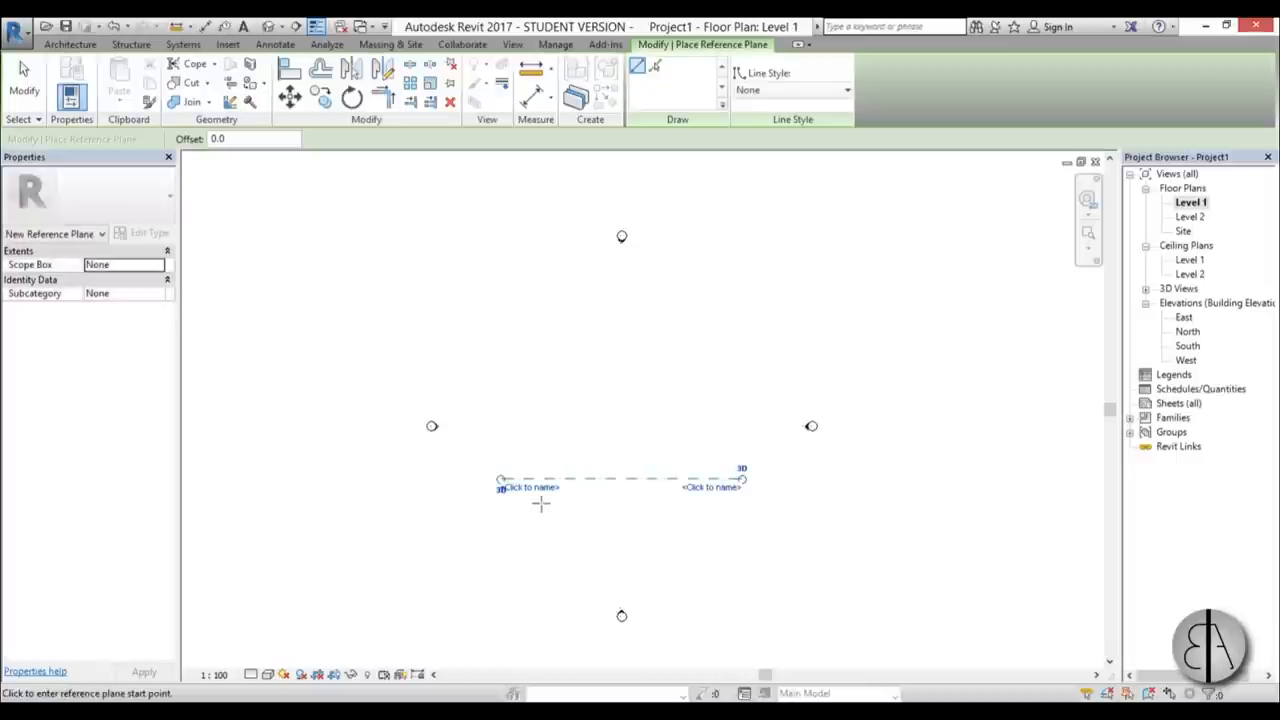
left_click(528, 488)
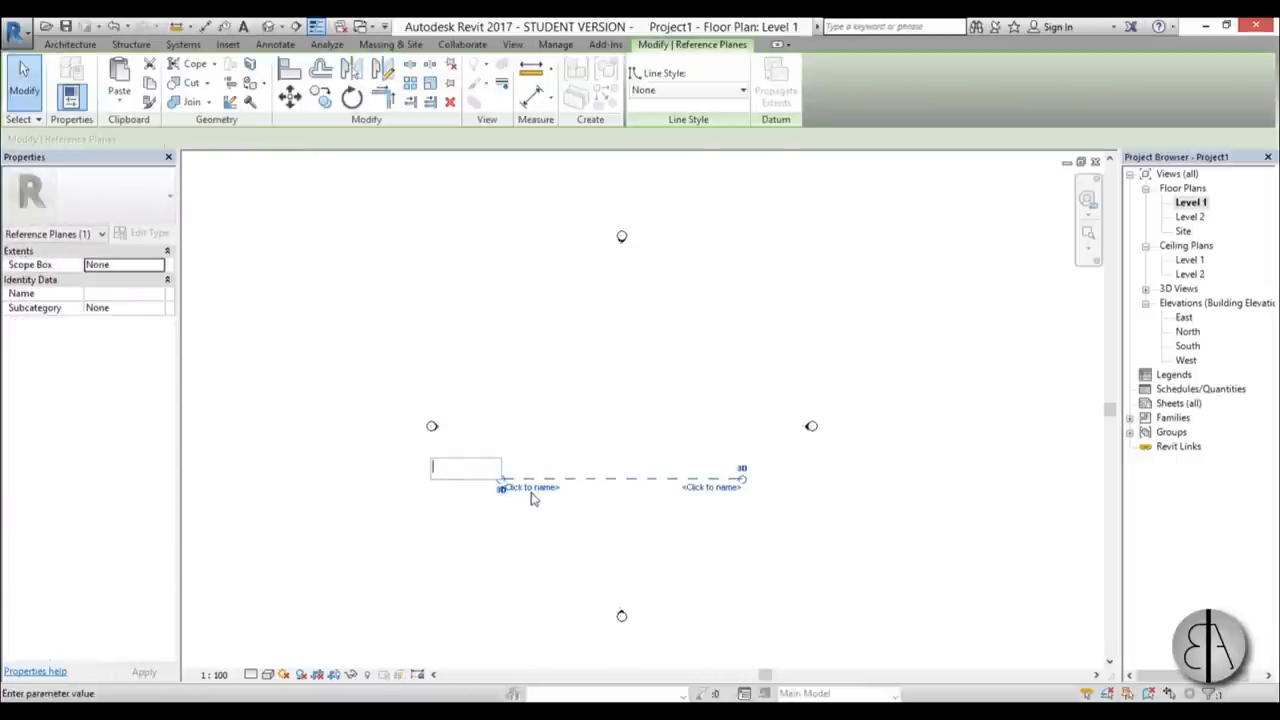
mouse_move(532, 498)
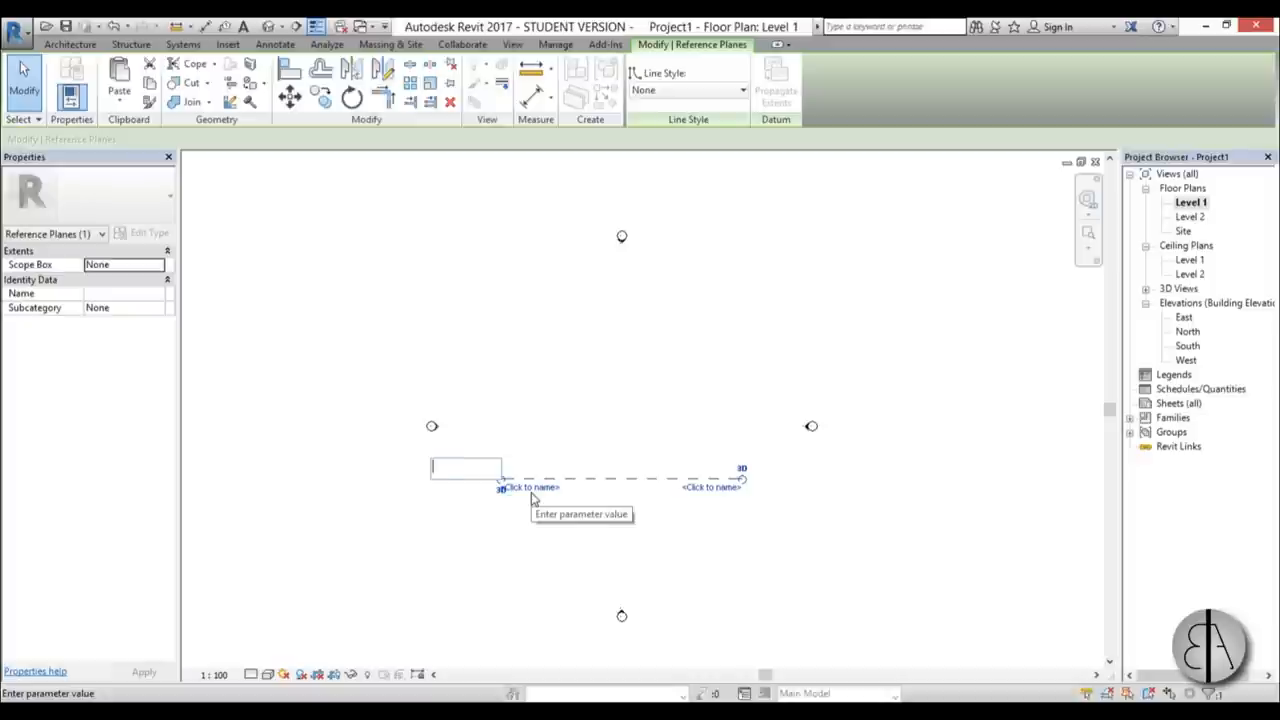
type("roof")
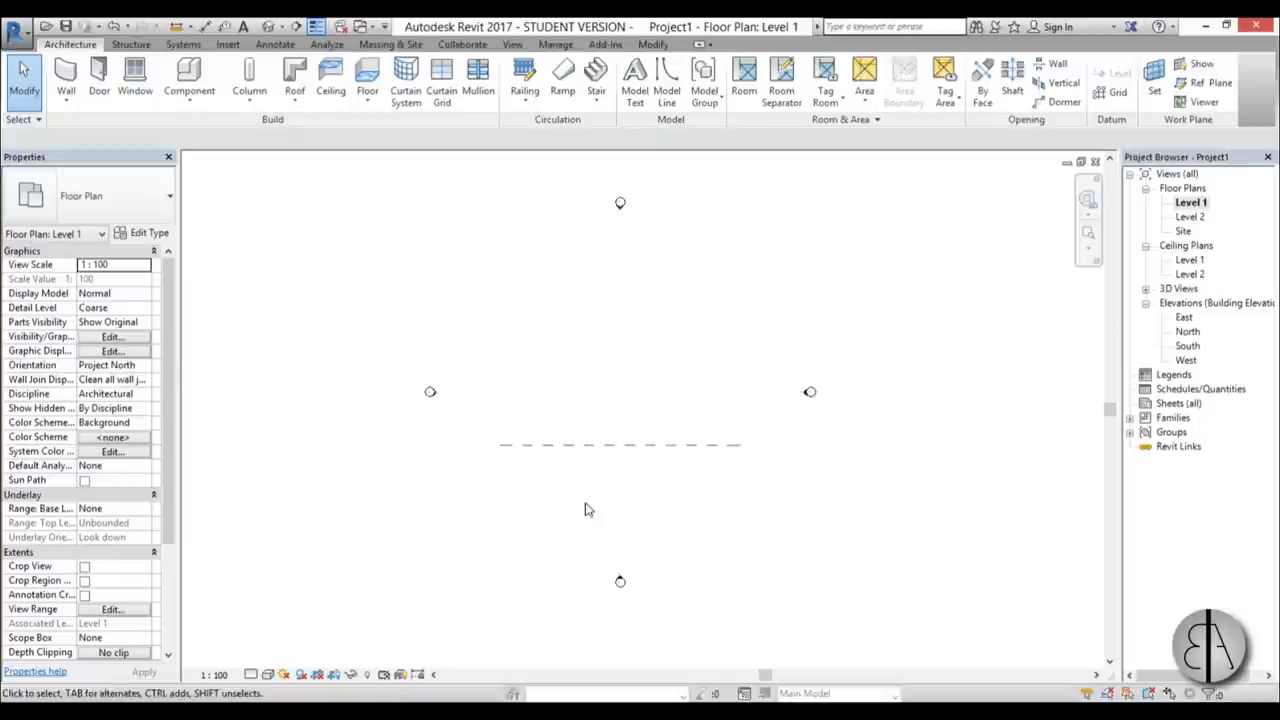
mouse_move(294, 78)
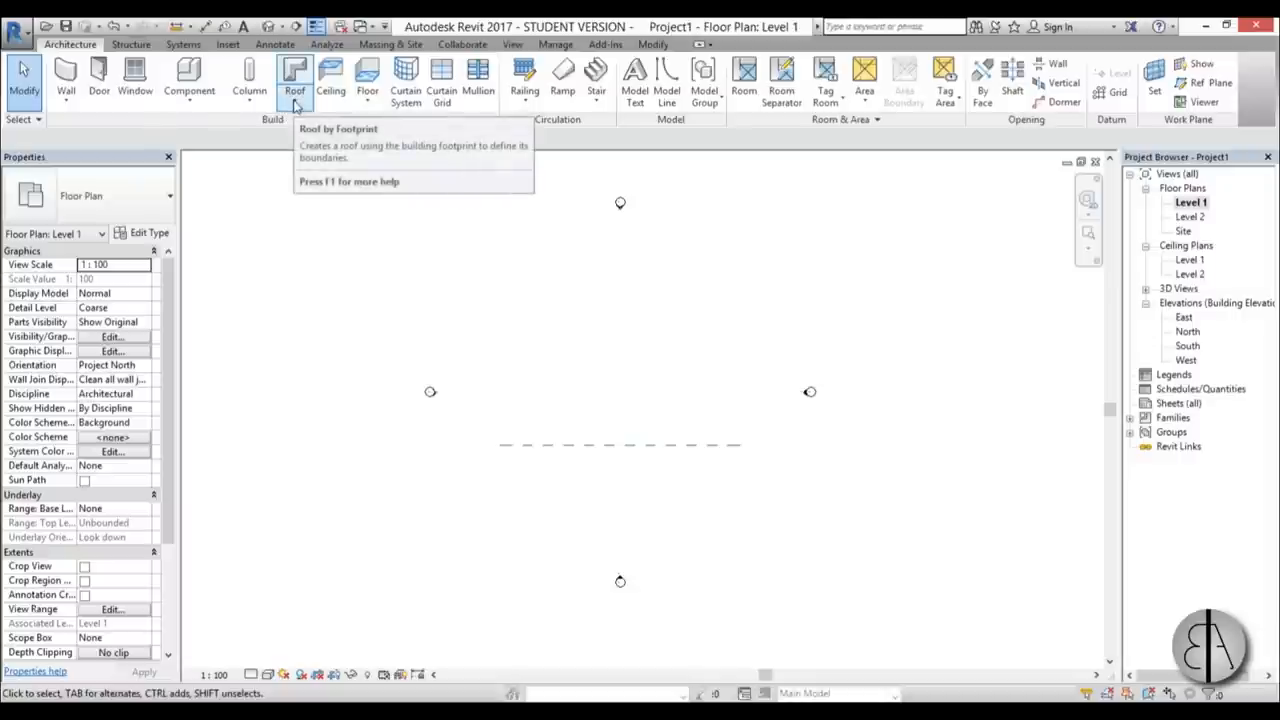
Begin Roof by Extrusion on the picked reference plane, in Elevation: South with Level 2, offset 0
left_click(294, 80)
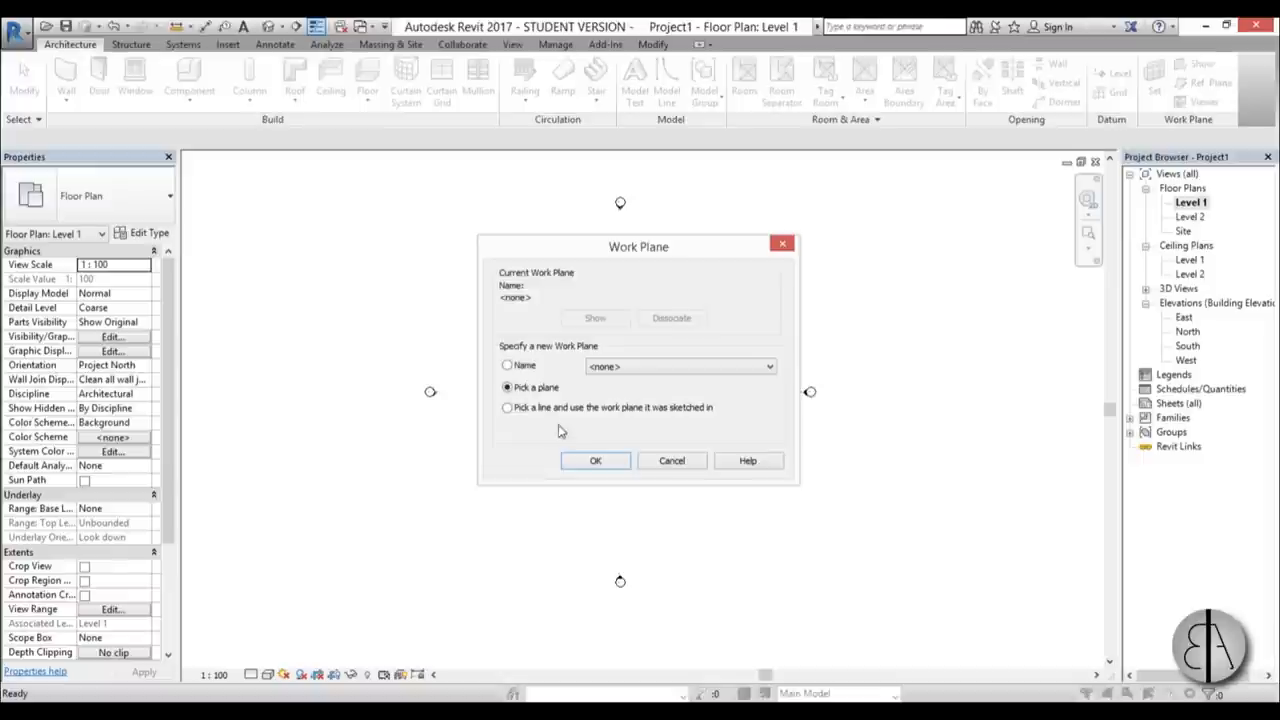
mouse_move(508, 362)
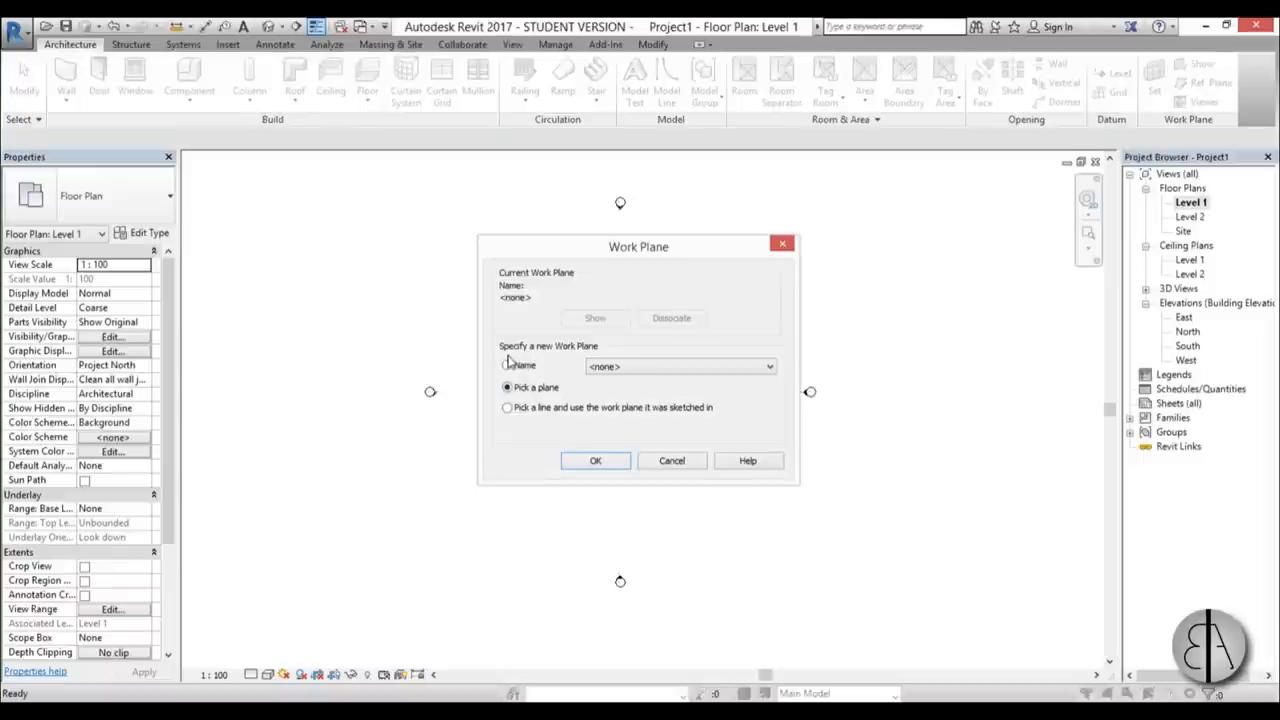
mouse_move(576, 360)
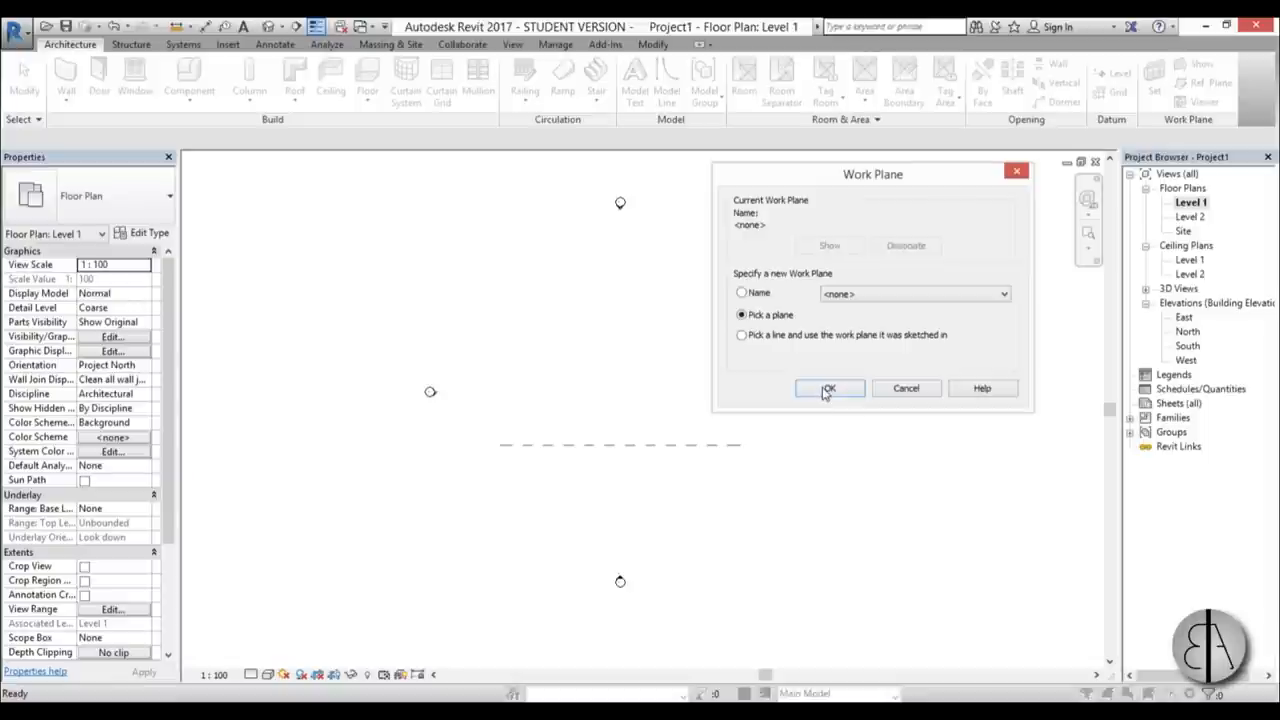
left_click(828, 388)
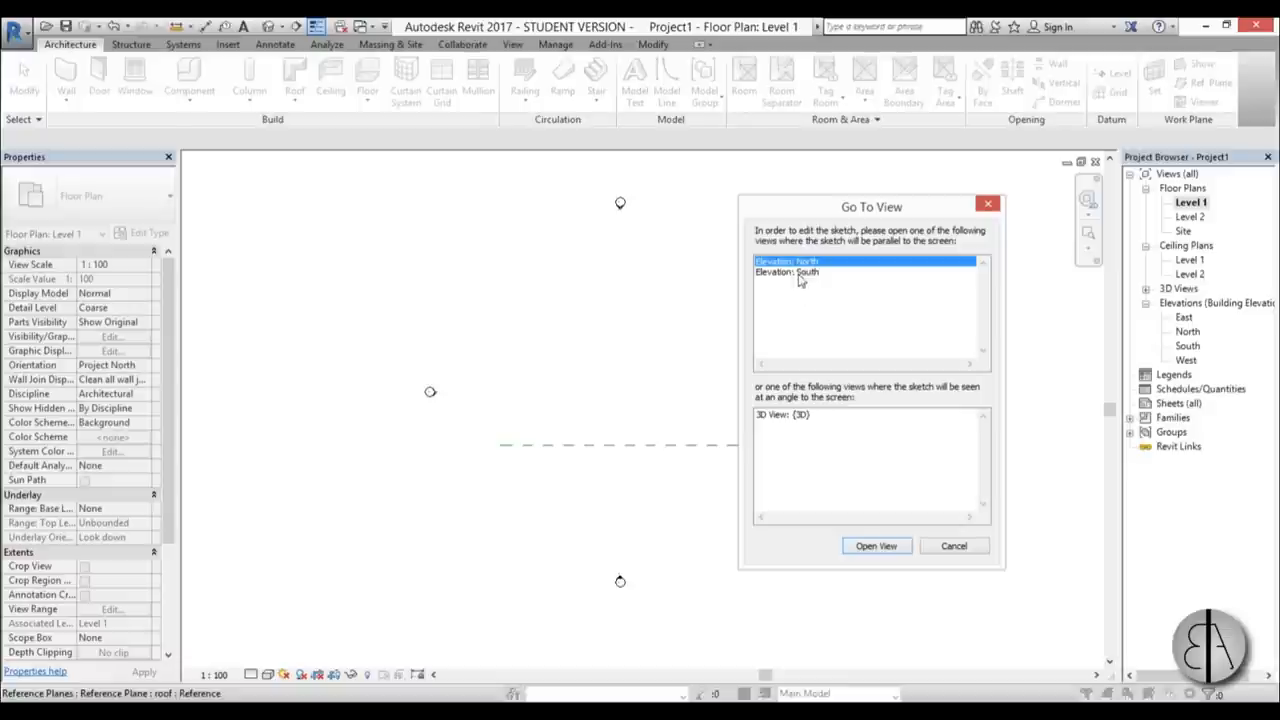
left_click(876, 544)
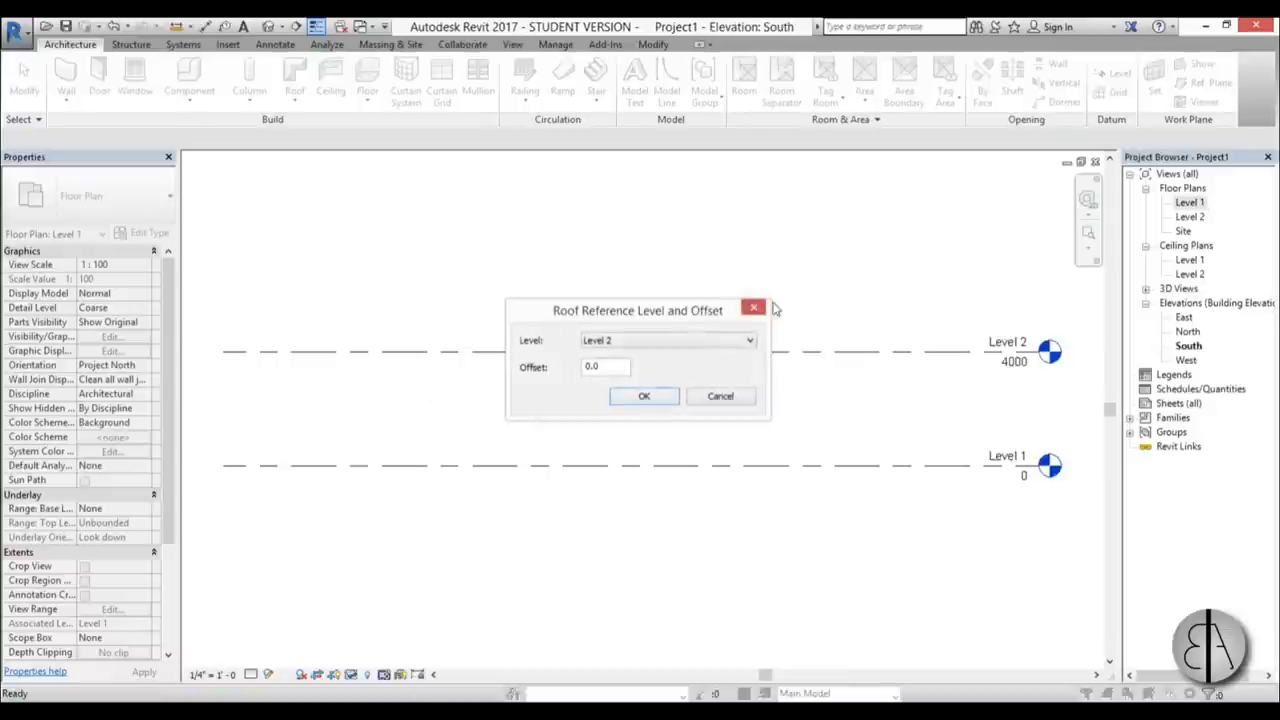
mouse_move(564, 328)
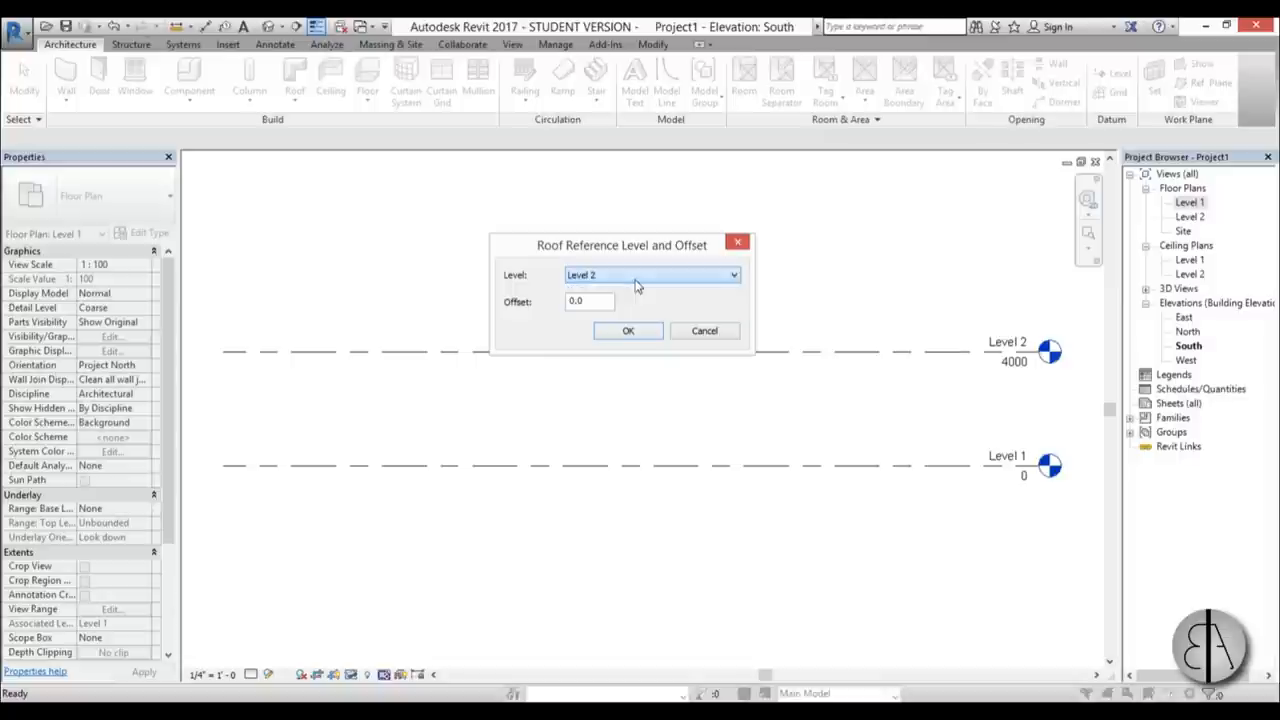
mouse_move(628, 332)
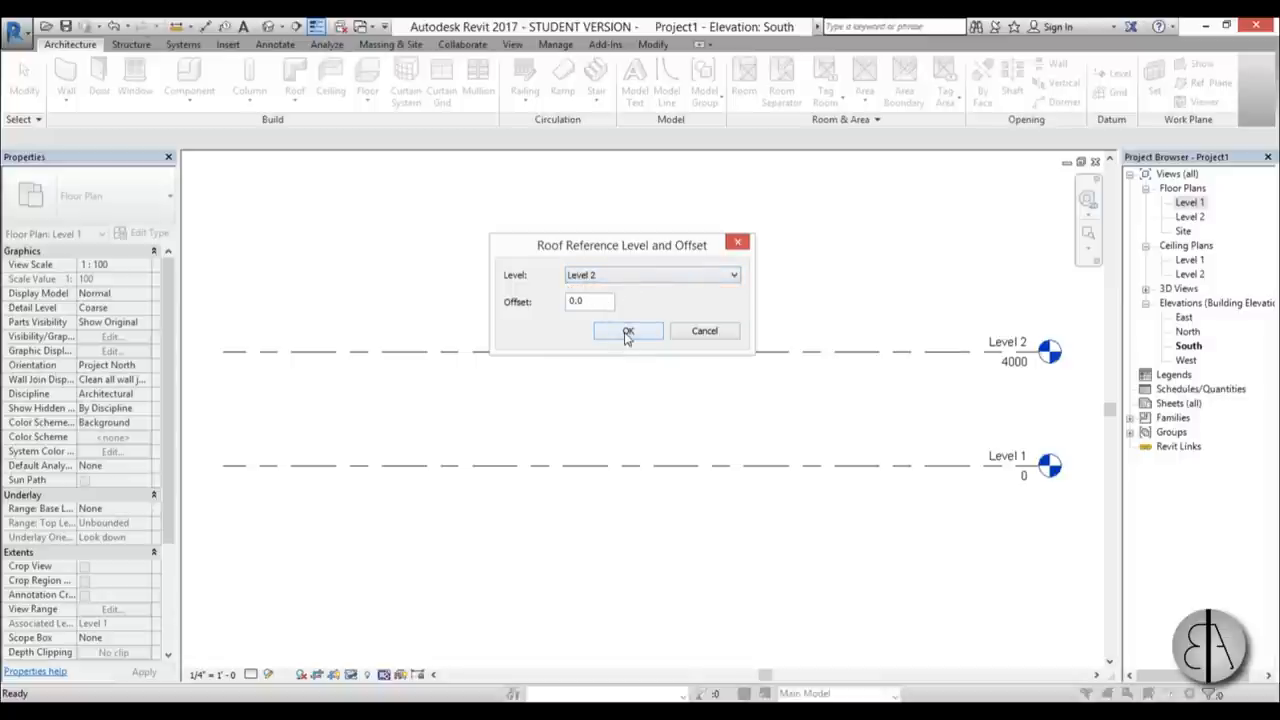
left_click(628, 332)
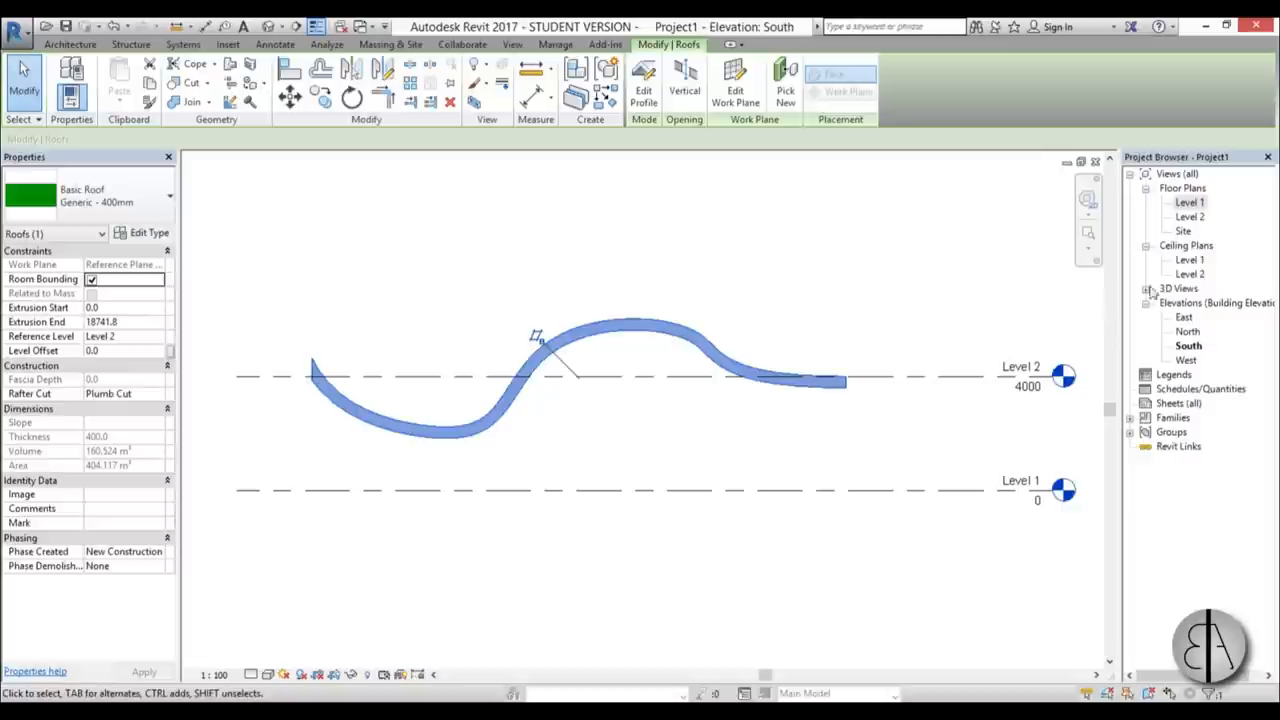
Expand the 3D Views list in the Project Browser after finishing the spline roof profile
double_click(1188, 202)
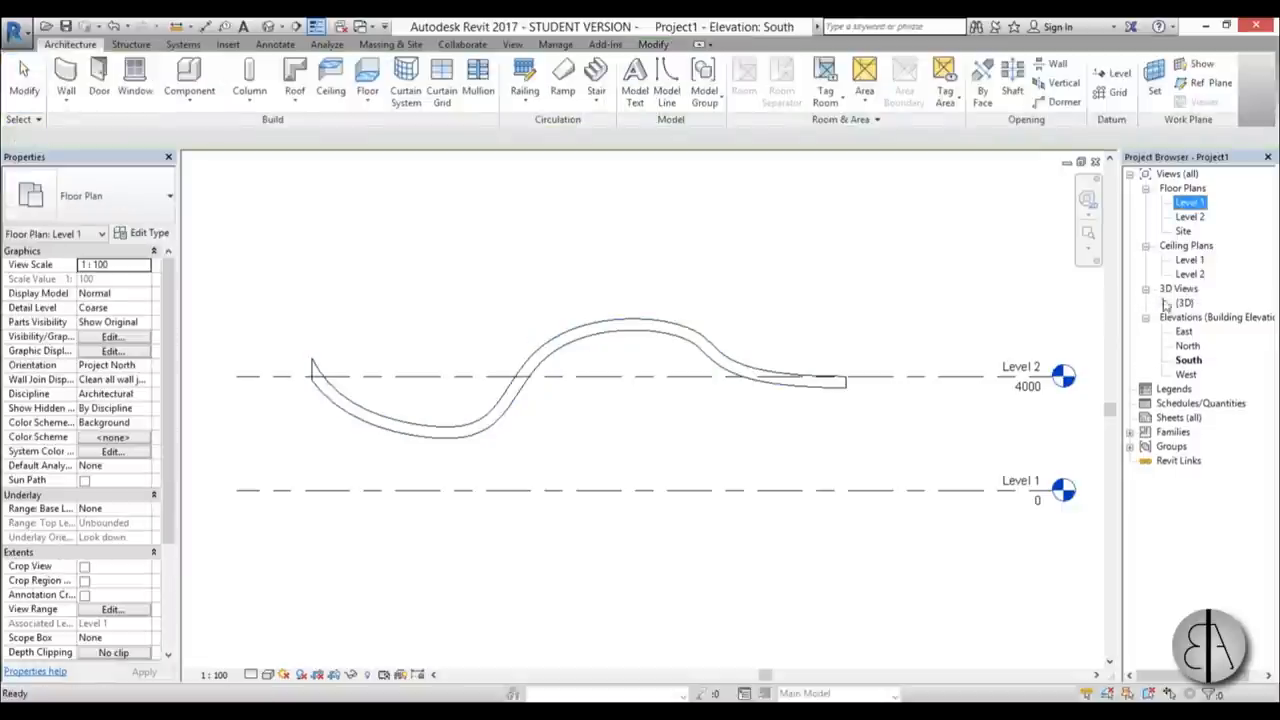
Show the curved roof in the 3D view, dismiss the save reminder and select the roof
double_click(1184, 302)
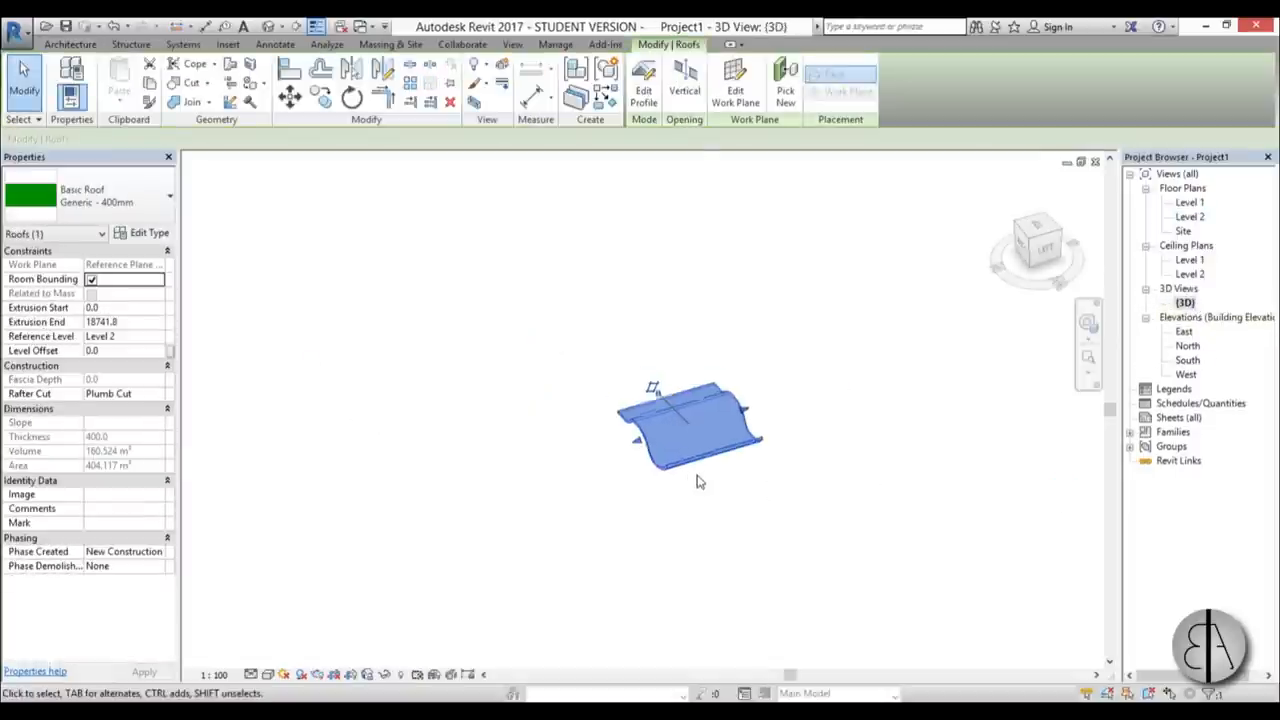
left_click(780, 530)
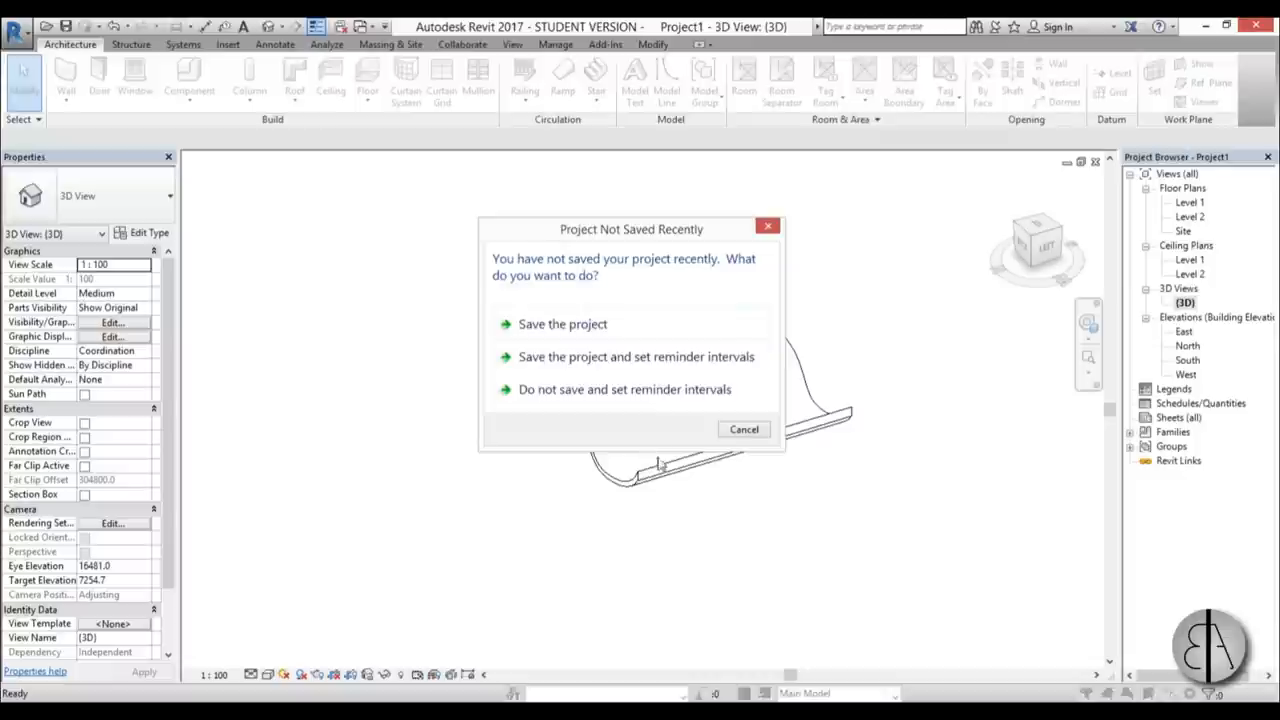
left_click(744, 428)
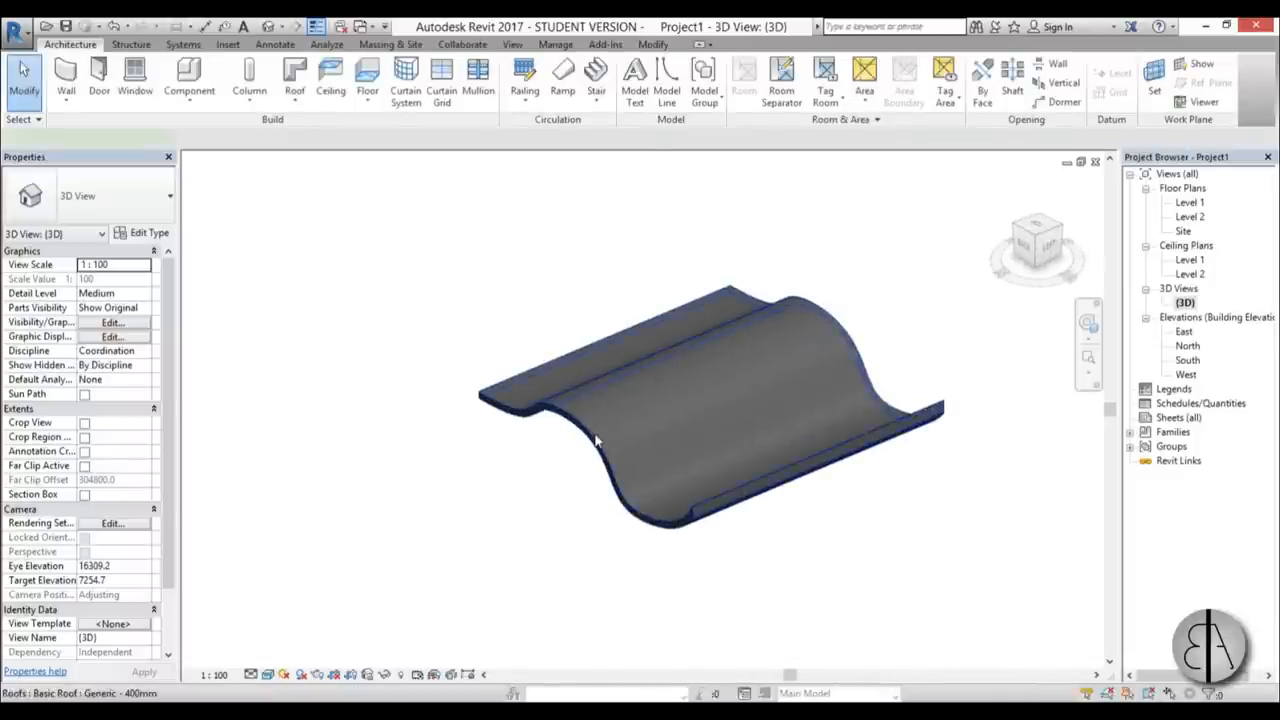
left_click(710, 400)
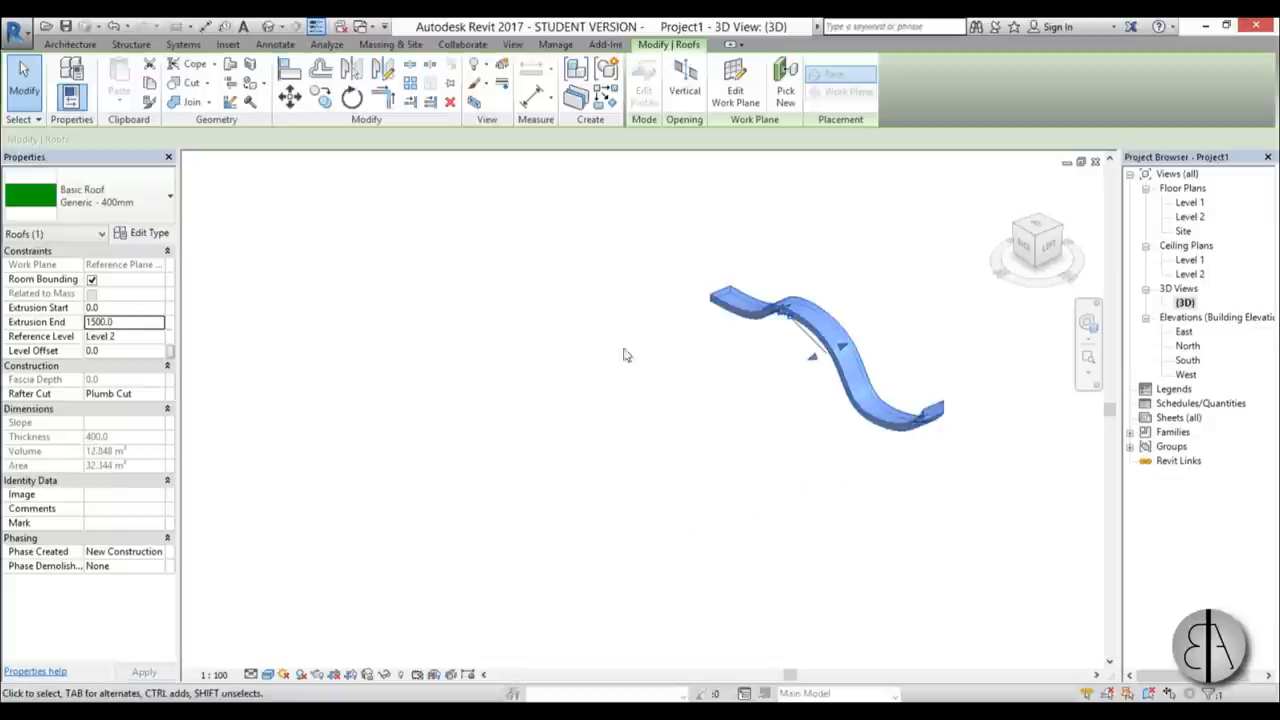
Widen the roof by dragging its extrusion shape handles, then deselect it
left_click_drag(812, 356, 804, 362)
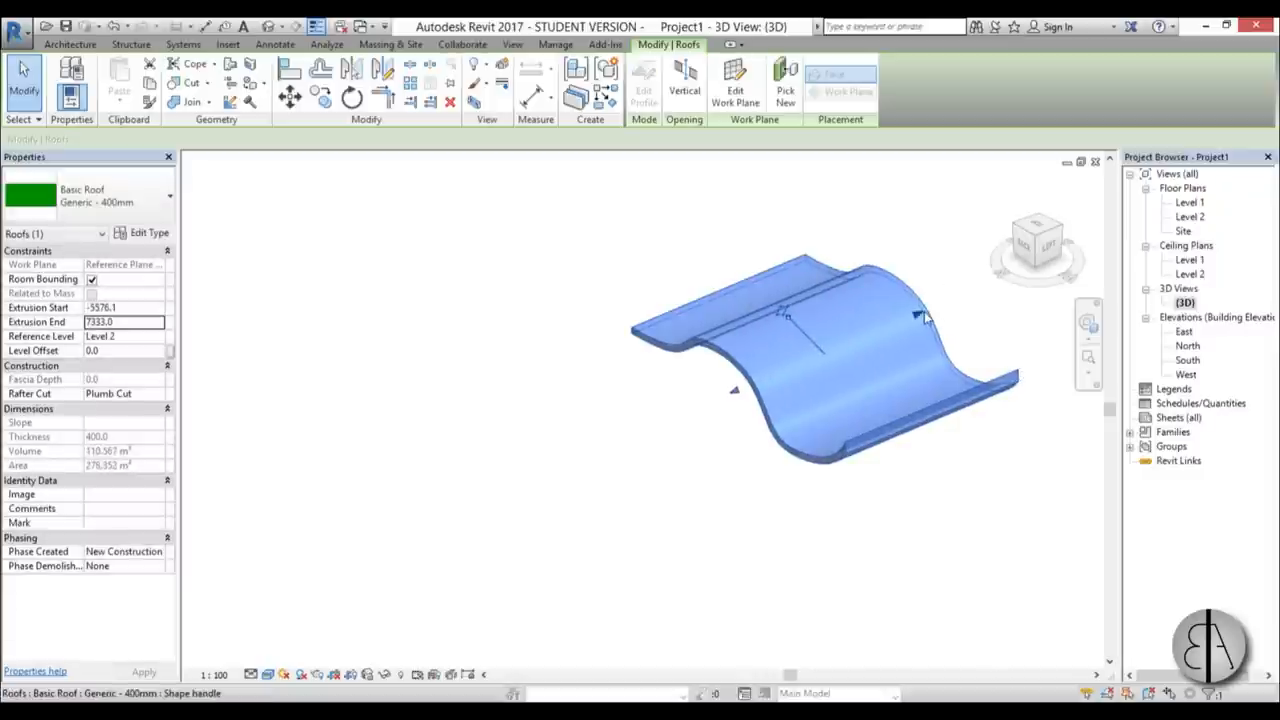
left_click_drag(916, 316, 680, 414)
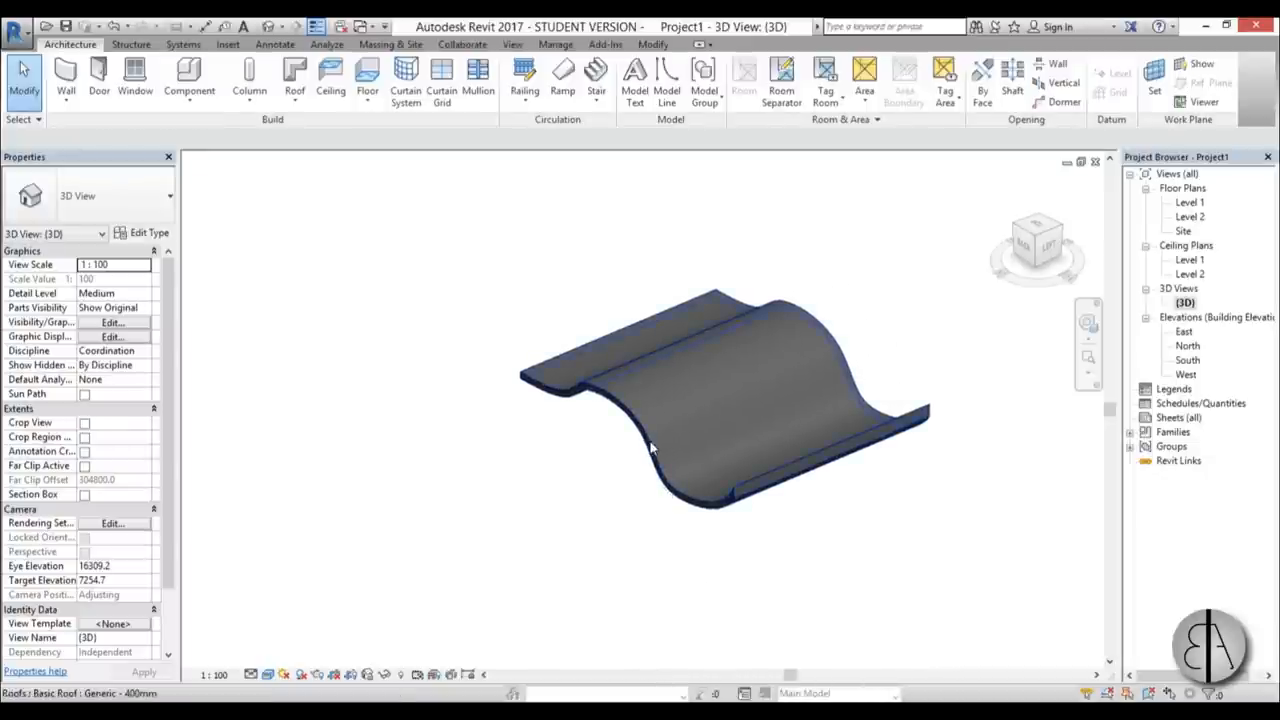
left_click(700, 400)
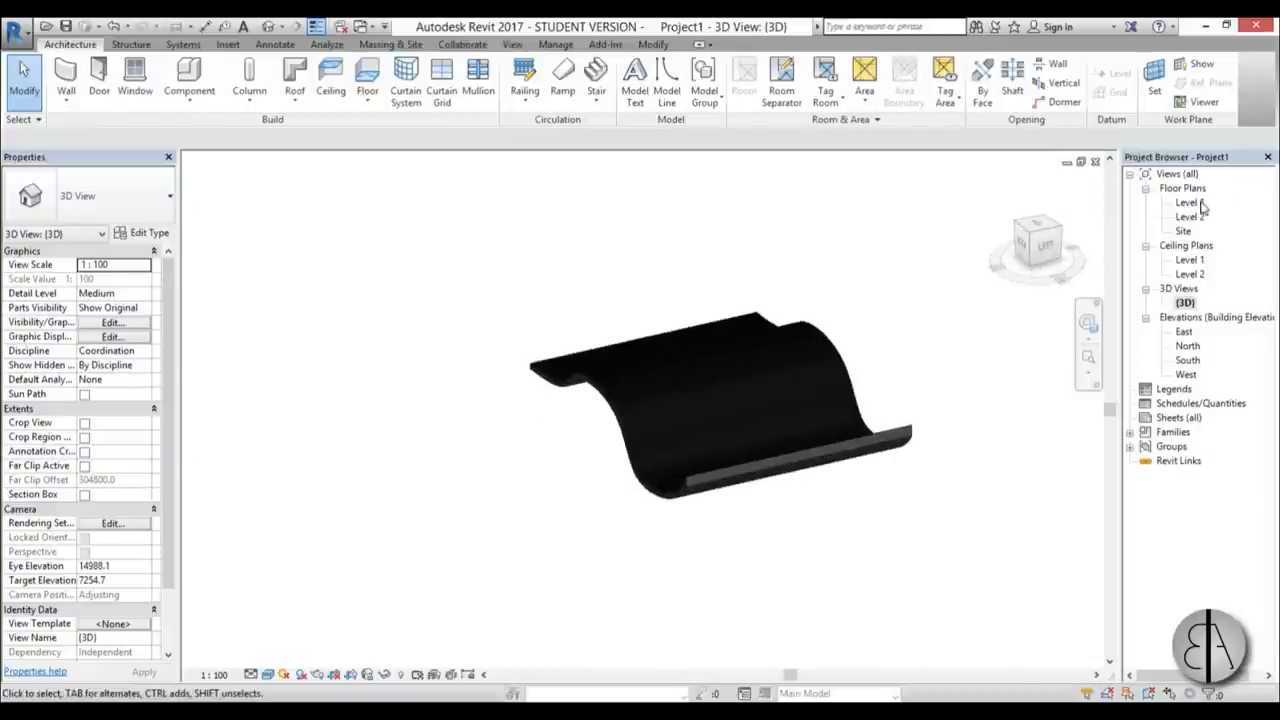
Switch to the Level 2 plan, cut a section across the roof and open the Section 1 view
double_click(1186, 202)
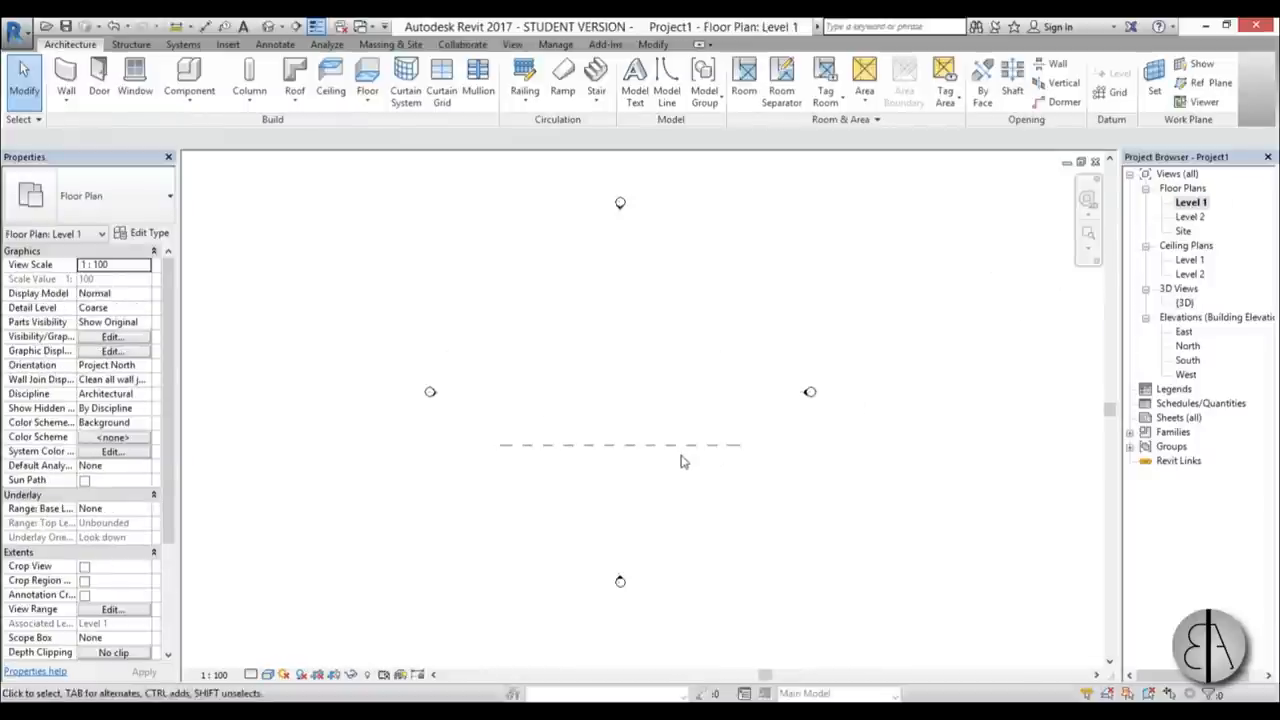
double_click(1192, 216)
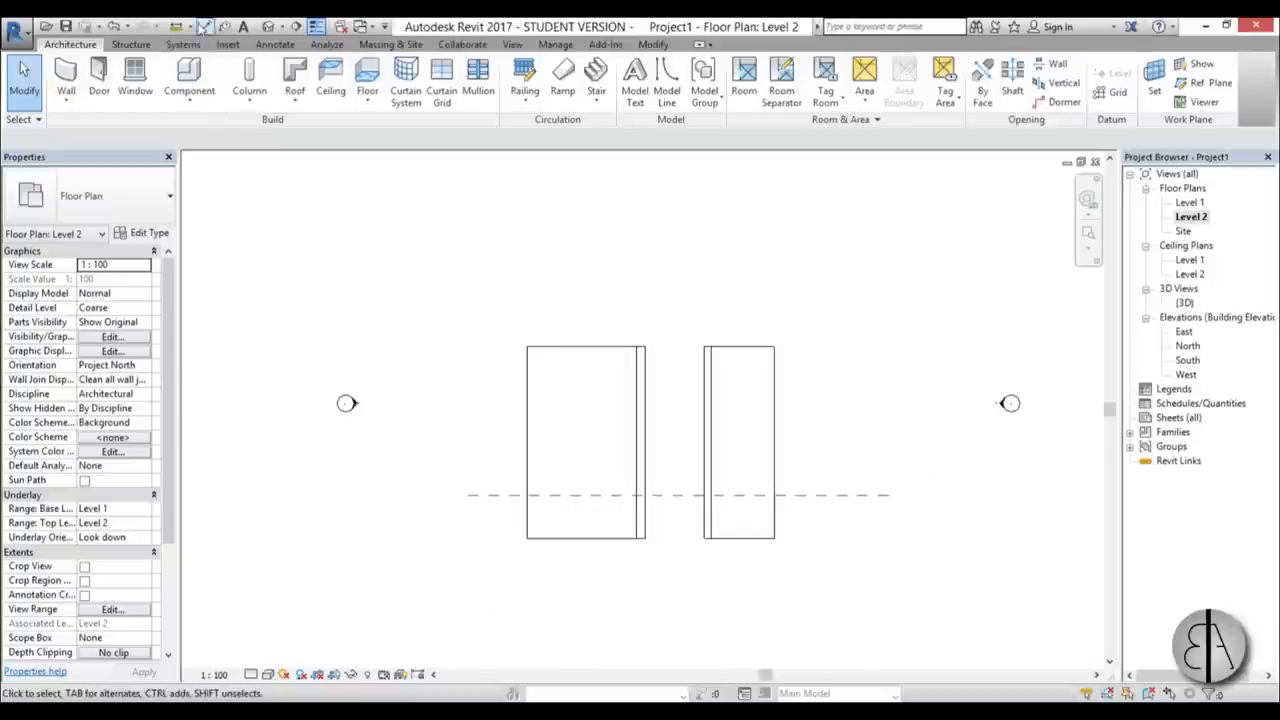
mouse_move(296, 28)
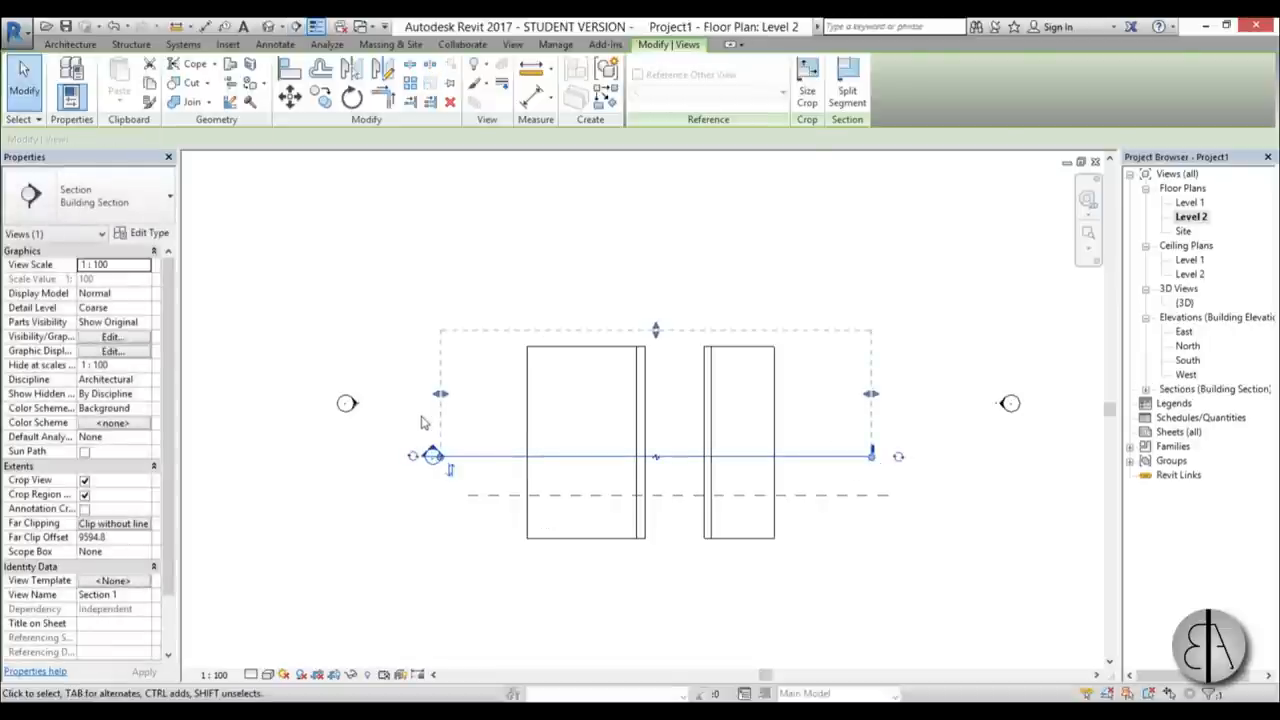
double_click(432, 456)
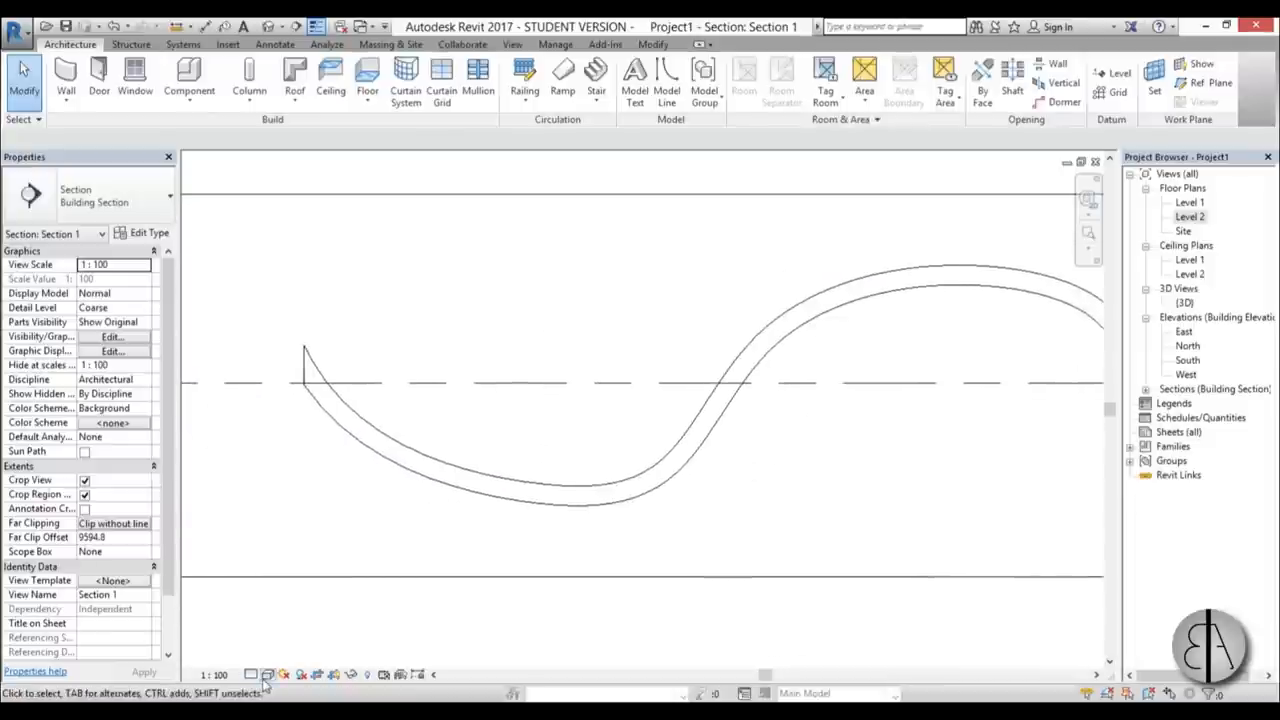
Set Section 1 to Fine detail level and select the curved roof
left_click(104, 308)
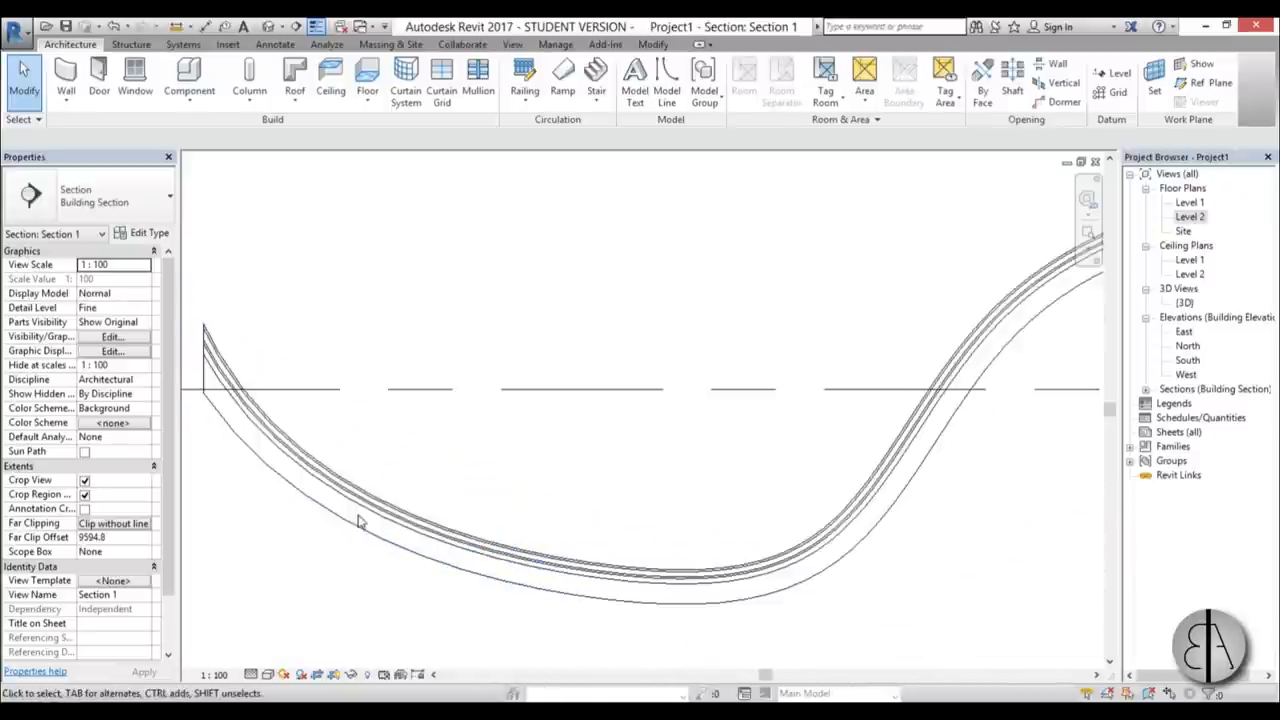
left_click(360, 520)
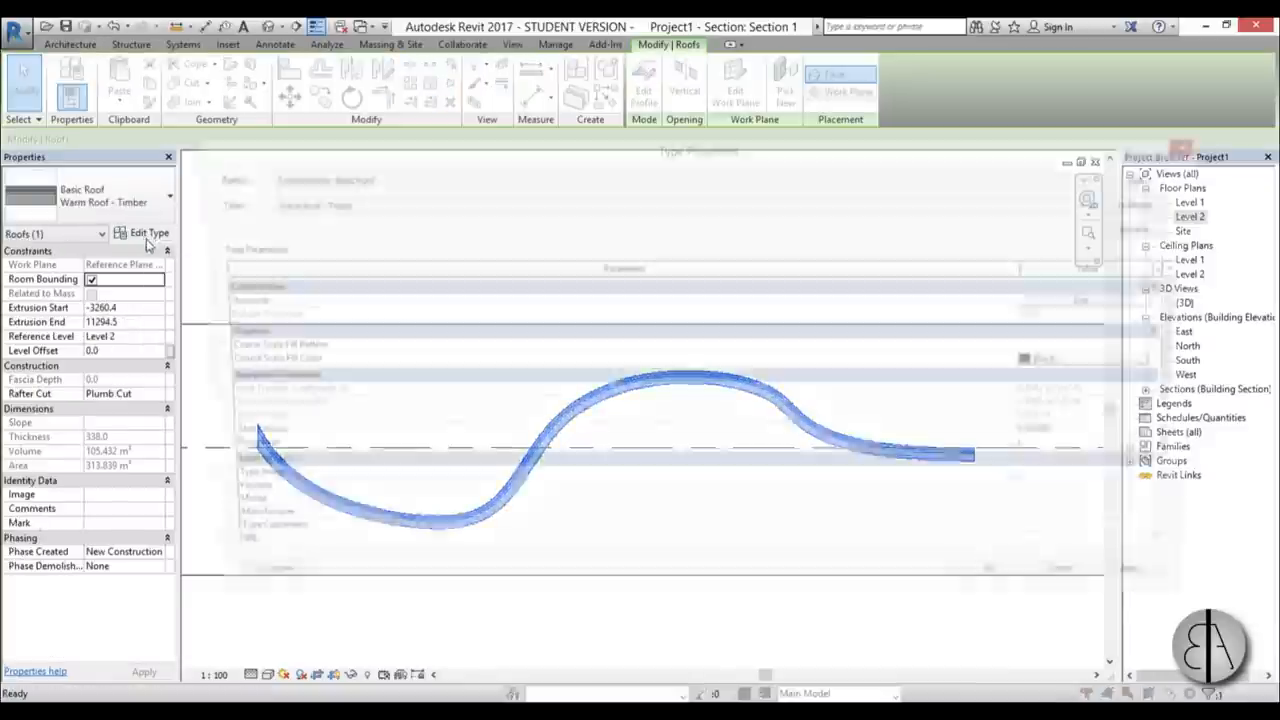
Duplicate the Warm Roof - Timber type as 'new roof' and go into its Structure assembly
left_click(148, 232)
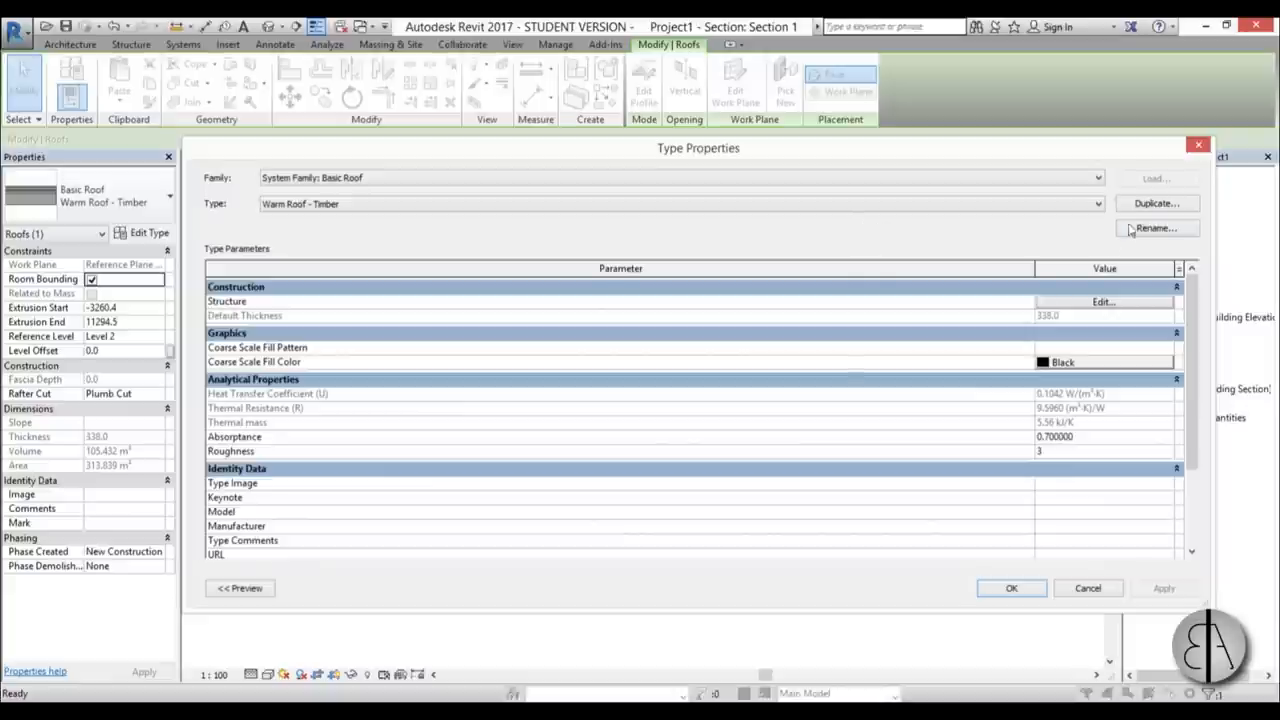
left_click(1156, 228)
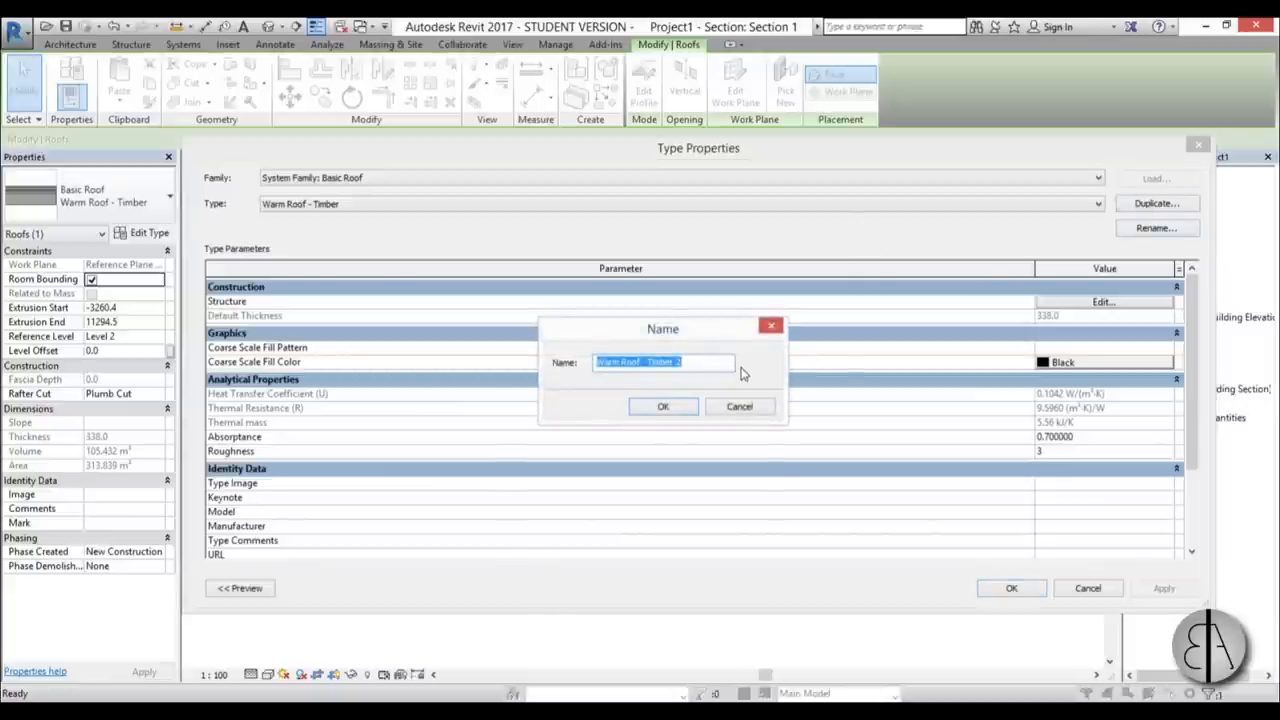
type("new")
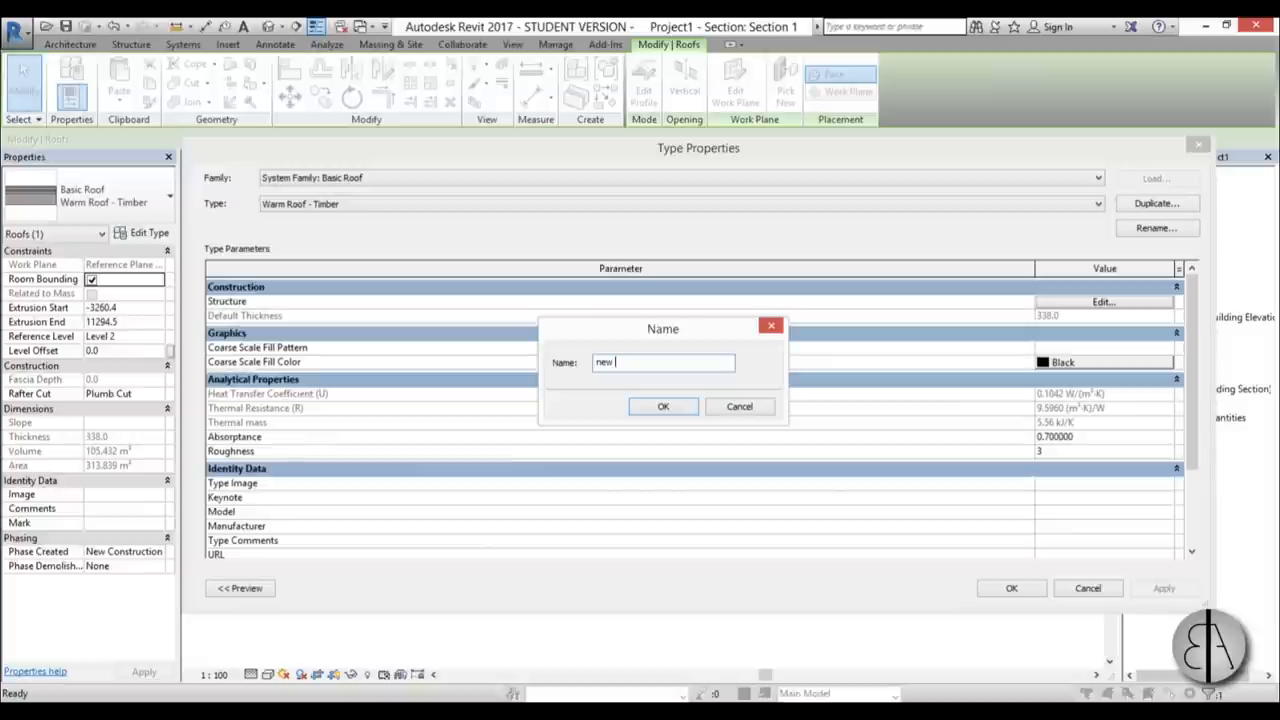
left_click(662, 406)
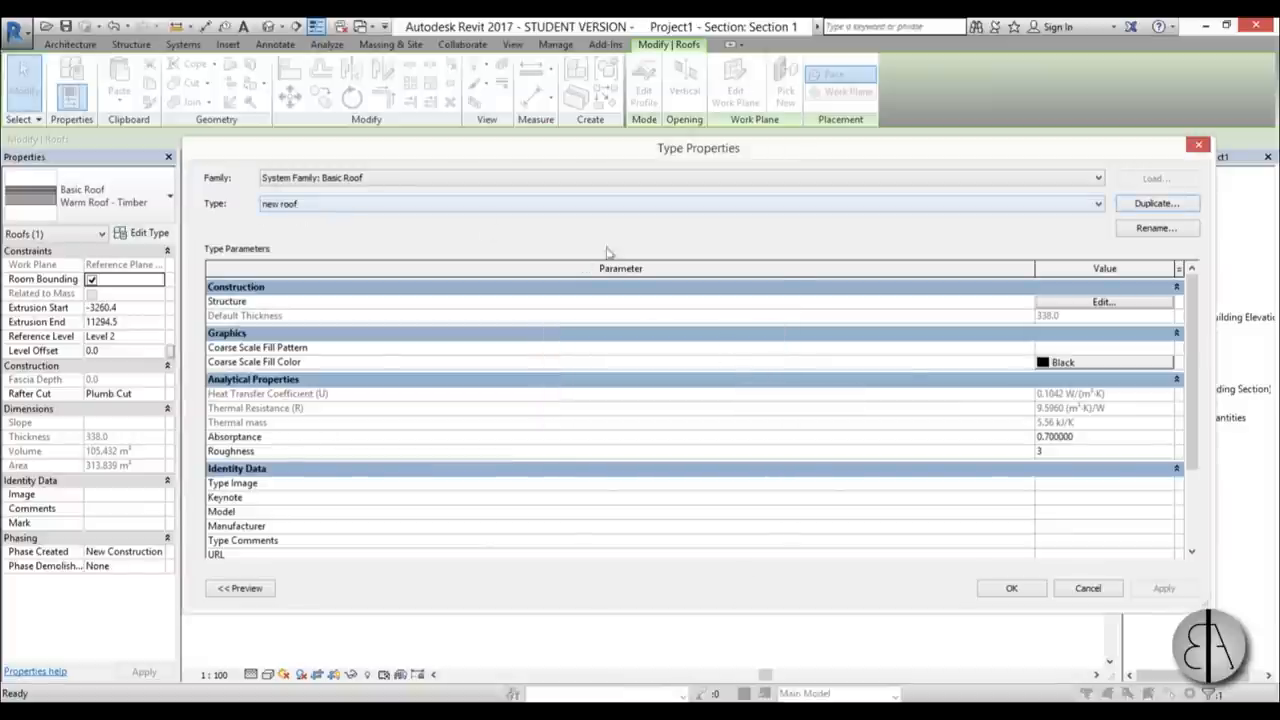
left_click(1104, 300)
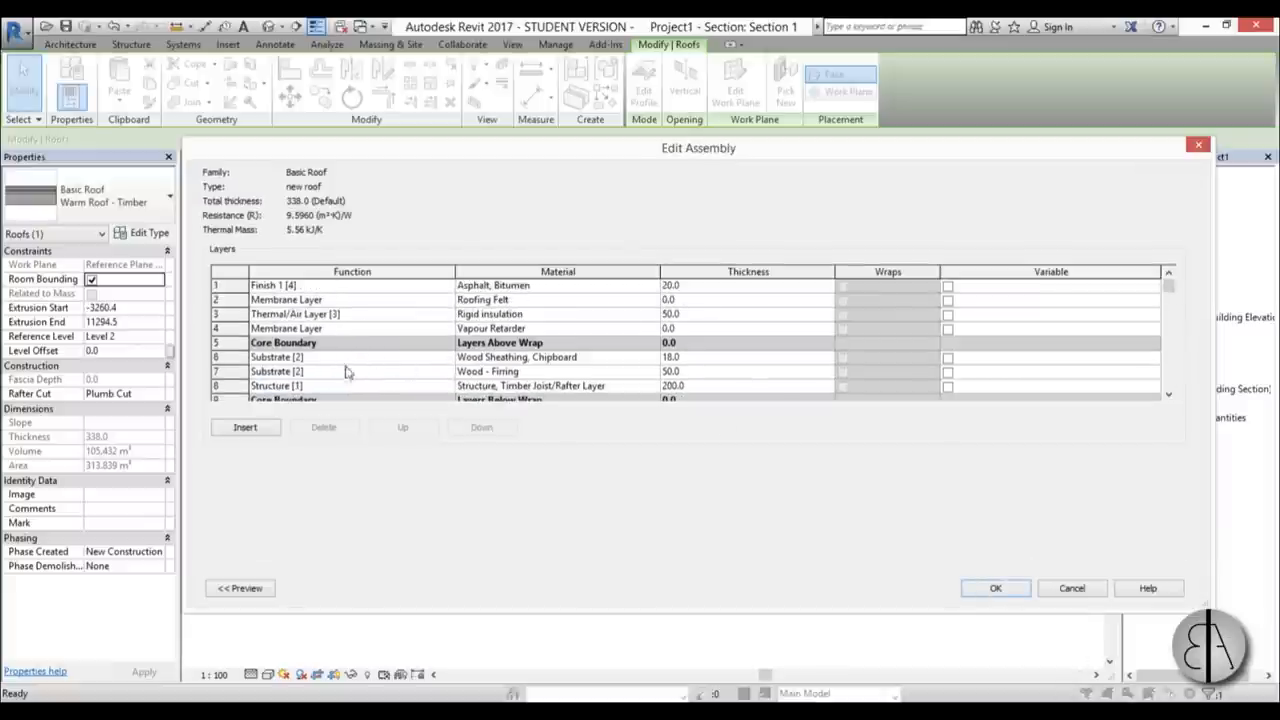
mouse_move(356, 338)
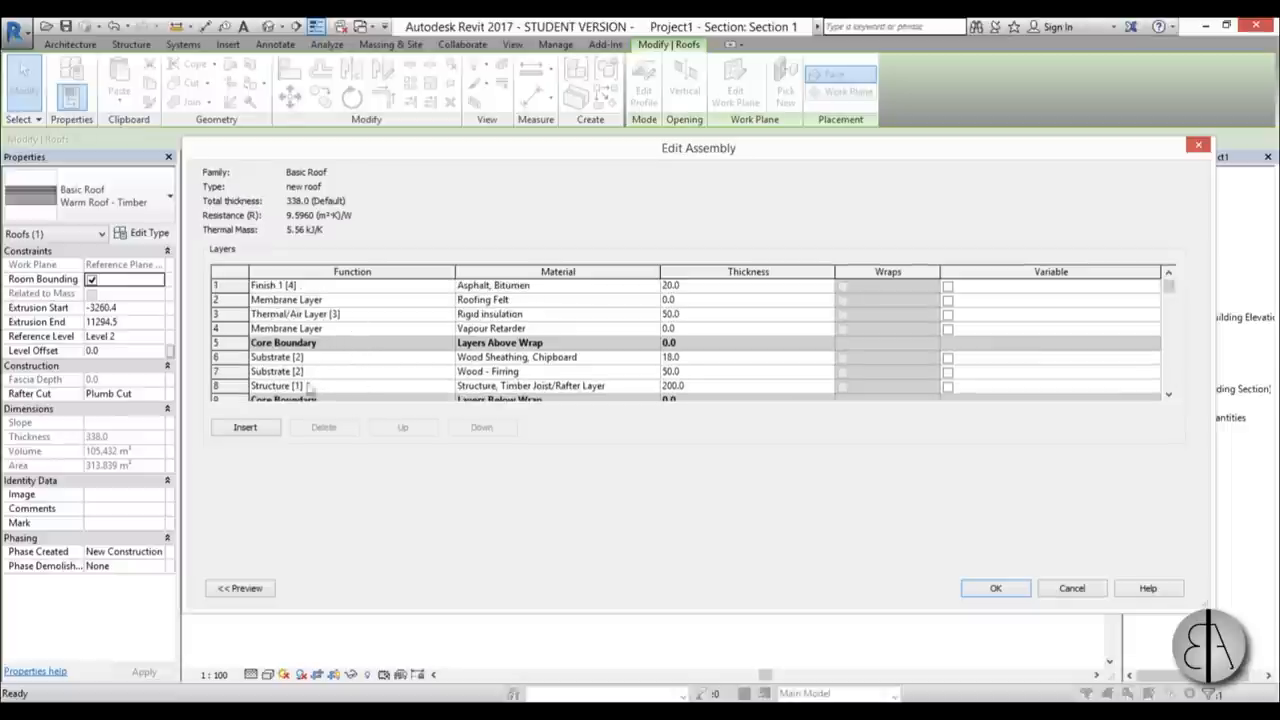
Review the new roof type's layer list and accept the assembly and type properties
scroll("down", 3)
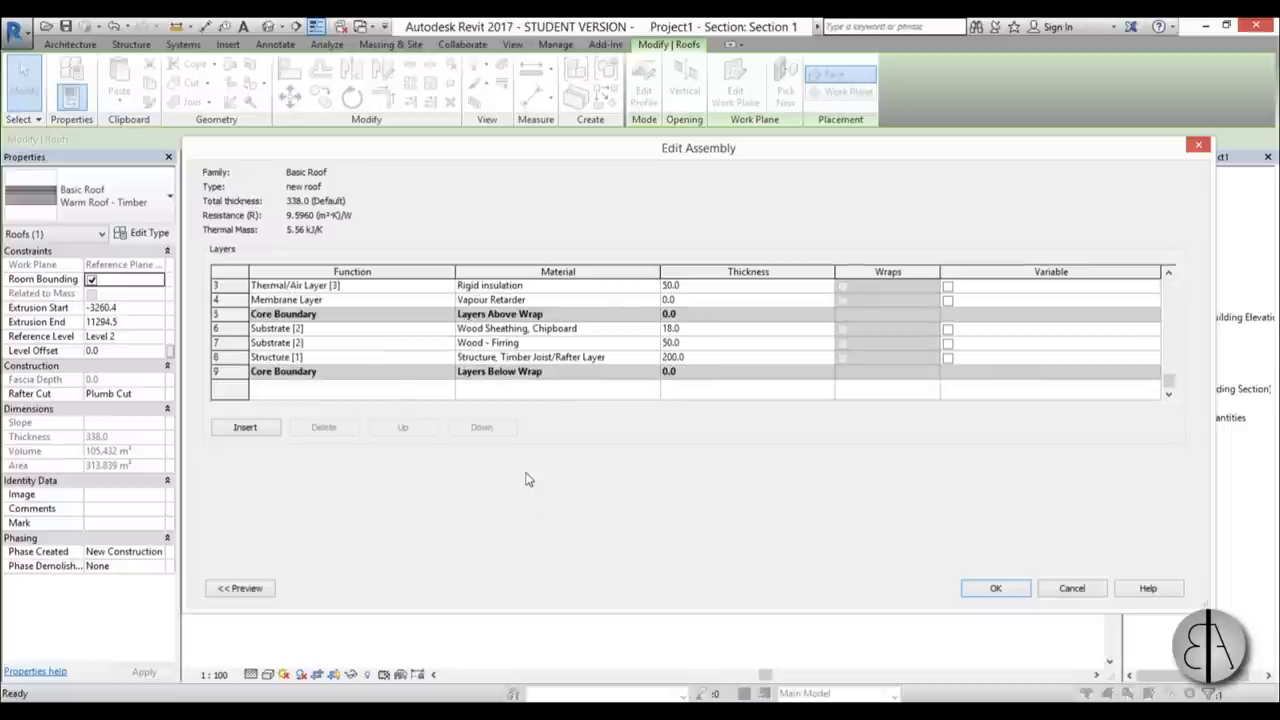
mouse_move(504, 464)
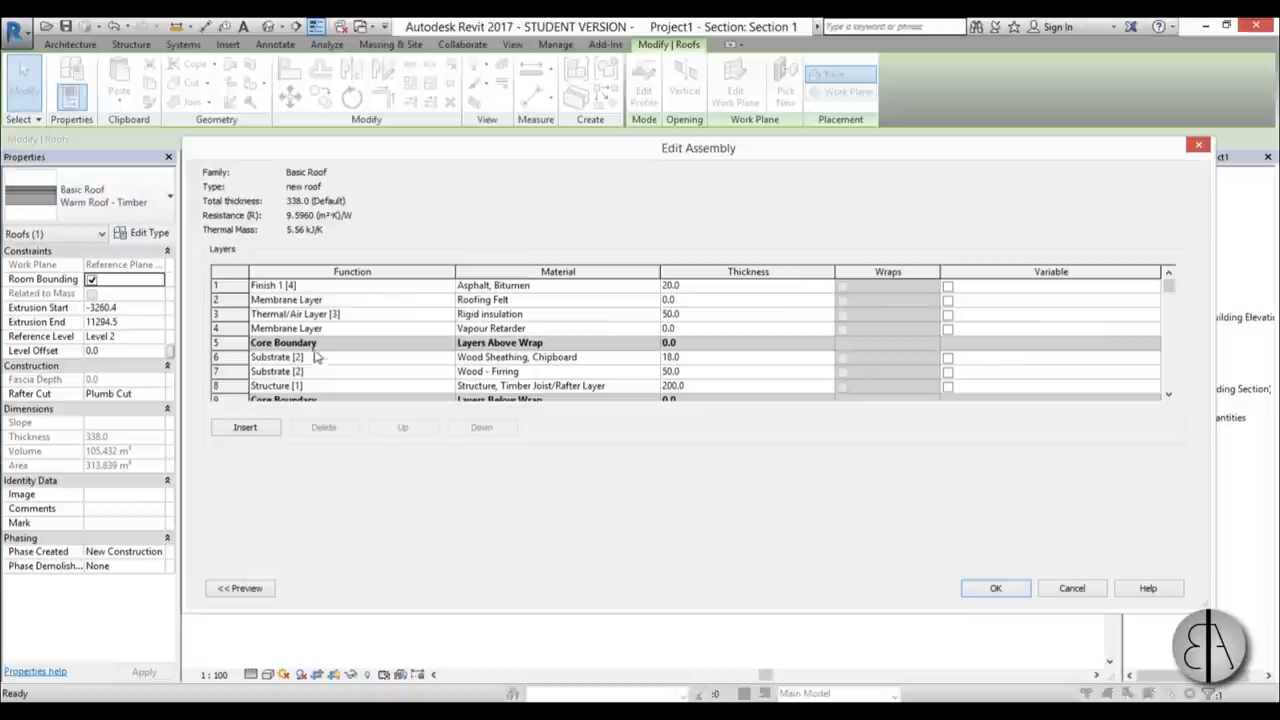
mouse_move(1156, 612)
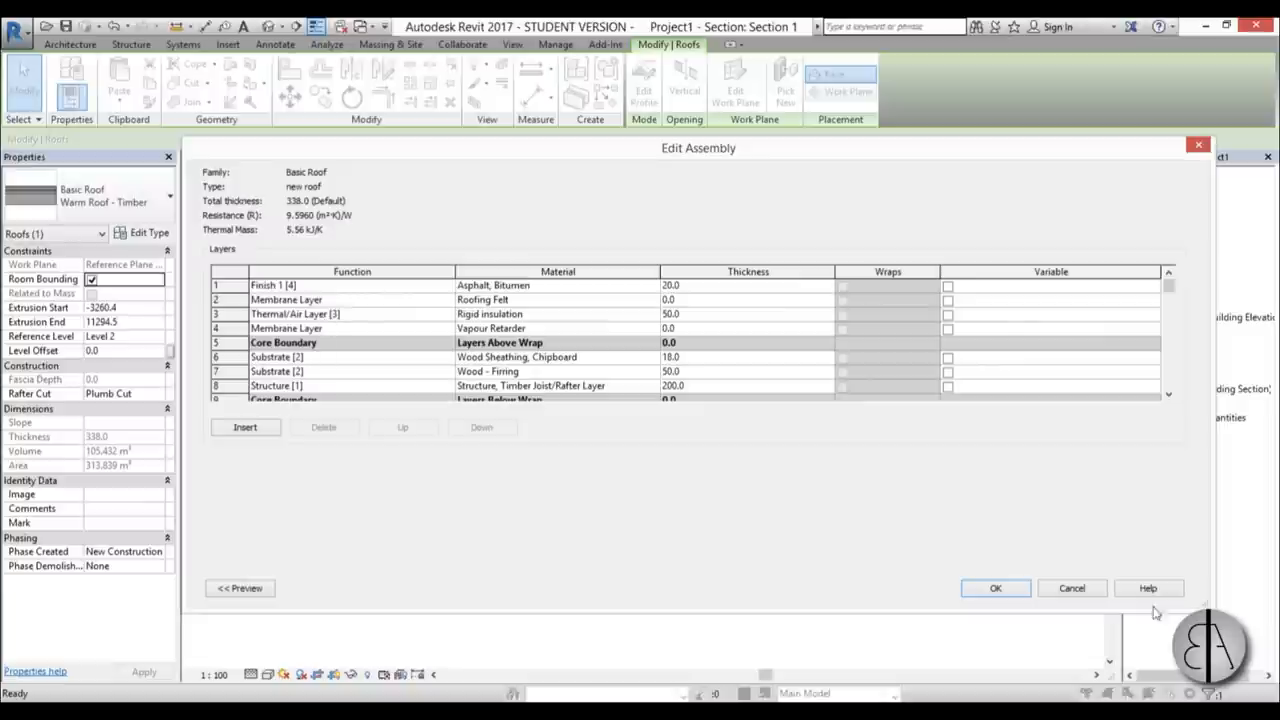
left_click(996, 588)
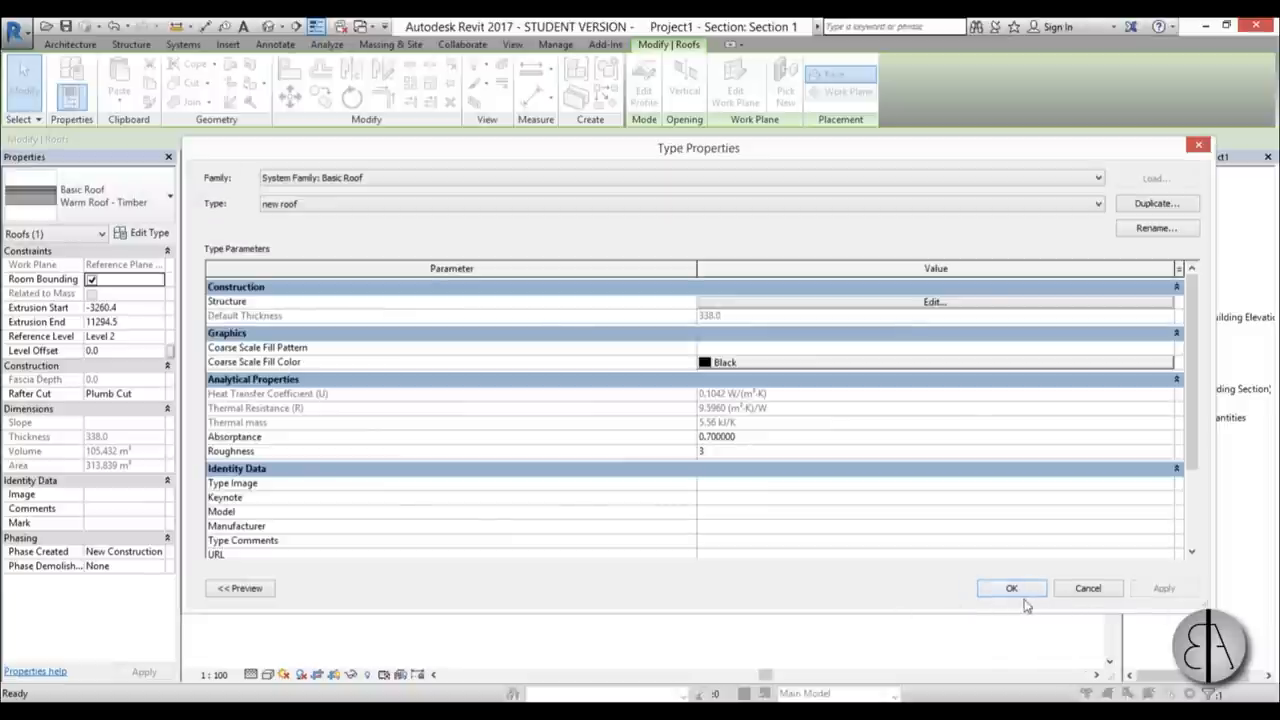
left_click(1012, 588)
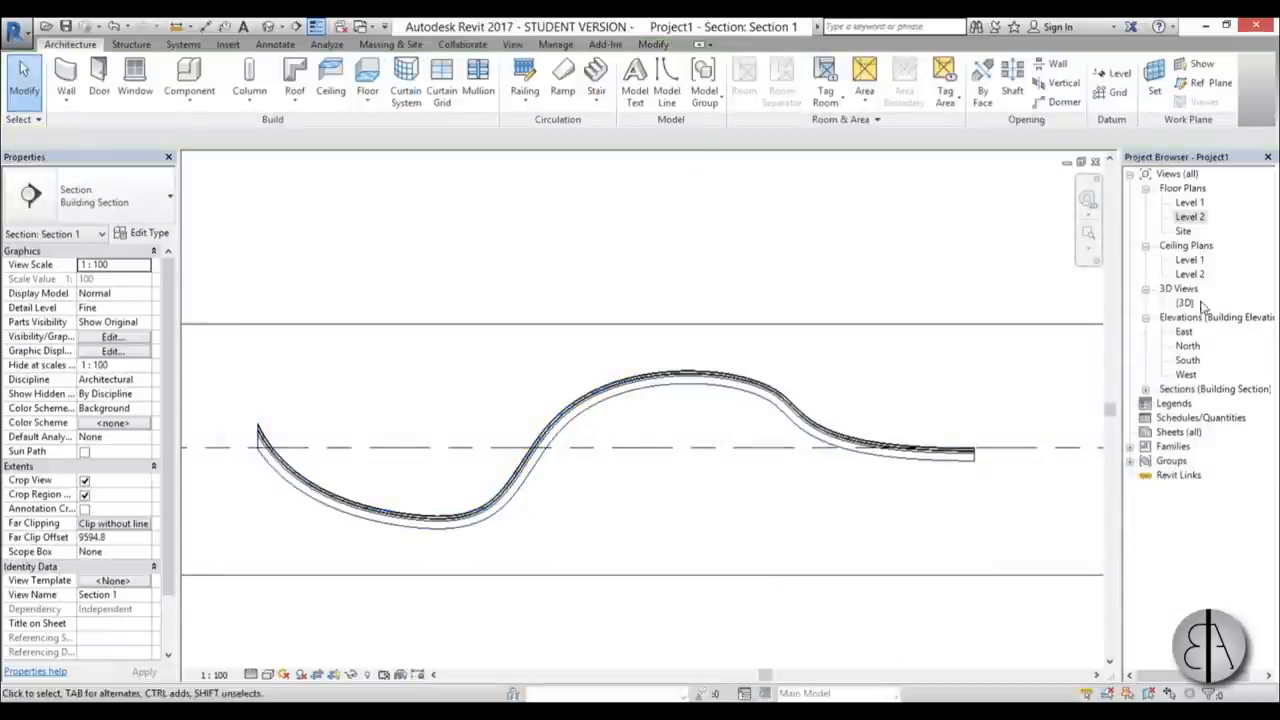
Return to the 3D view of the roof and bring up the Visual Style choices
double_click(1184, 304)
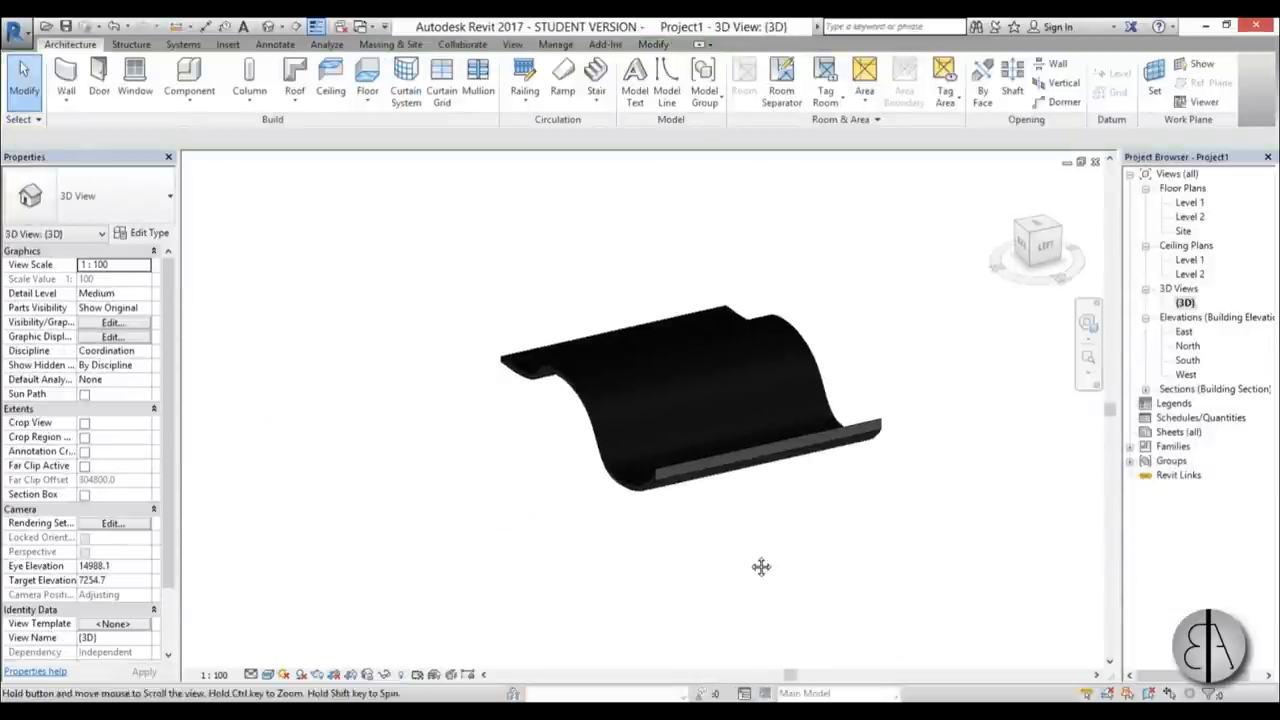
left_click(268, 672)
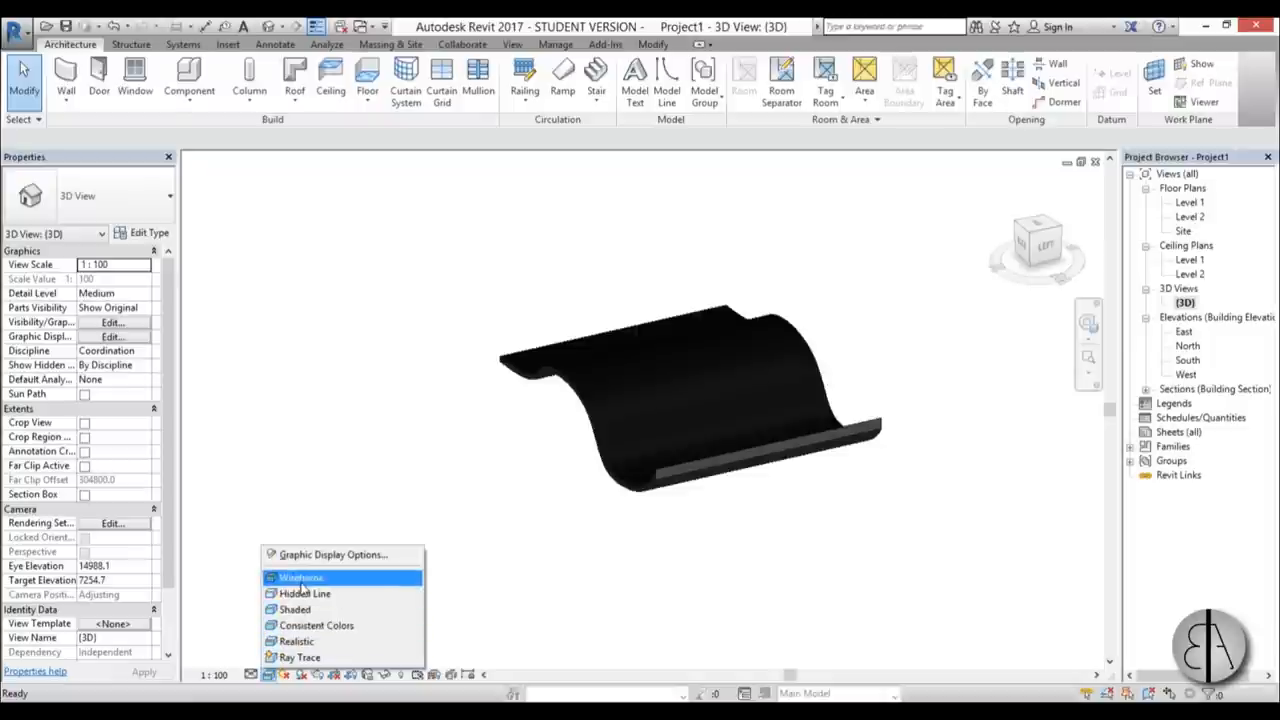